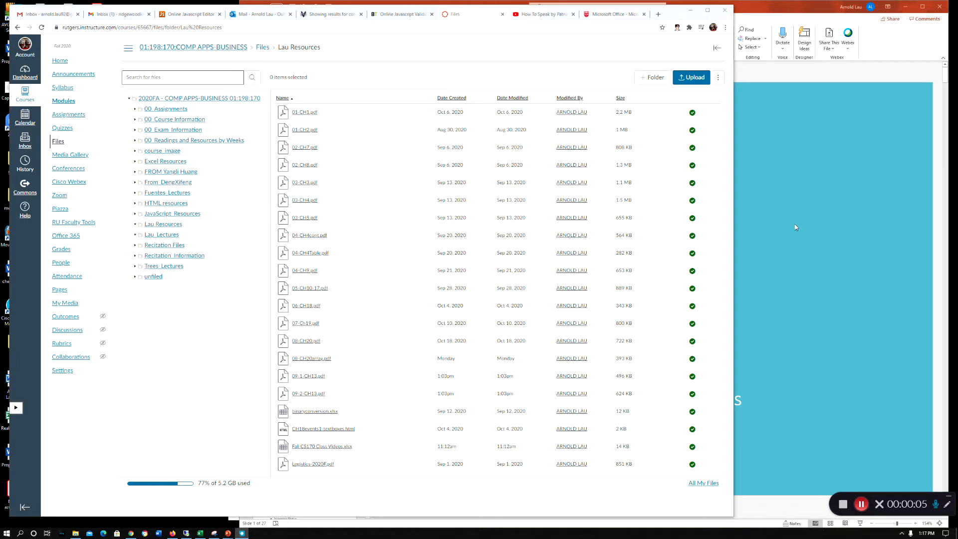
pyautogui.moveTo(688, 13)
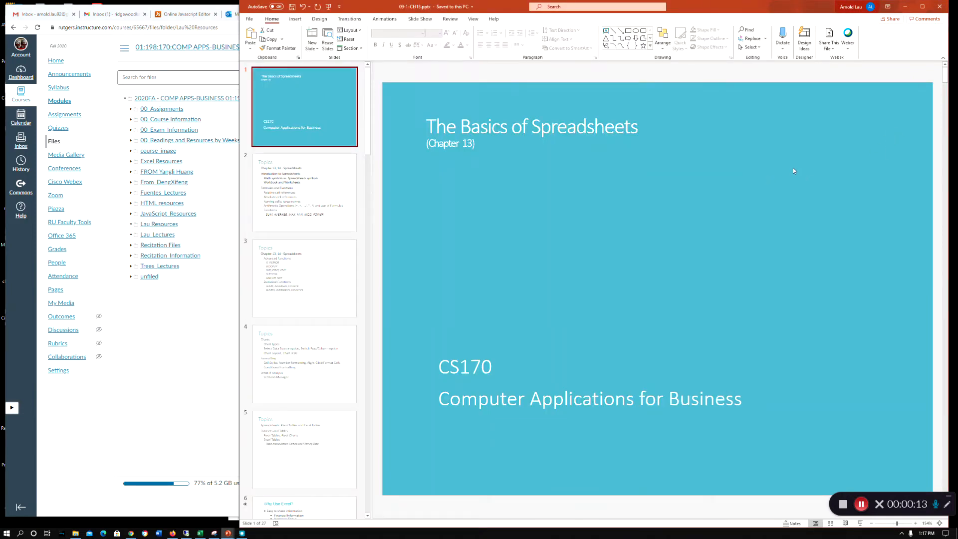
pyautogui.moveTo(779, 176)
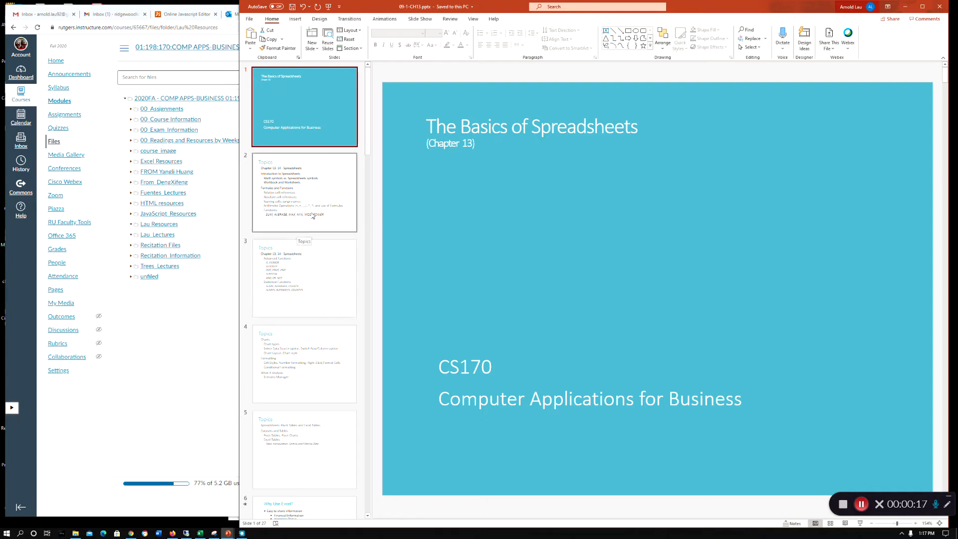
pyautogui.moveTo(312, 219)
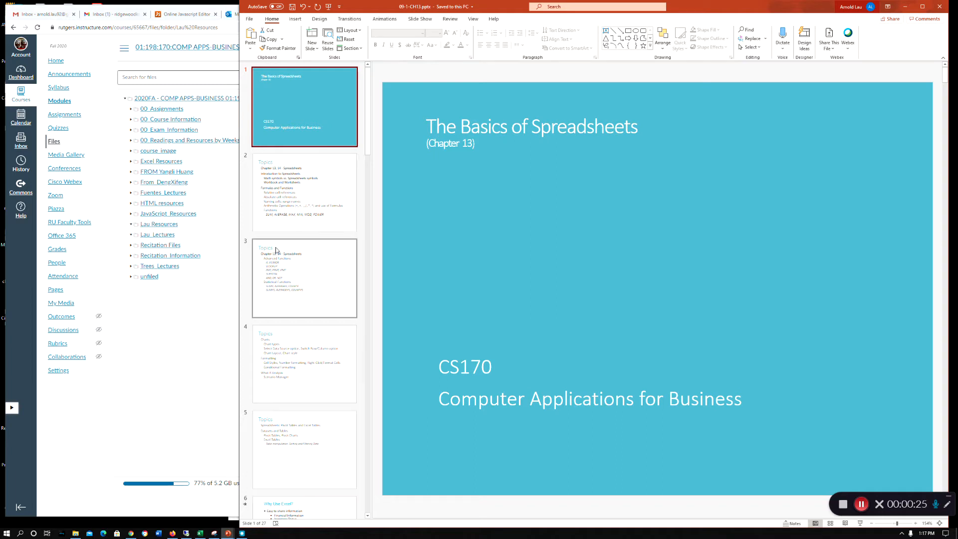
# Step: Look over the Rutgers Microsoft Office information page in the browser
pyautogui.click(303, 193)
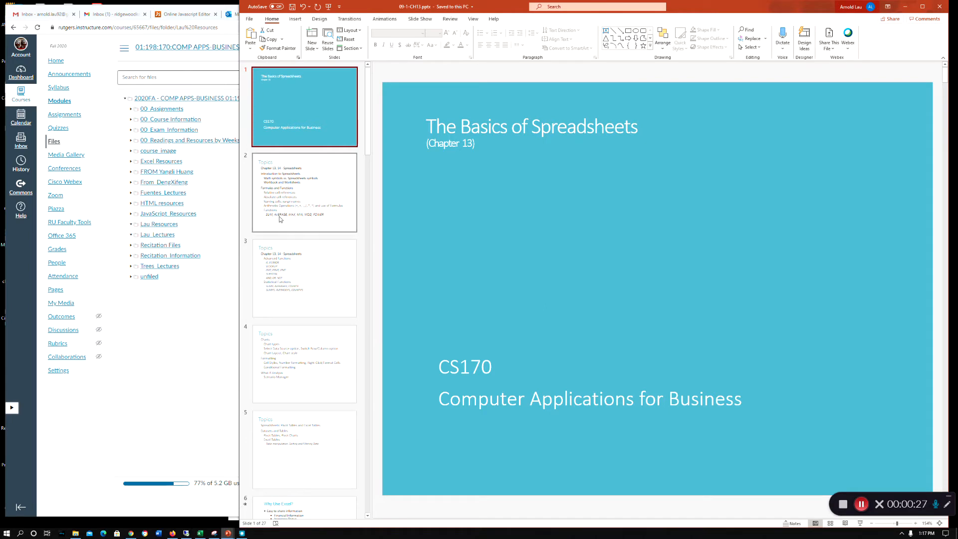
pyautogui.moveTo(282, 212)
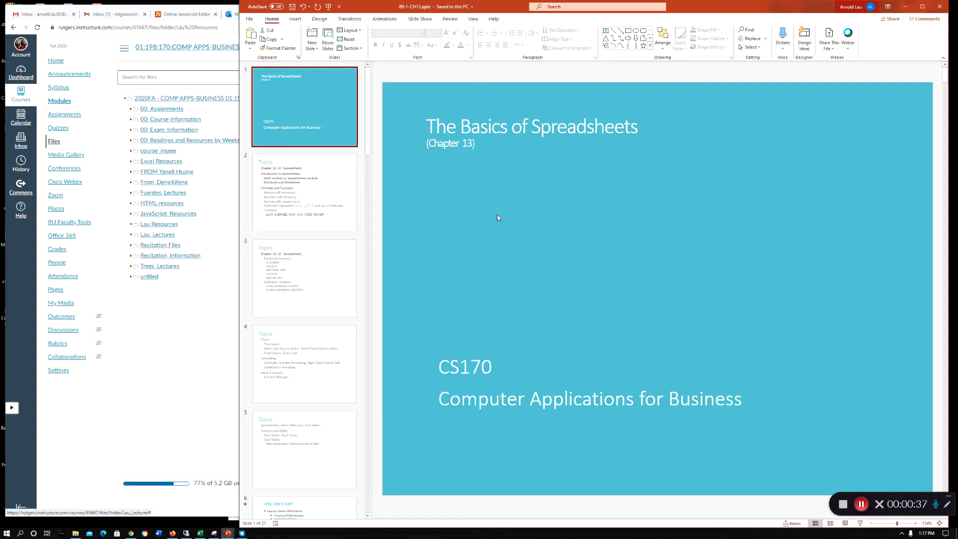
pyautogui.moveTo(492, 224)
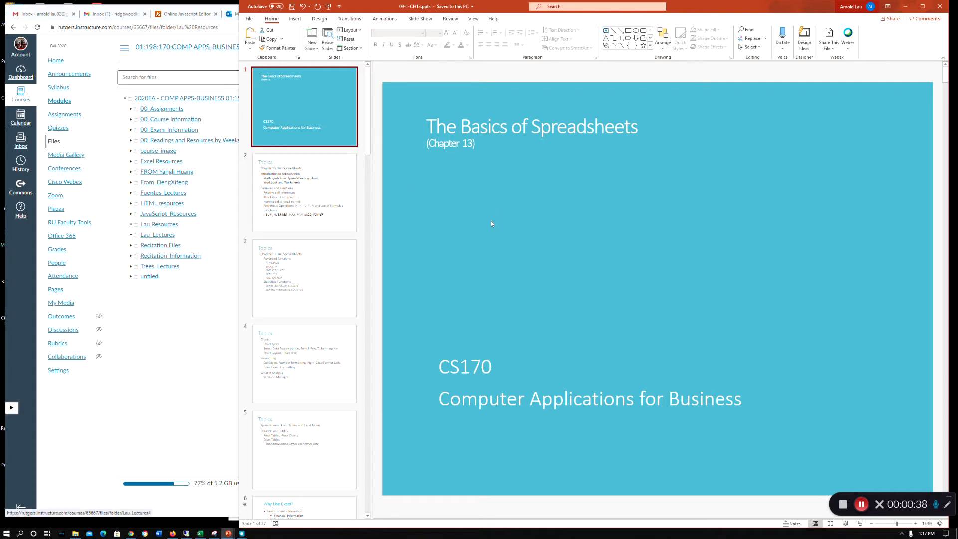
pyautogui.moveTo(529, 220)
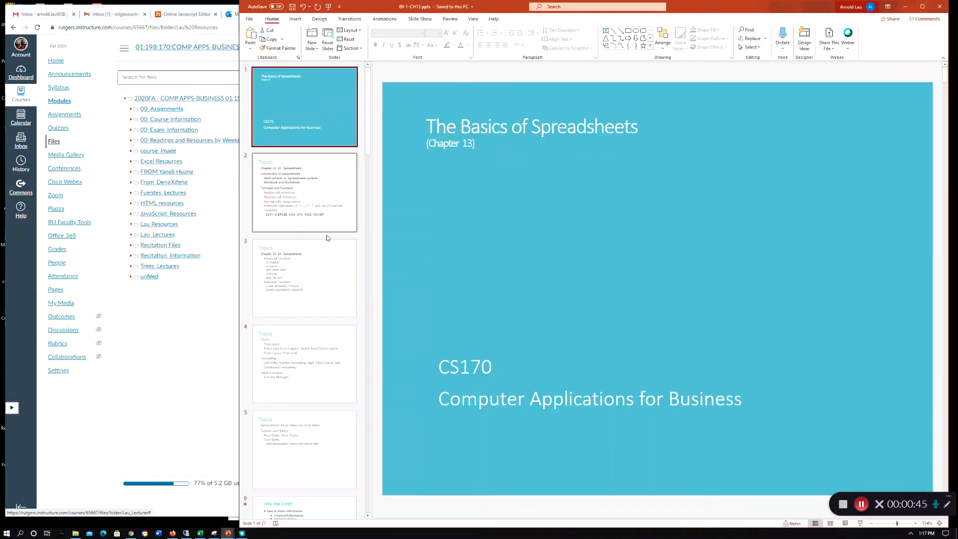
pyautogui.moveTo(322, 231)
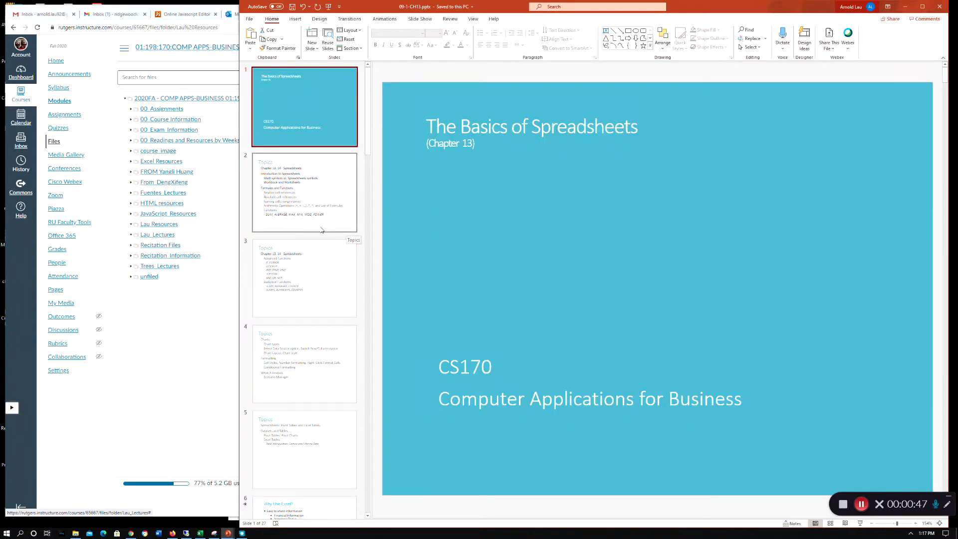
pyautogui.moveTo(311, 268)
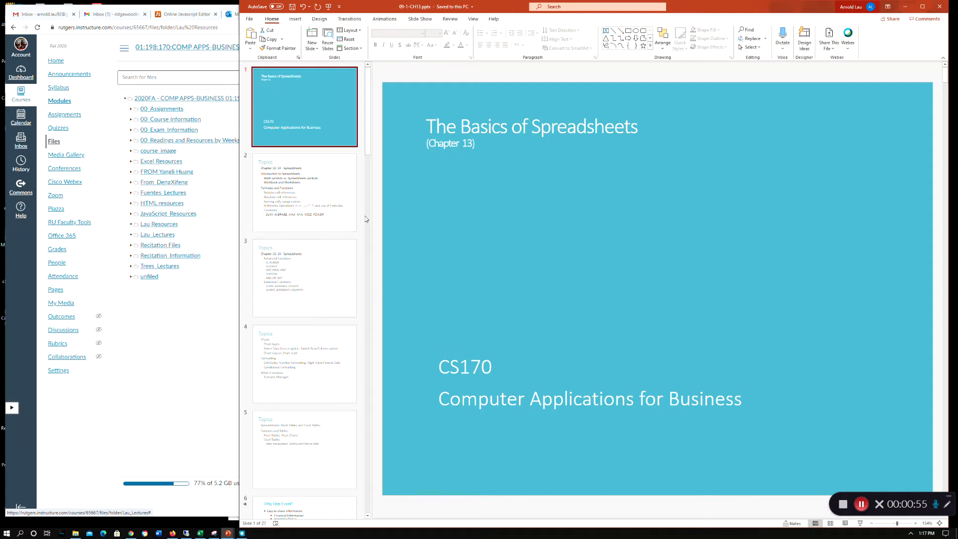
pyautogui.click(303, 193)
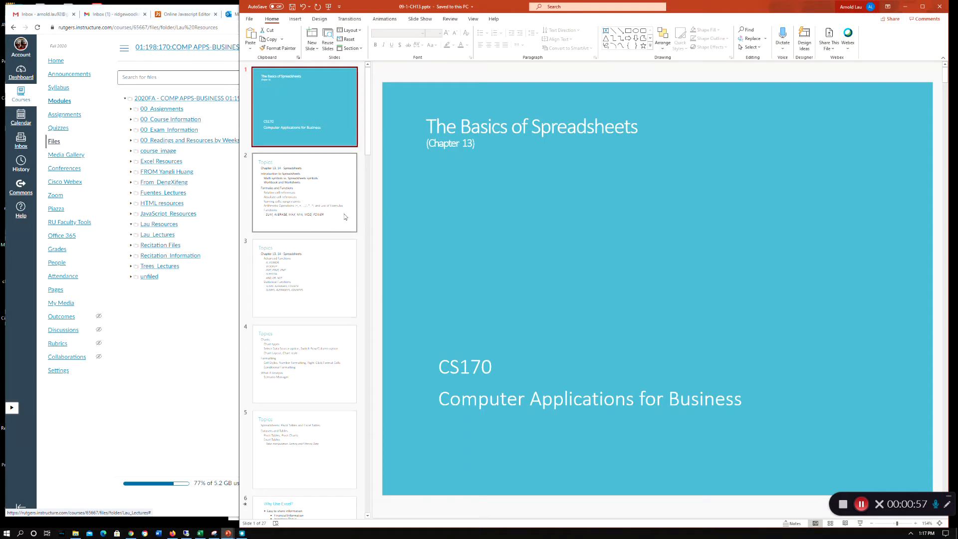
pyautogui.moveTo(344, 217)
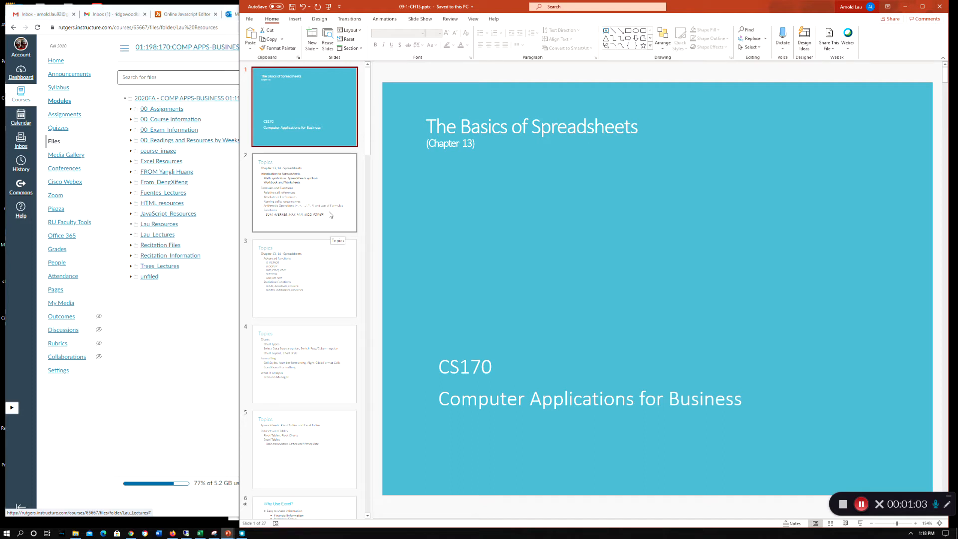
pyautogui.moveTo(322, 236)
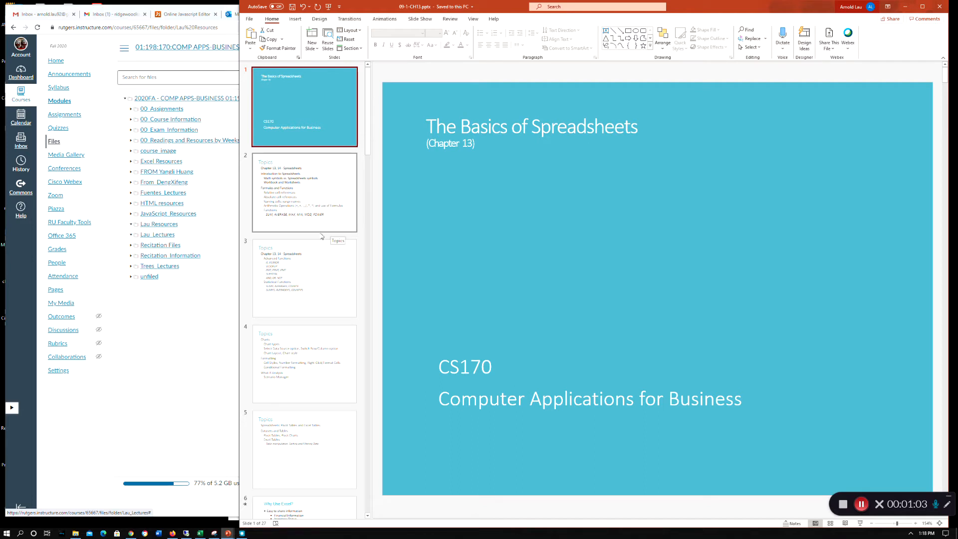
pyautogui.moveTo(322, 225)
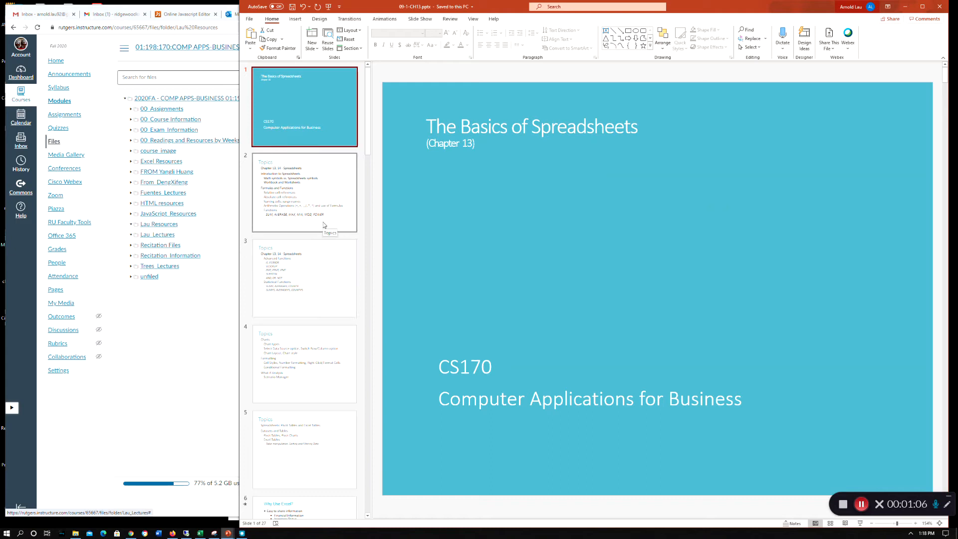
pyautogui.moveTo(447, 276)
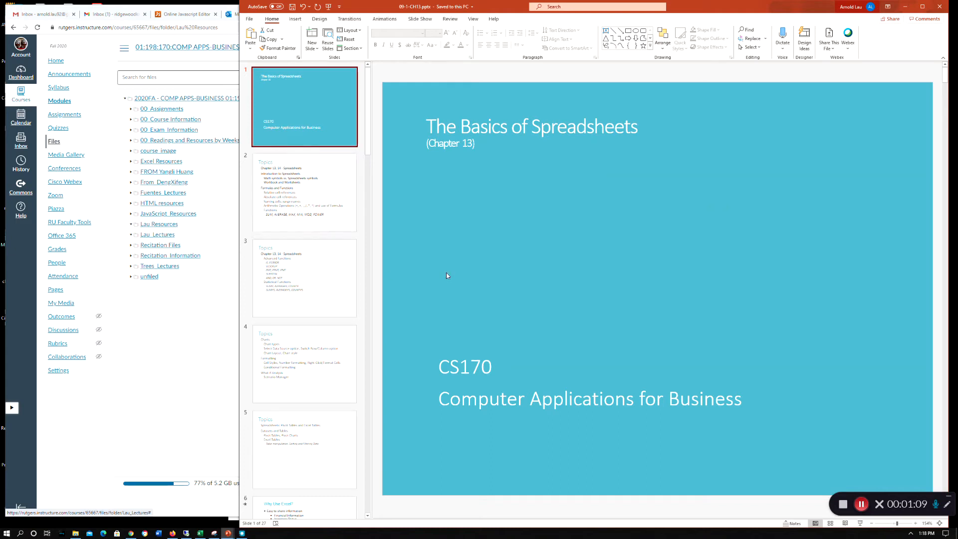
pyautogui.moveTo(435, 286)
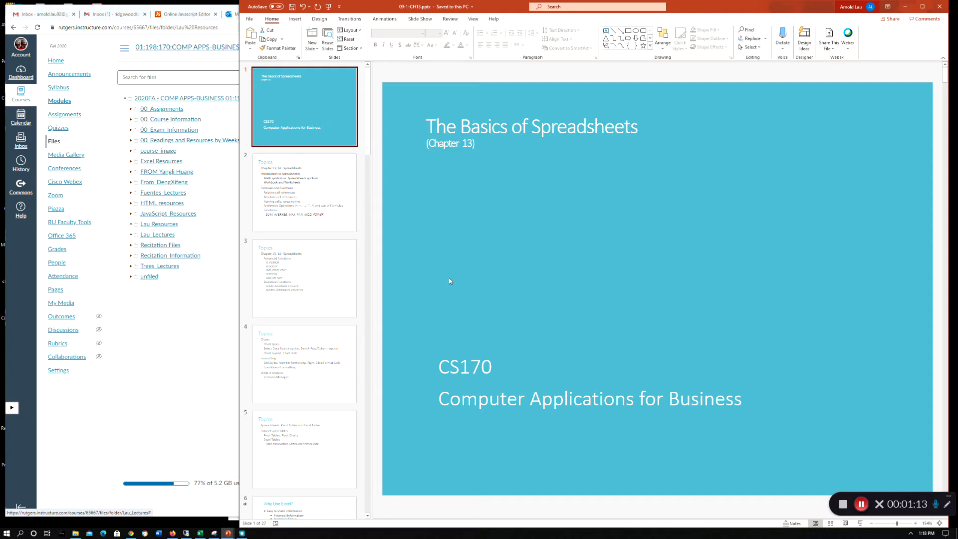
pyautogui.moveTo(454, 282)
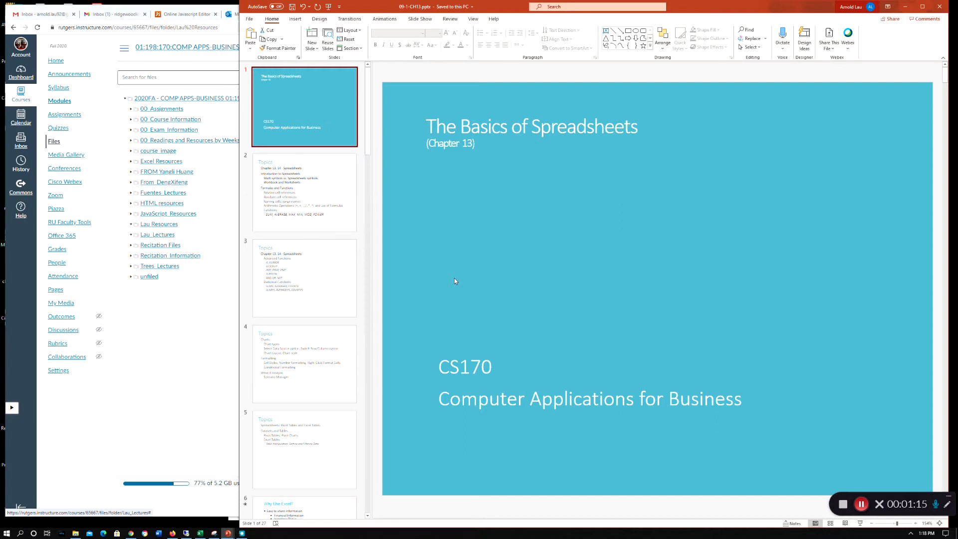
pyautogui.moveTo(477, 268)
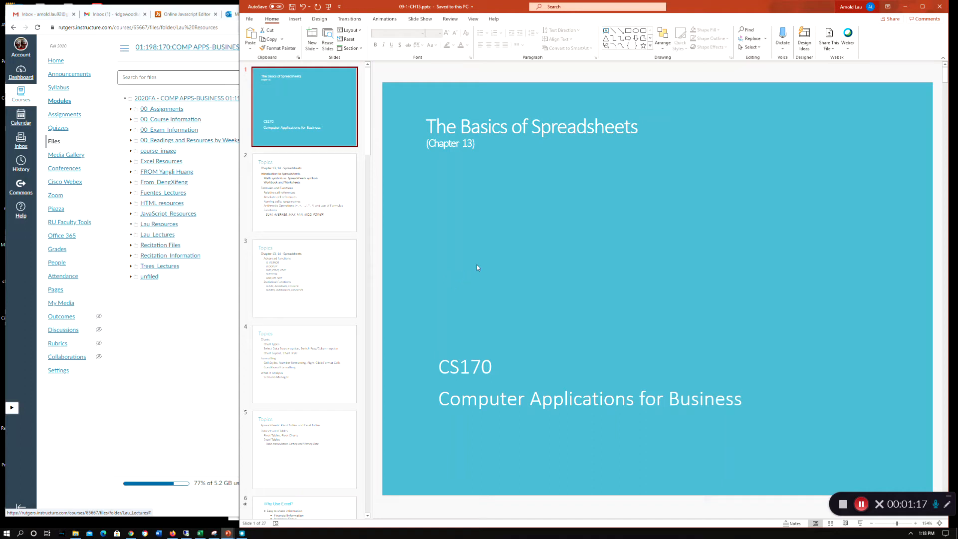
pyautogui.moveTo(500, 253)
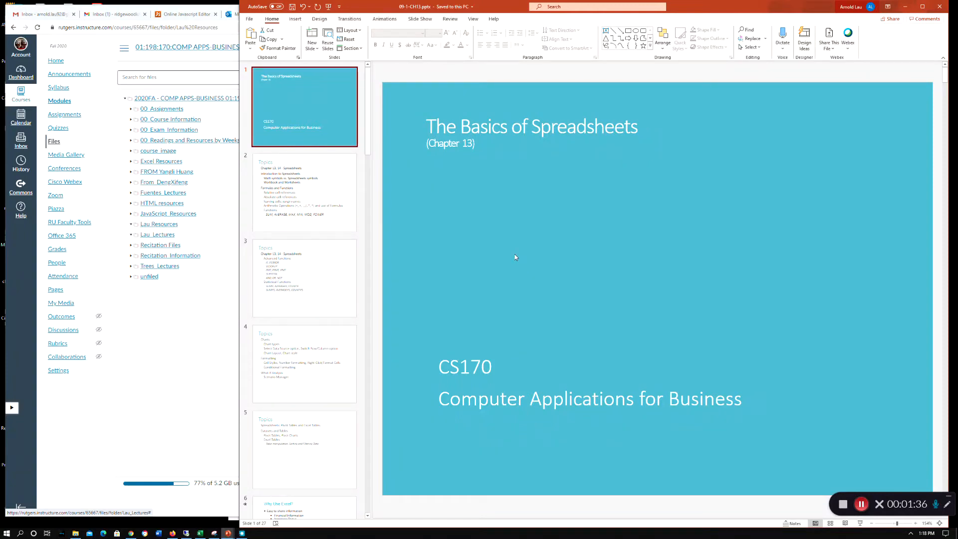
pyautogui.moveTo(502, 259)
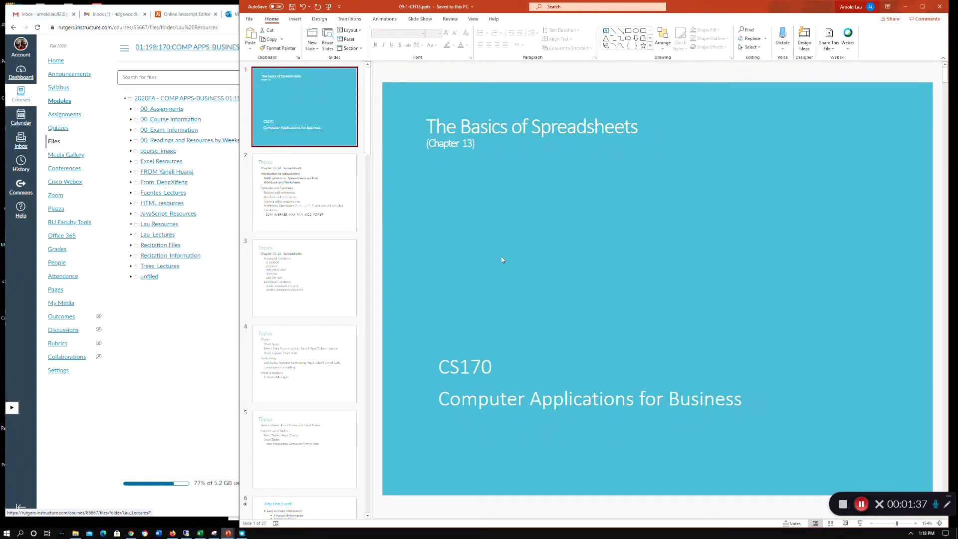
pyautogui.moveTo(503, 282)
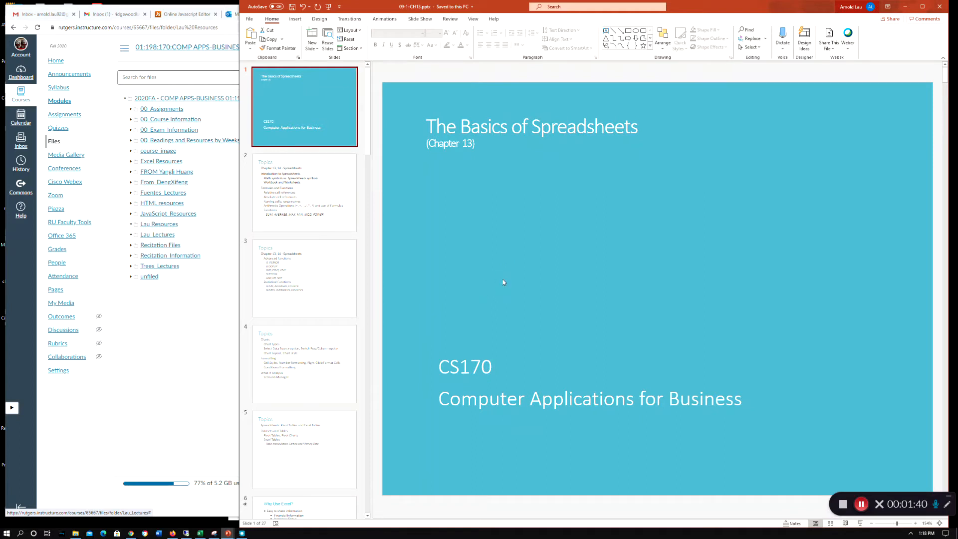
pyautogui.moveTo(195, 315)
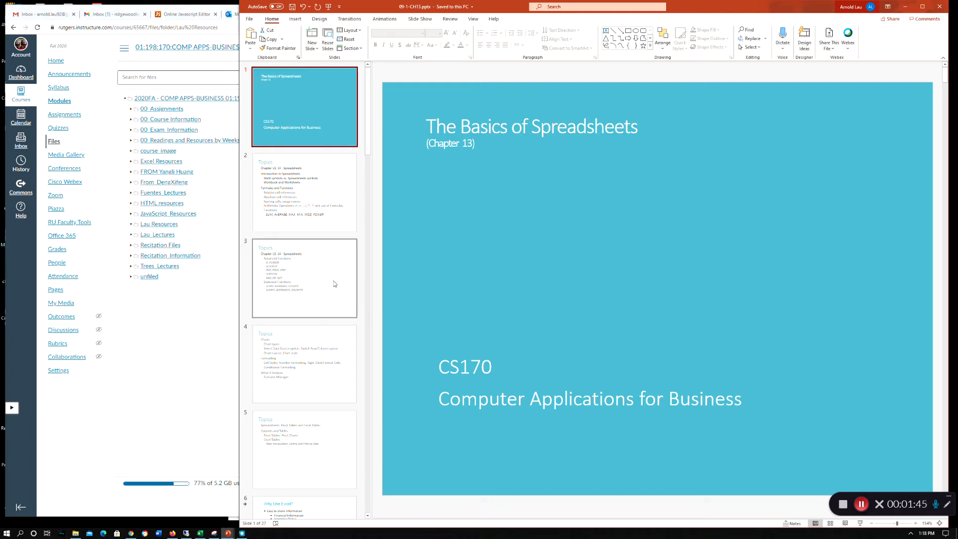
pyautogui.moveTo(564, 281)
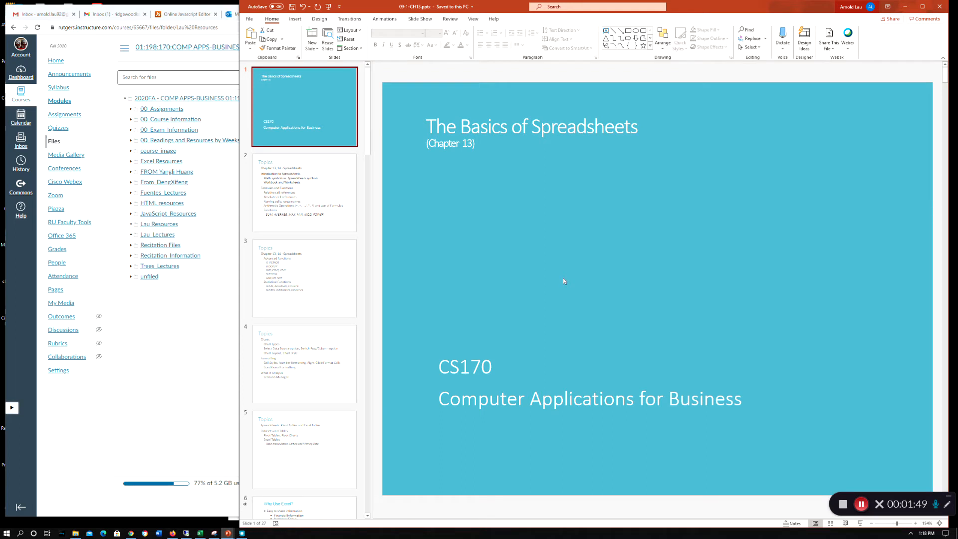
pyautogui.moveTo(323, 89)
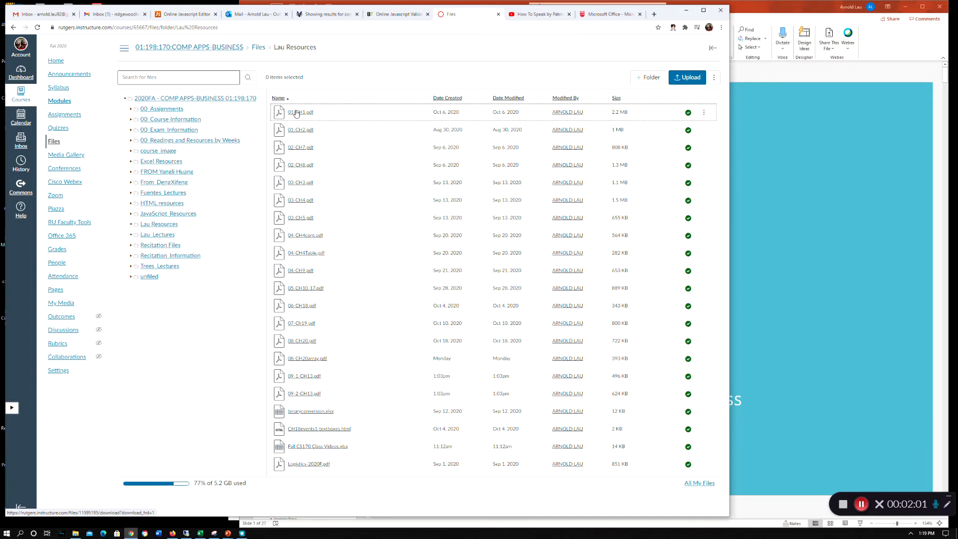
pyautogui.moveTo(303, 130)
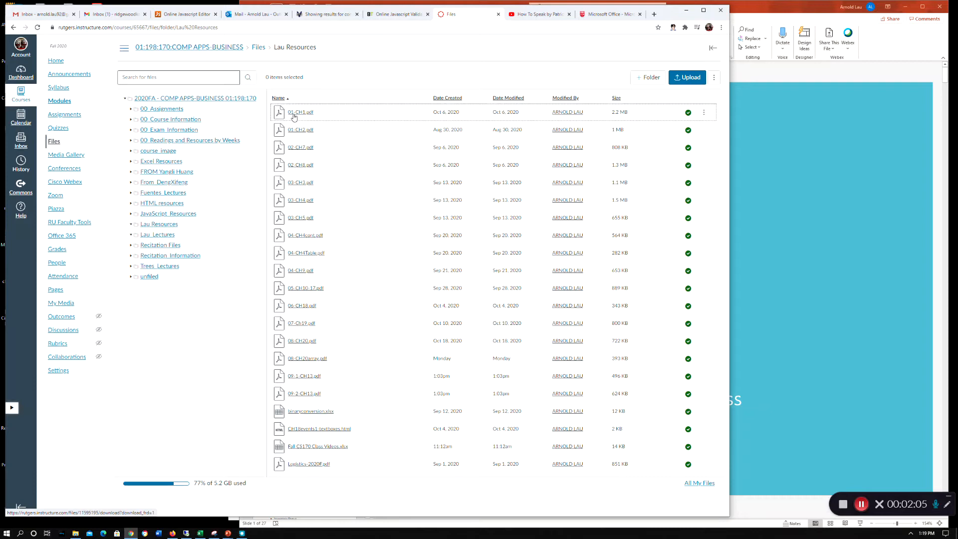
pyautogui.moveTo(293, 260)
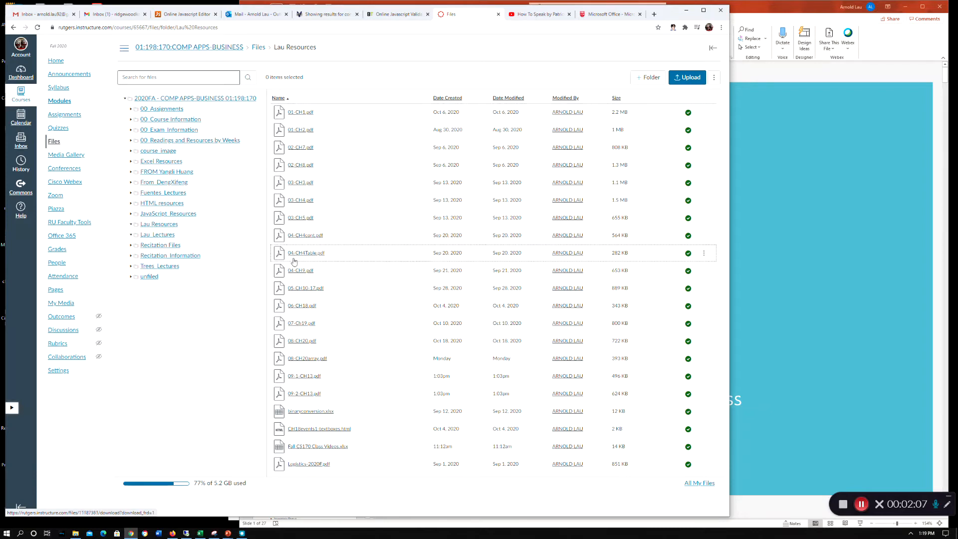
pyautogui.moveTo(292, 393)
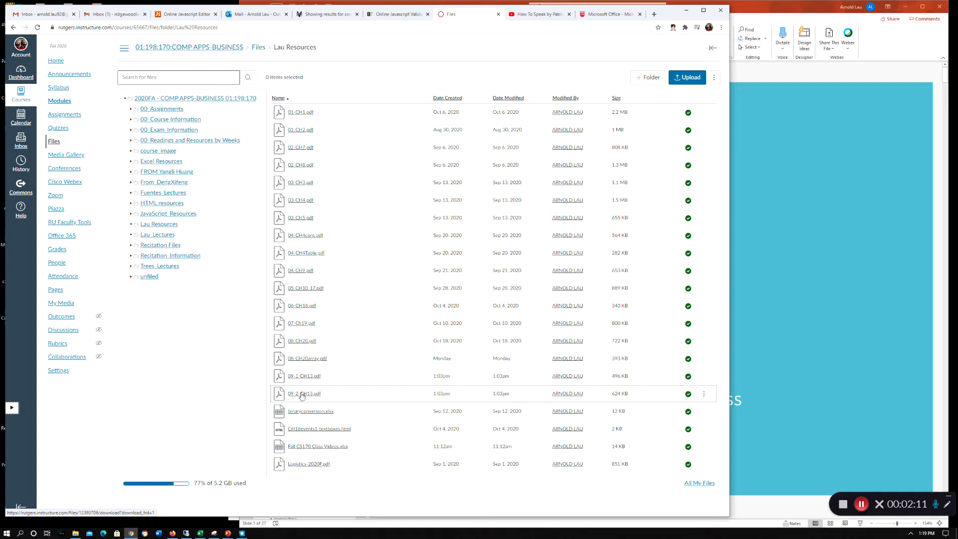
pyautogui.moveTo(299, 383)
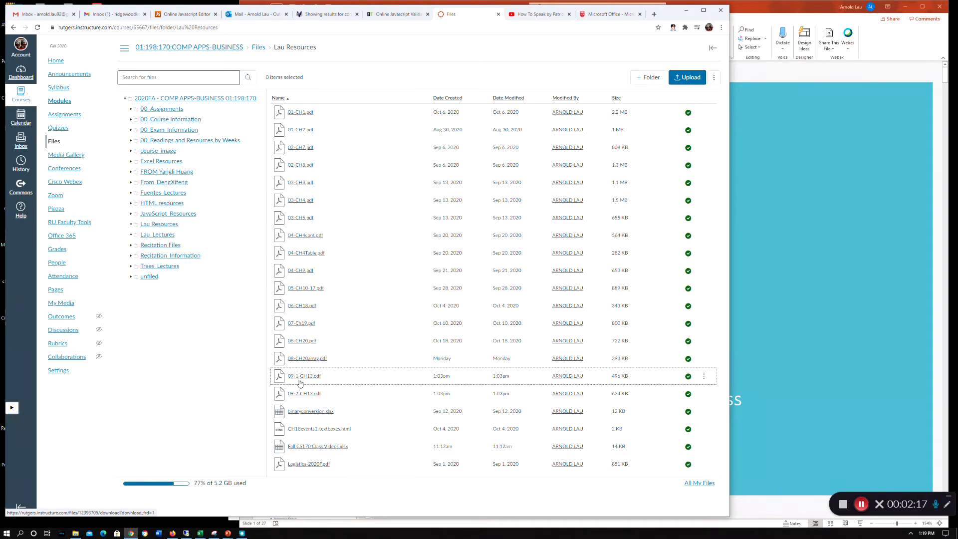
pyautogui.moveTo(289, 385)
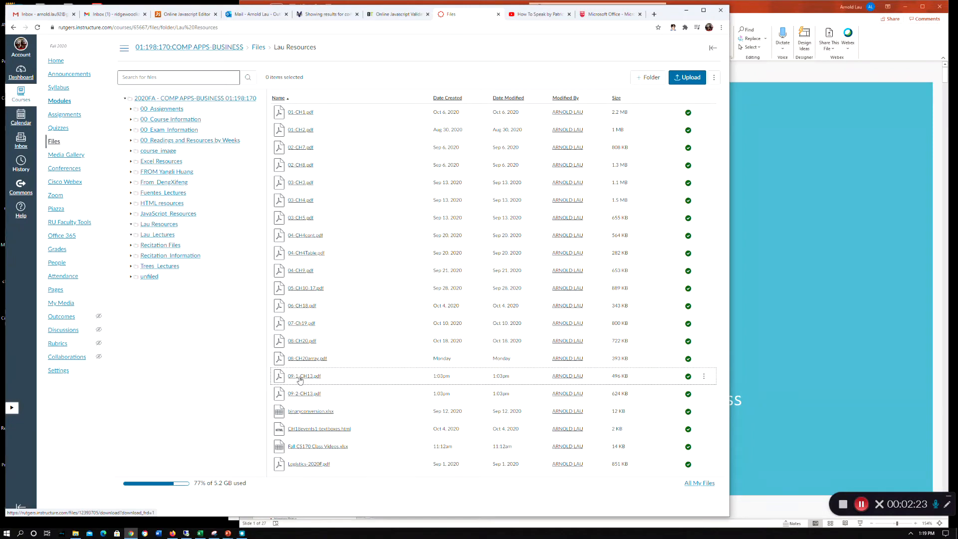
pyautogui.moveTo(299, 397)
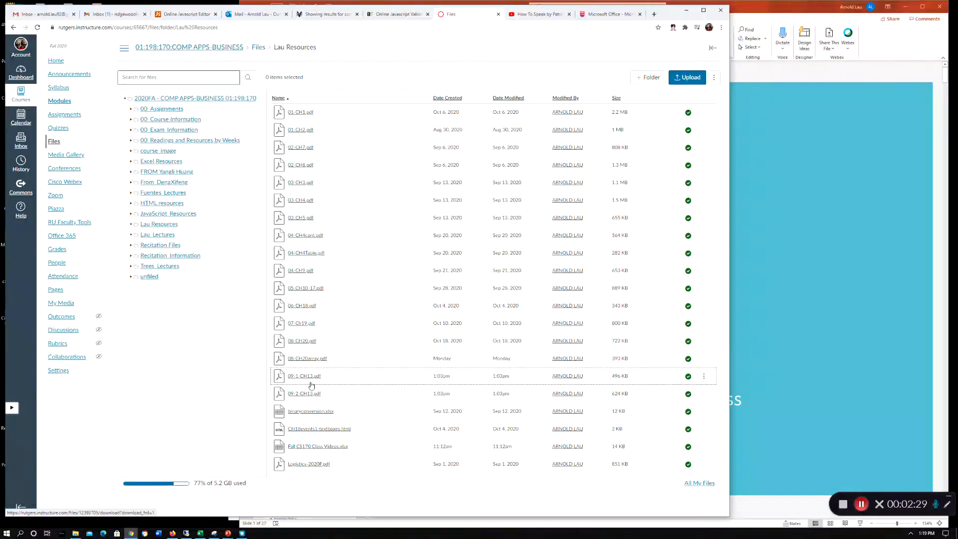
pyautogui.moveTo(324, 397)
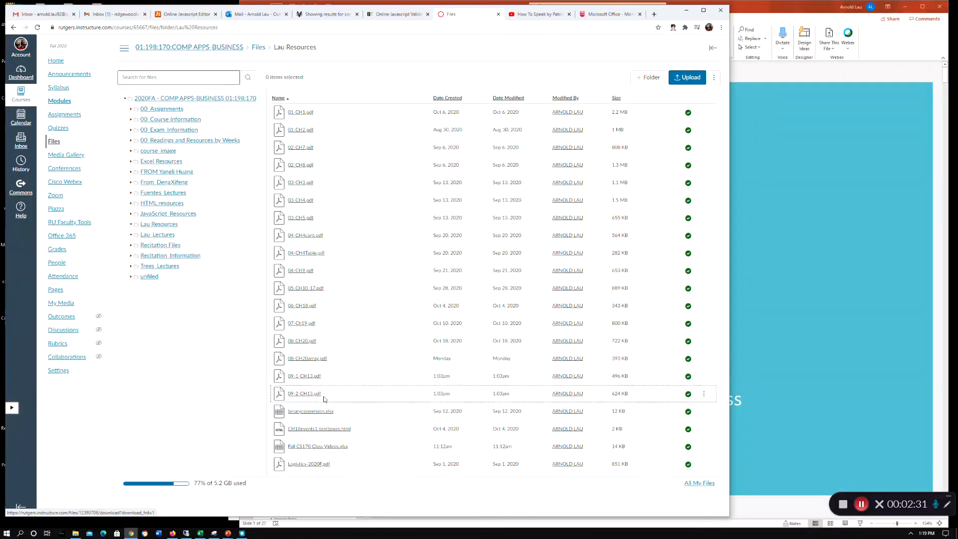
pyautogui.moveTo(311, 358)
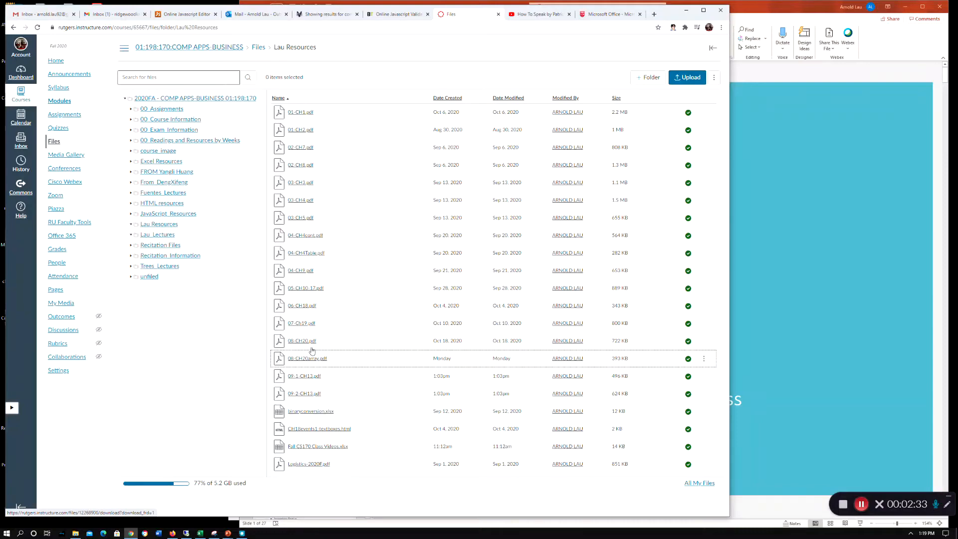
pyautogui.moveTo(316, 165)
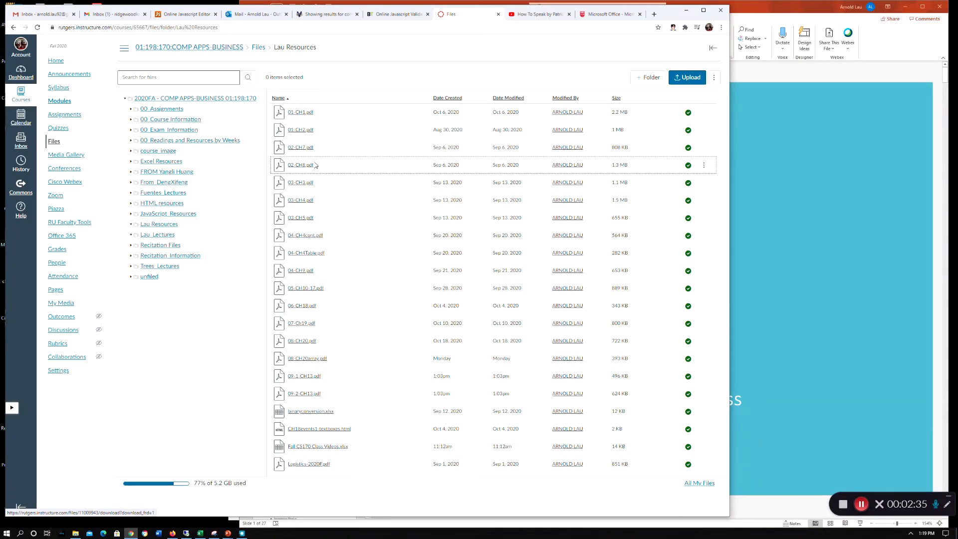
pyautogui.moveTo(295, 148)
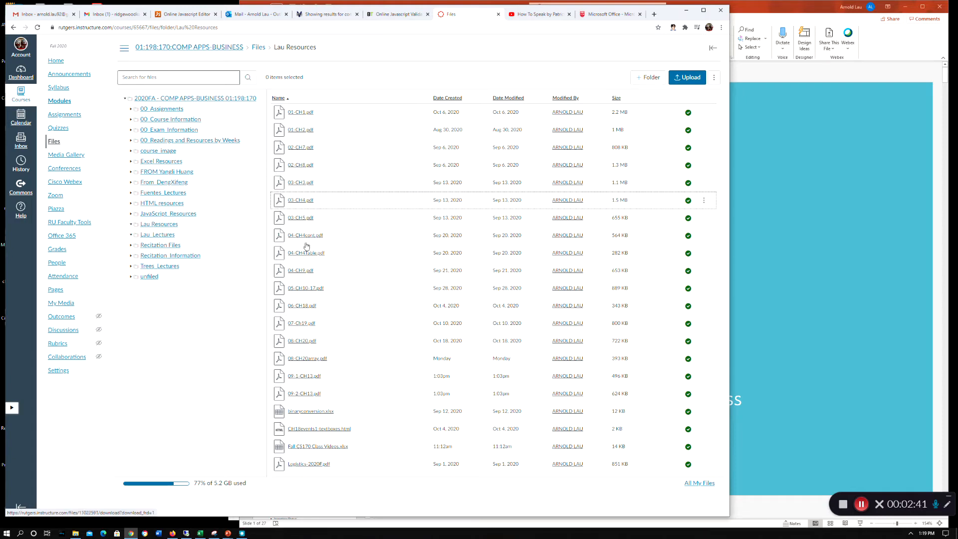
pyautogui.moveTo(326, 387)
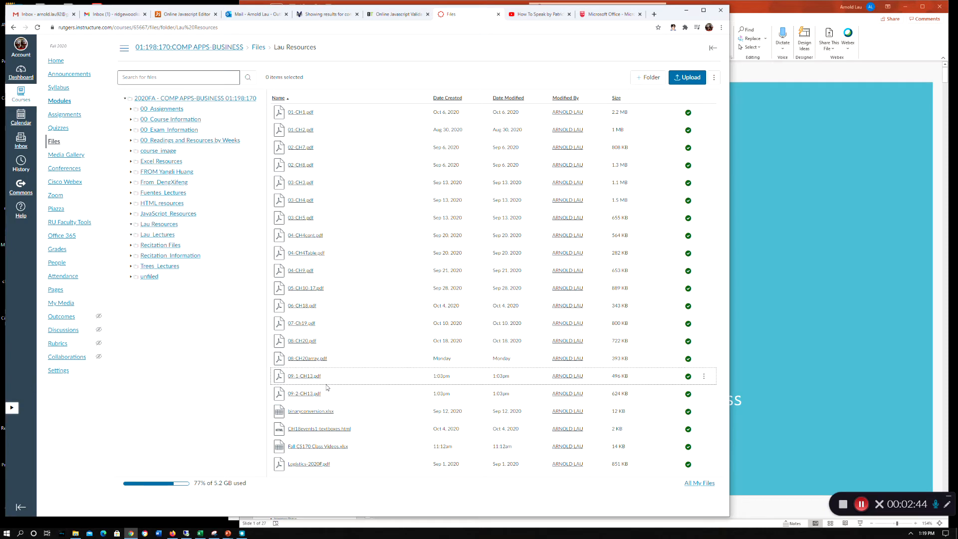
pyautogui.moveTo(538, 373)
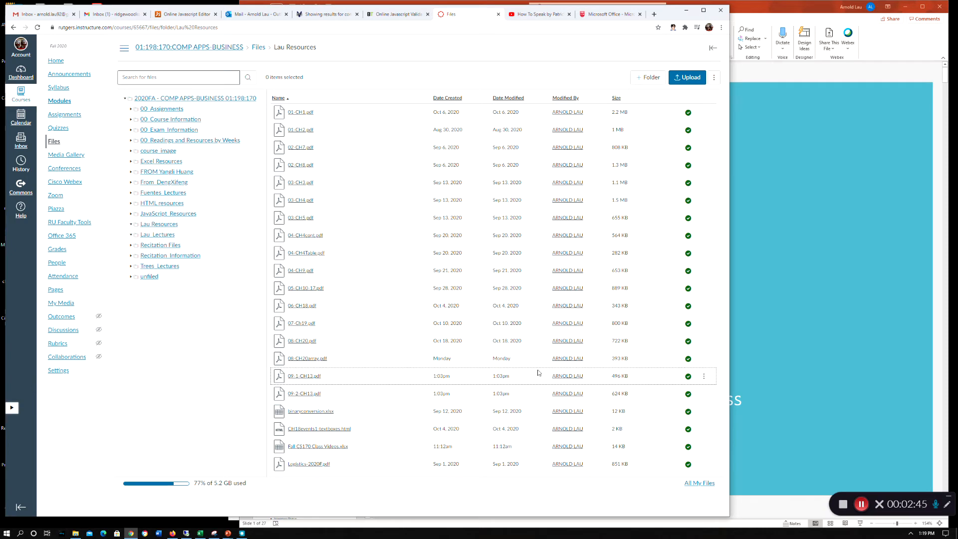
pyautogui.moveTo(471, 317)
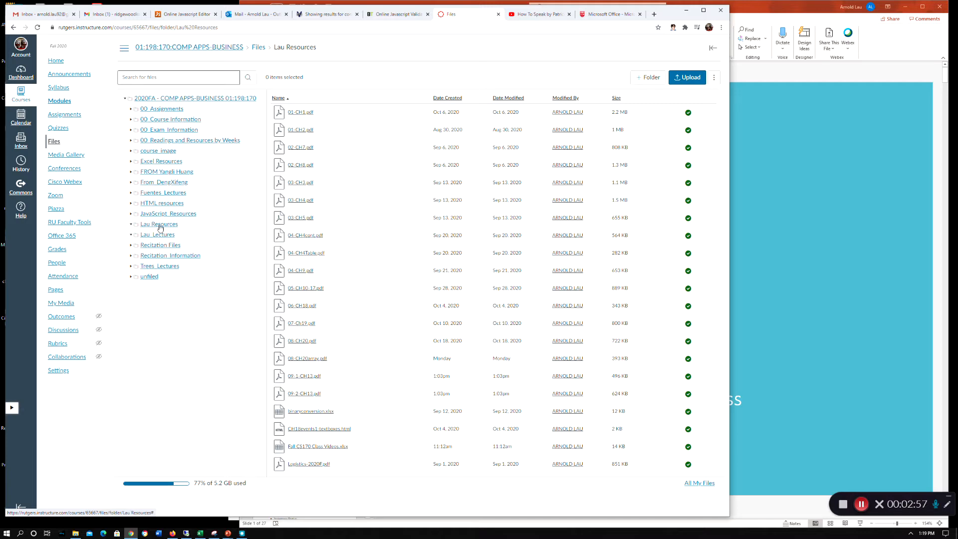
pyautogui.moveTo(163, 230)
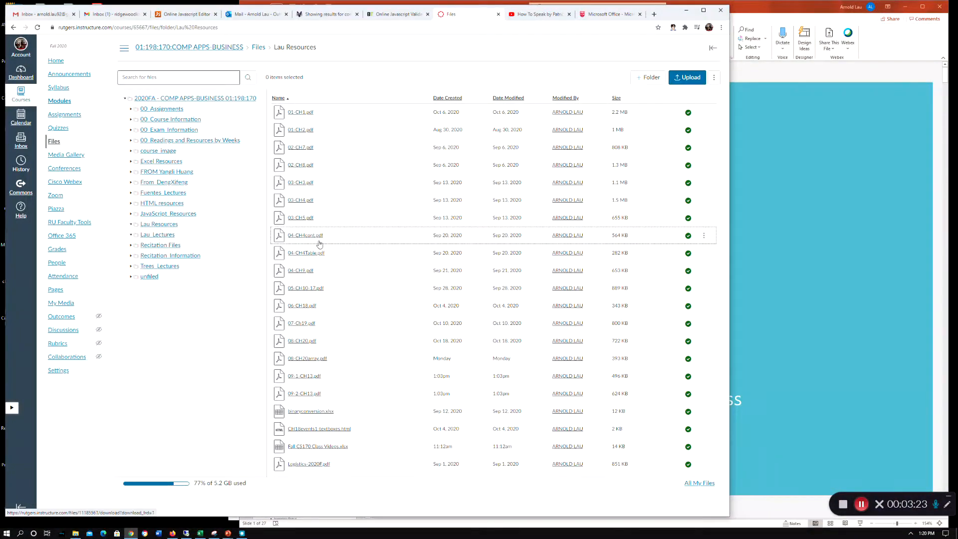
pyautogui.moveTo(170, 245)
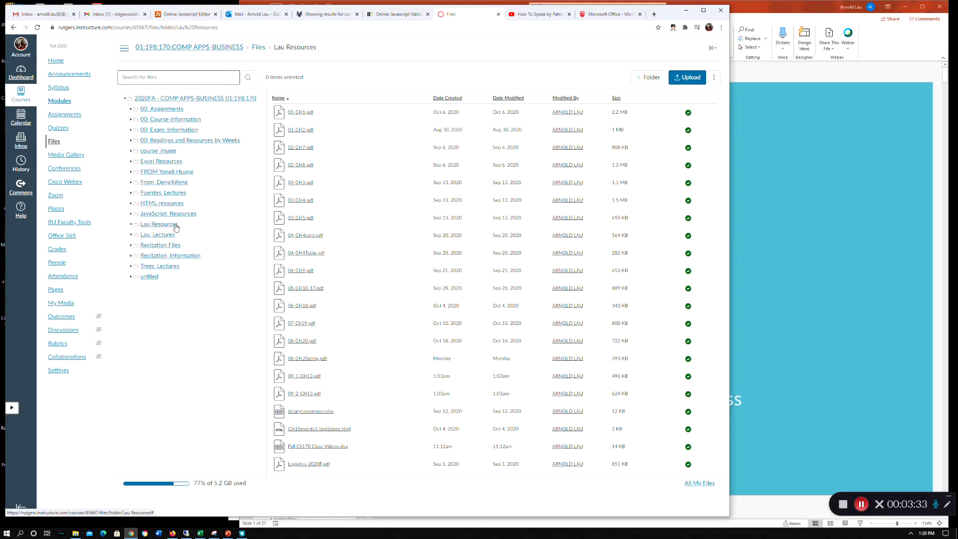
pyautogui.moveTo(352, 270)
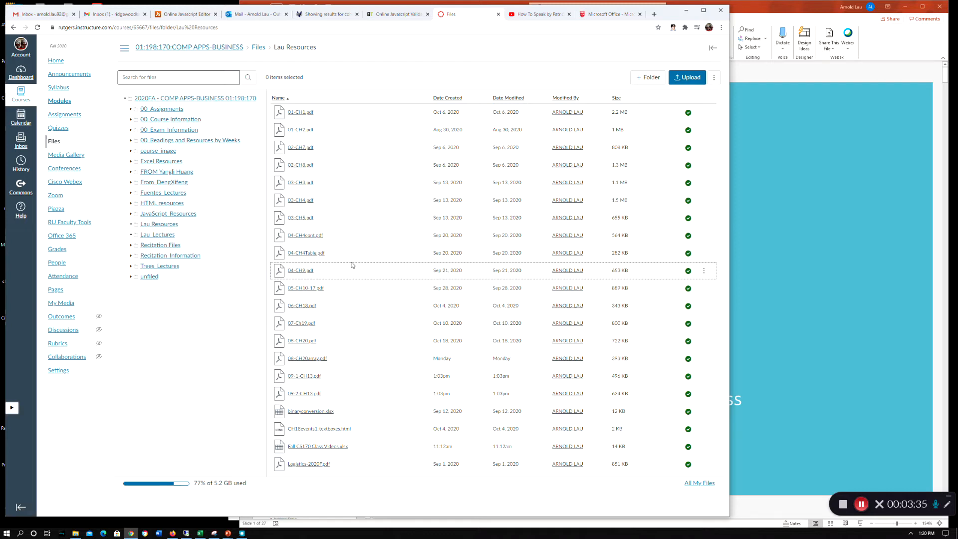
pyautogui.moveTo(351, 239)
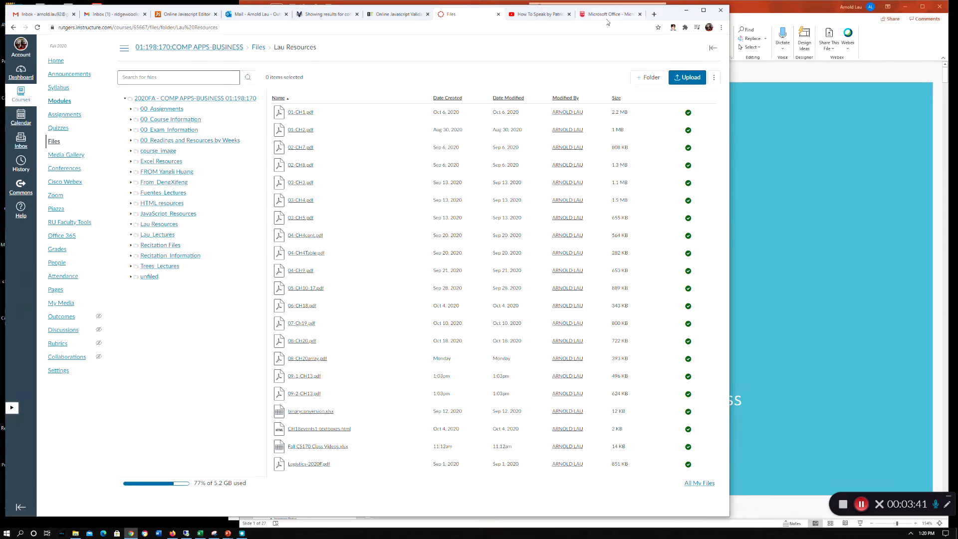
pyautogui.click(609, 13)
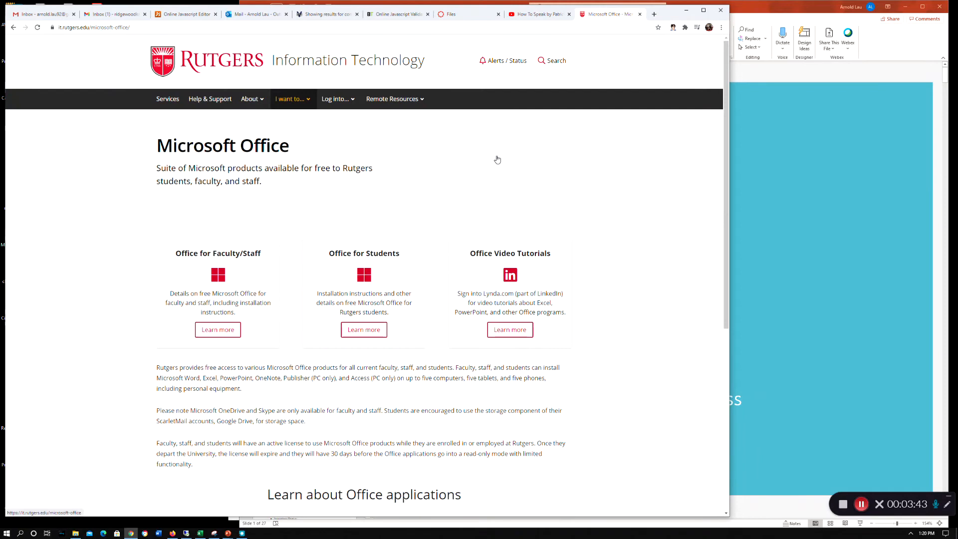
pyautogui.moveTo(488, 221)
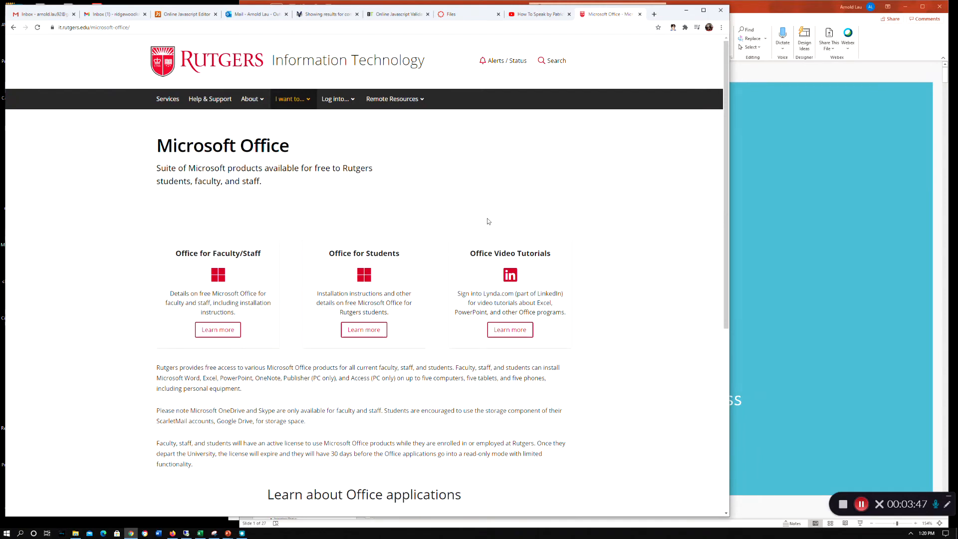
pyautogui.moveTo(382, 227)
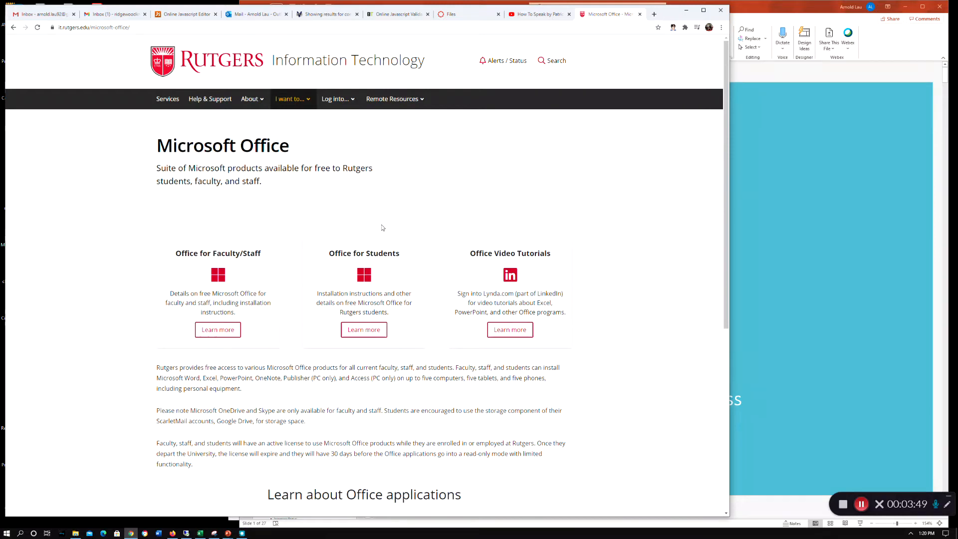
pyautogui.moveTo(447, 259)
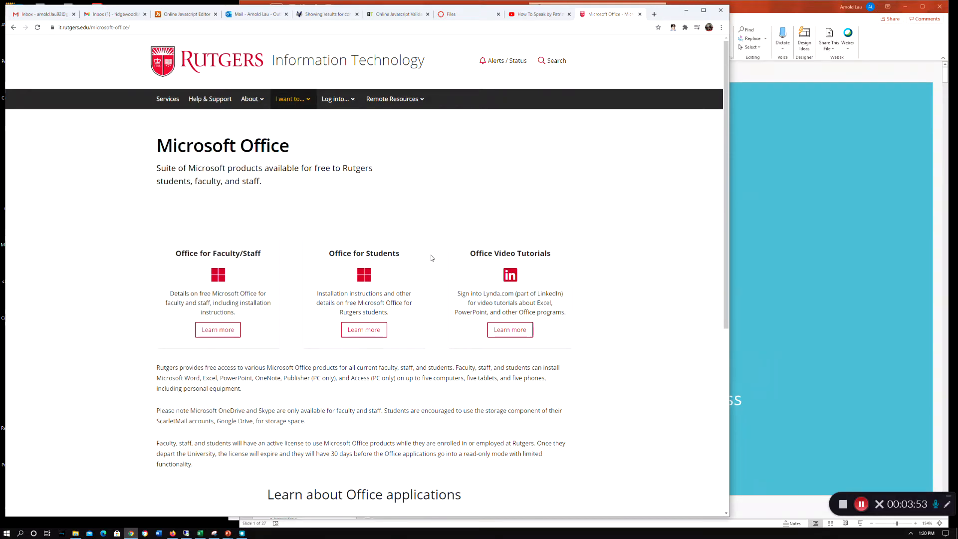
pyautogui.moveTo(437, 260)
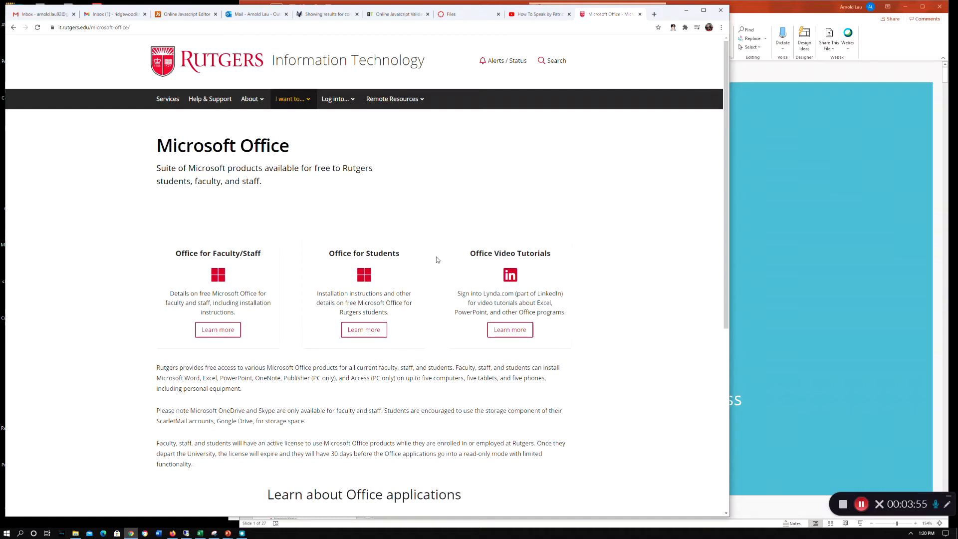
pyautogui.moveTo(478, 205)
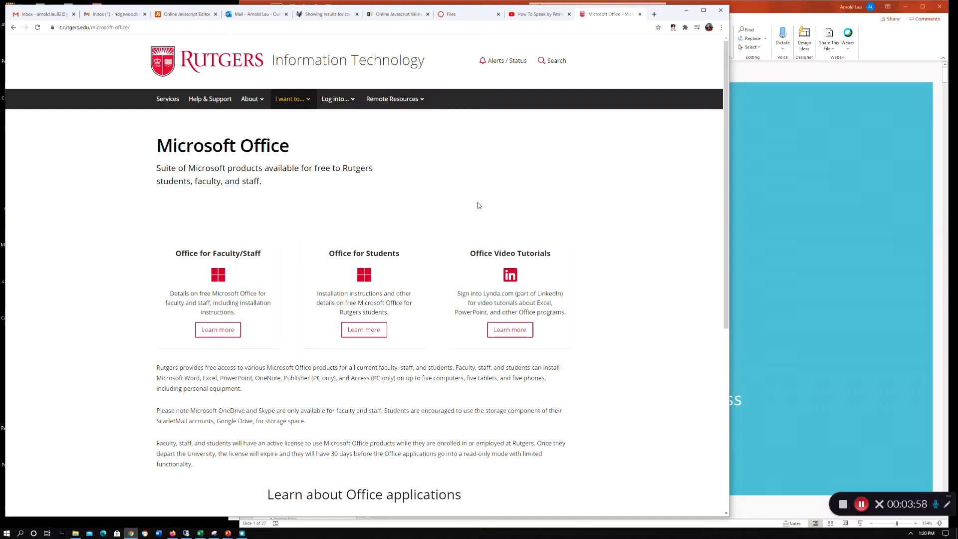
pyautogui.moveTo(472, 200)
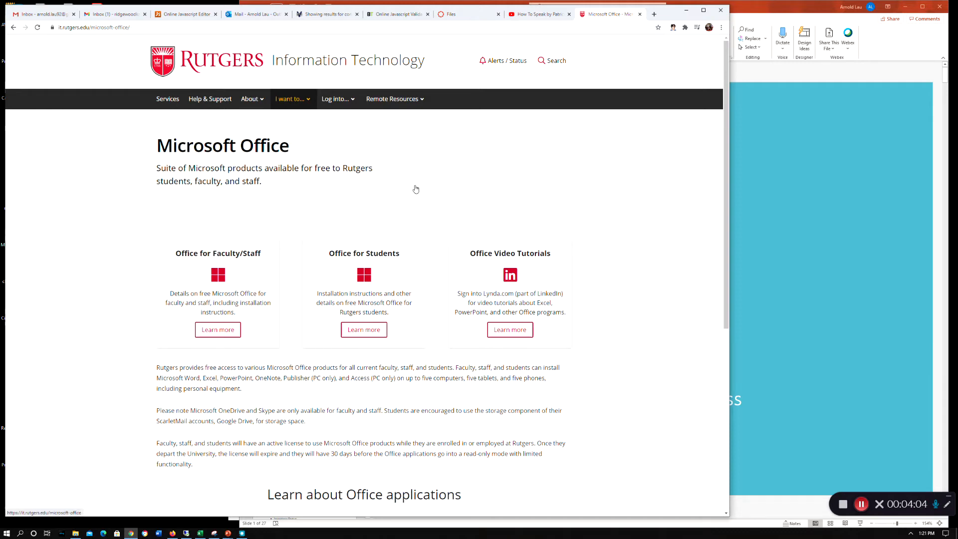
pyautogui.moveTo(400, 194)
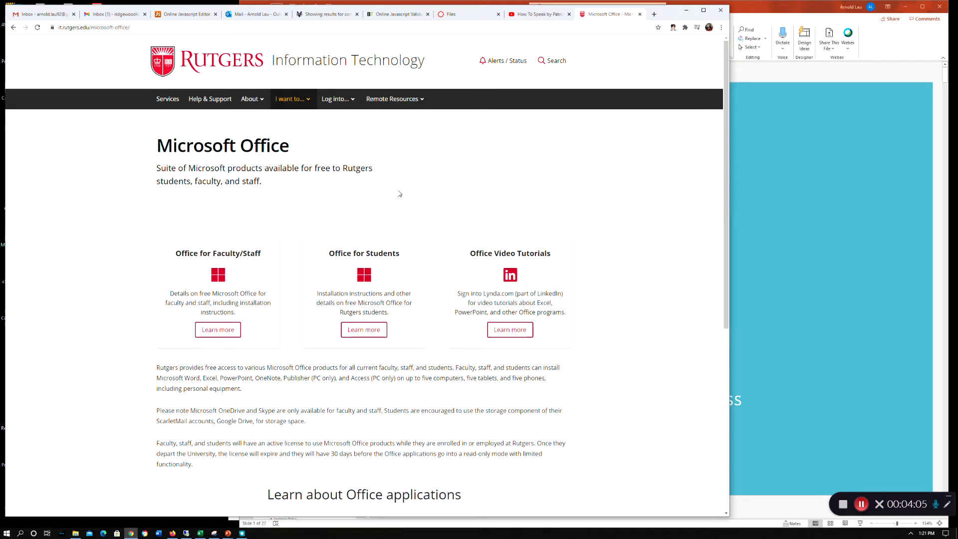
pyautogui.moveTo(395, 227)
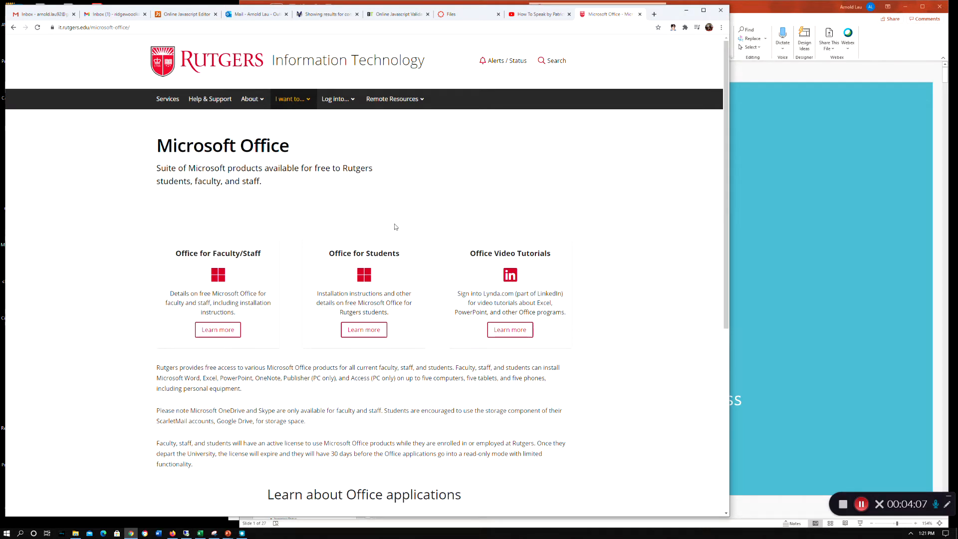
pyautogui.moveTo(415, 252)
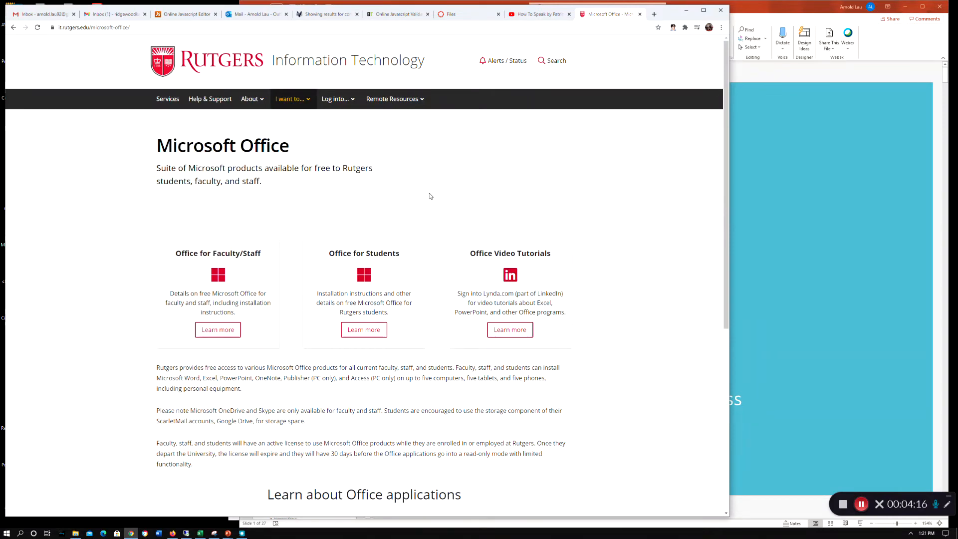
pyautogui.moveTo(422, 241)
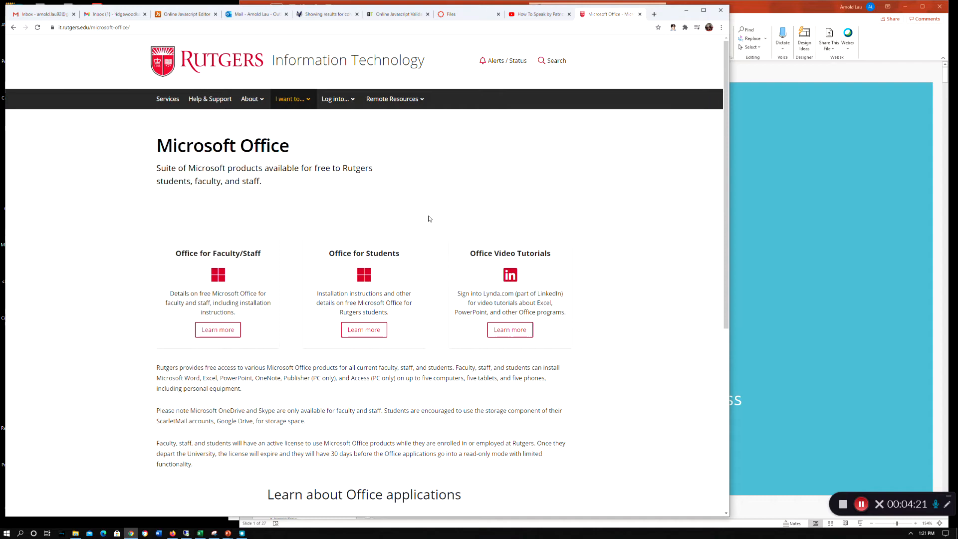
pyautogui.moveTo(420, 141)
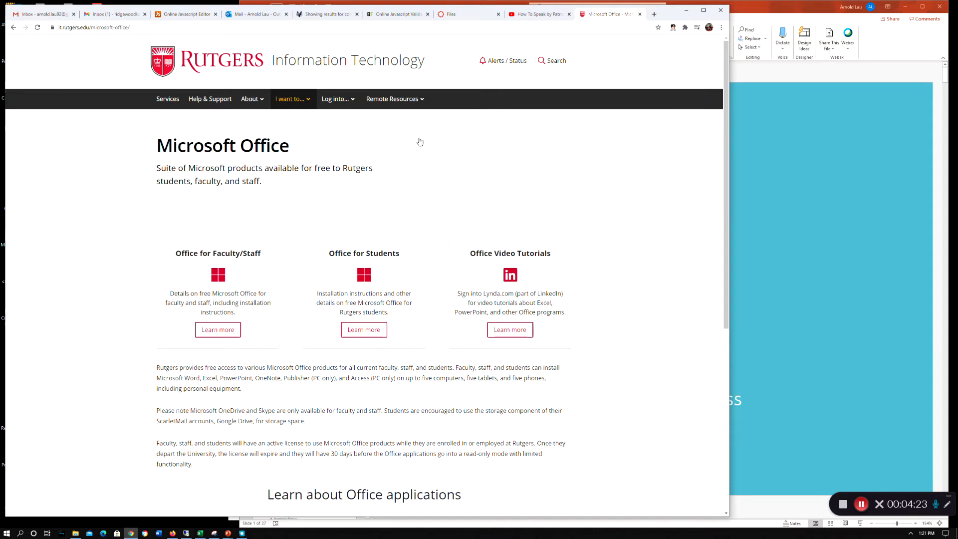
pyautogui.moveTo(383, 202)
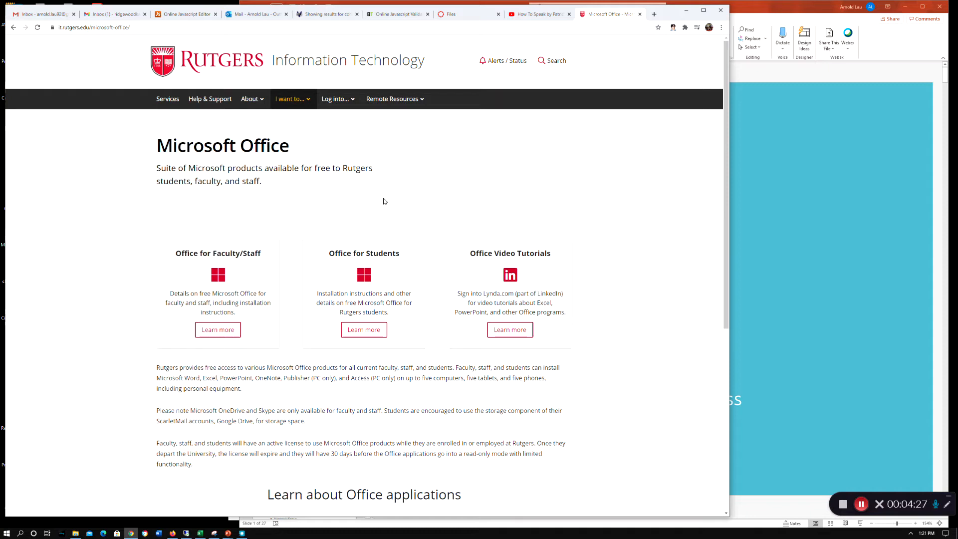
pyautogui.moveTo(390, 192)
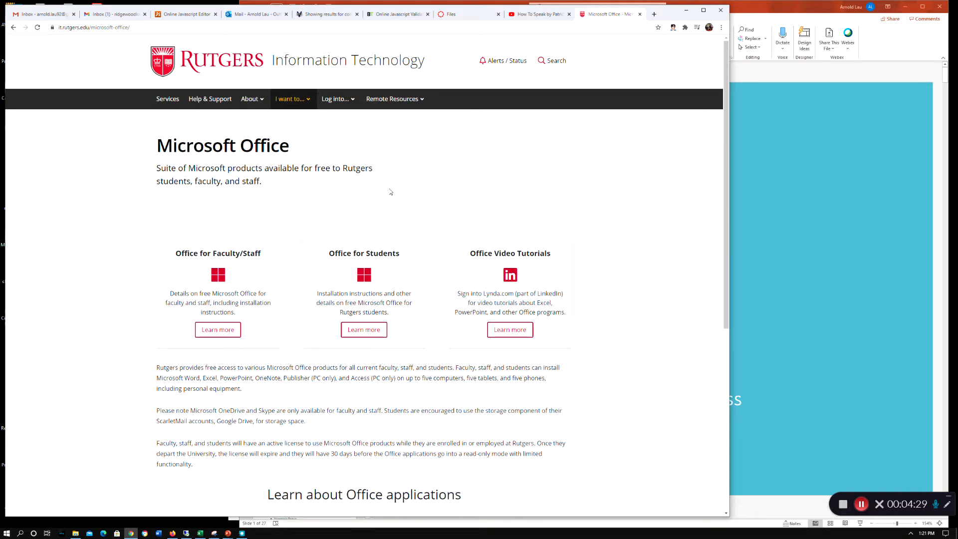
pyautogui.moveTo(393, 188)
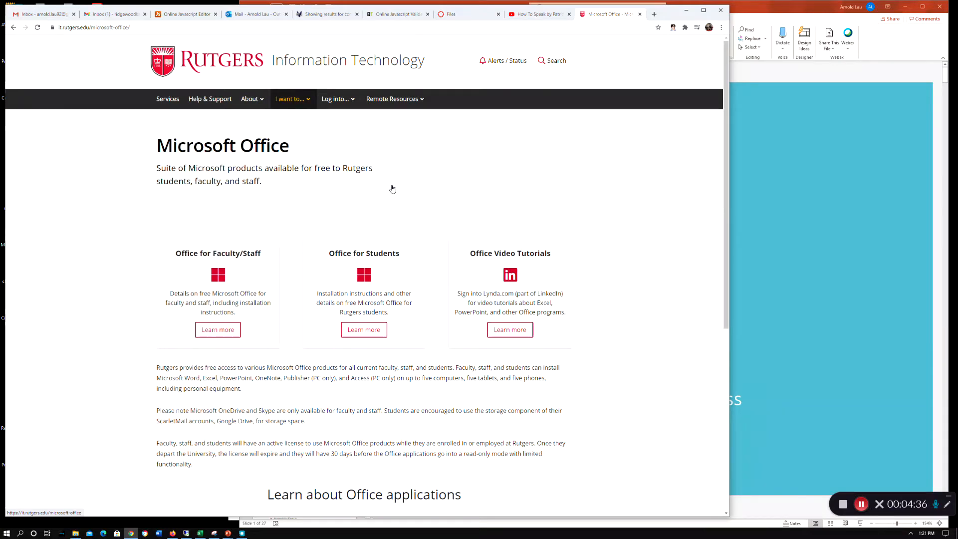
pyautogui.moveTo(418, 184)
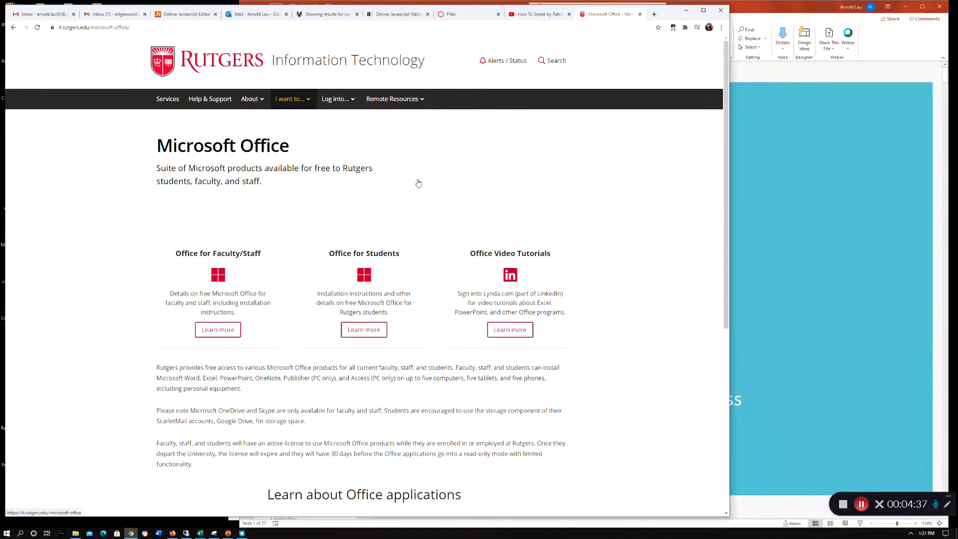
pyautogui.moveTo(427, 182)
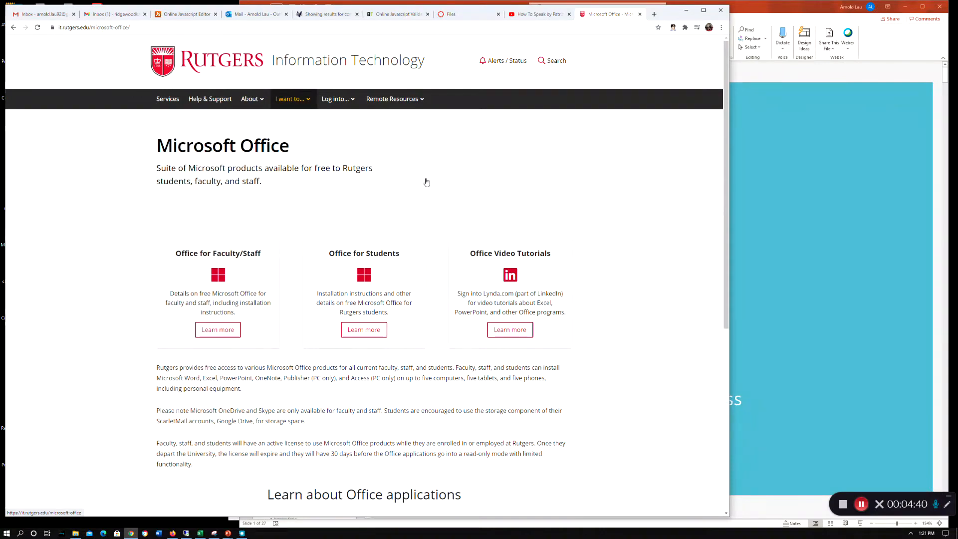
pyautogui.moveTo(393, 228)
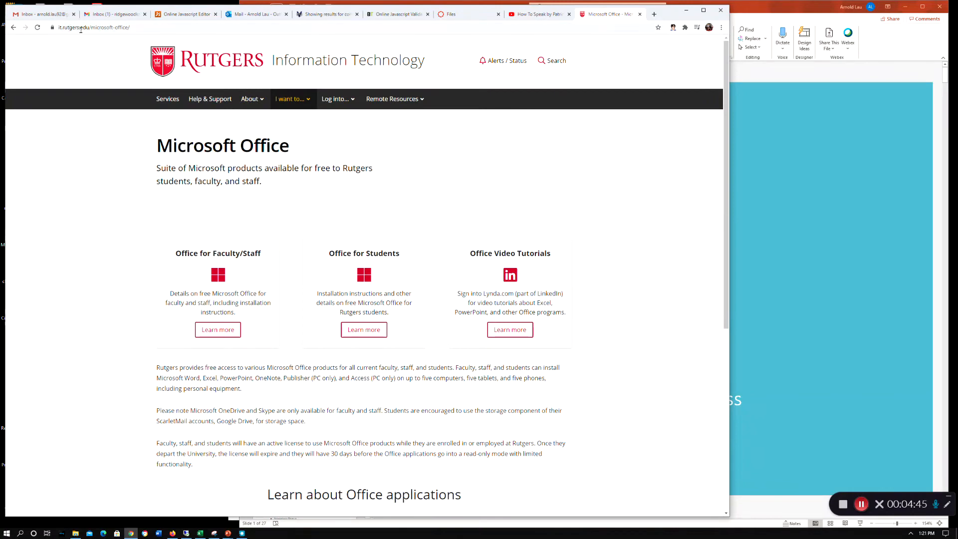
pyautogui.moveTo(359, 260)
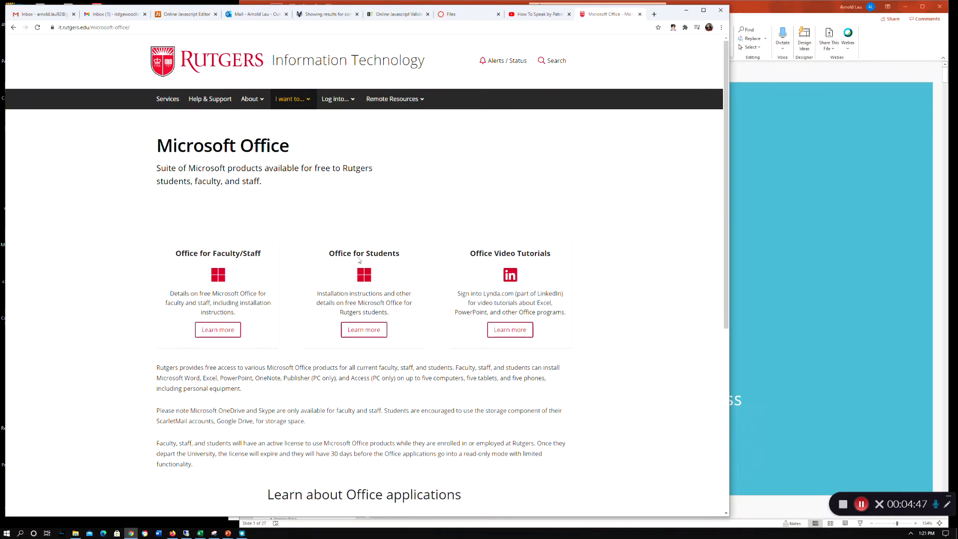
pyautogui.moveTo(369, 282)
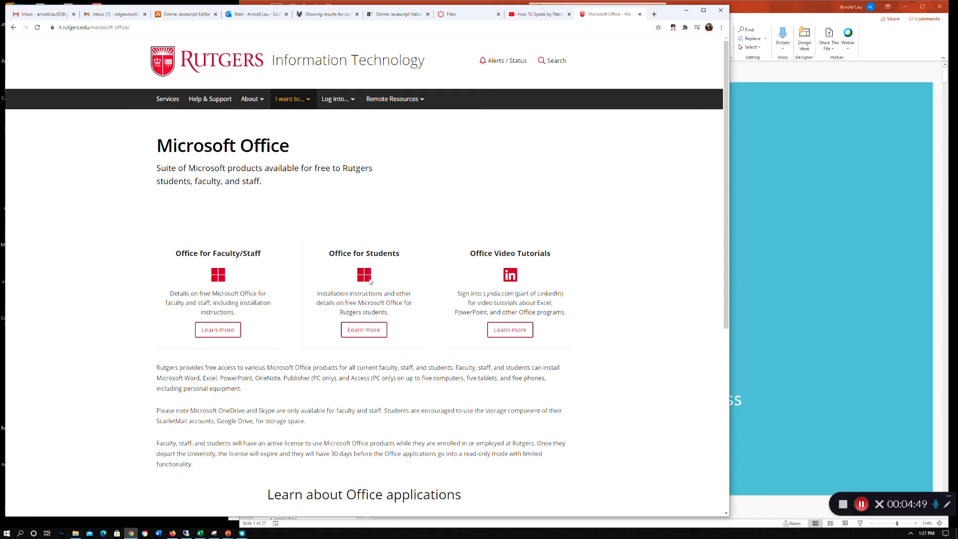
pyautogui.moveTo(334, 269)
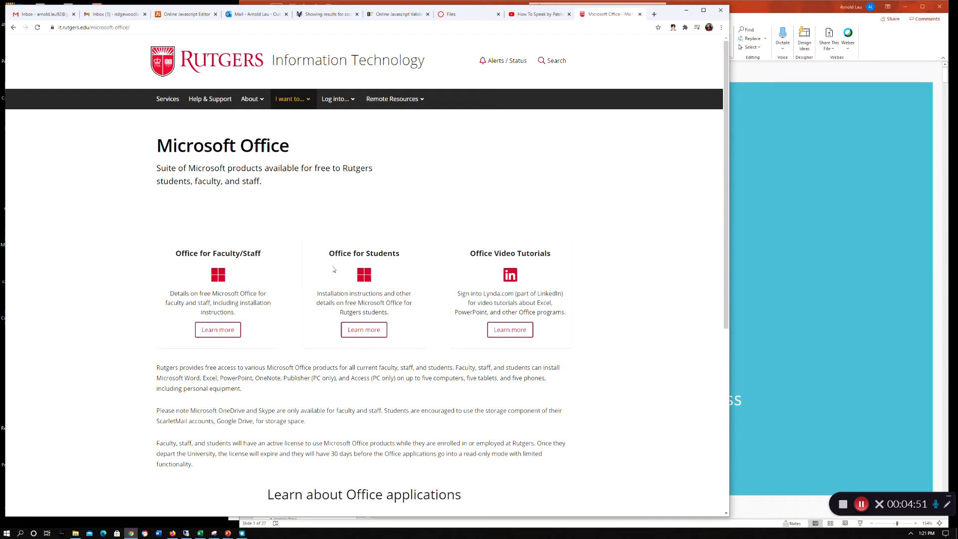
pyautogui.moveTo(385, 267)
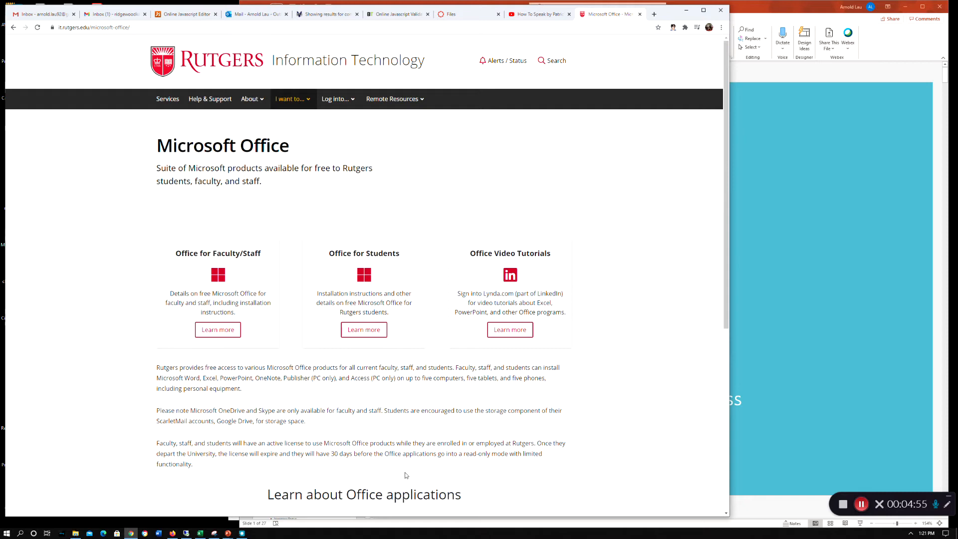
pyautogui.scroll(-3)
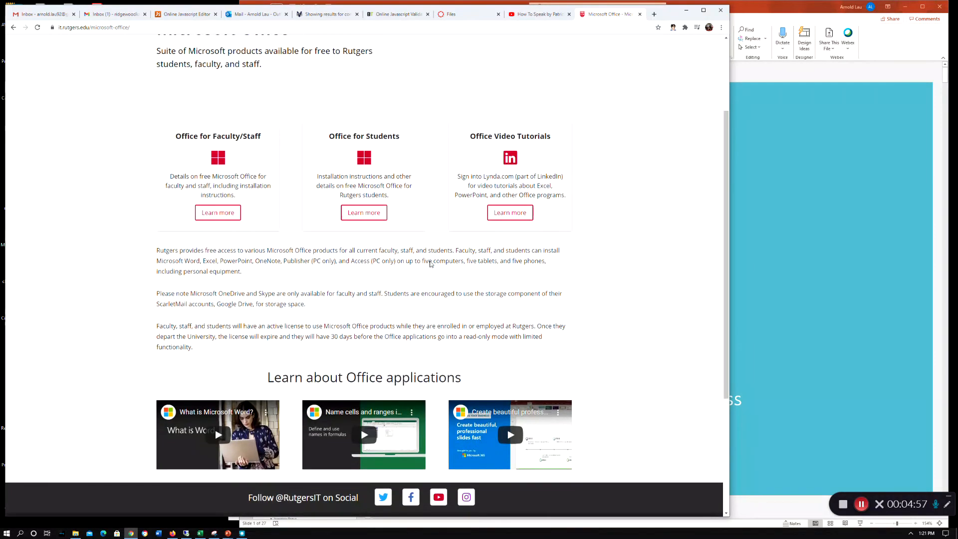
pyautogui.scroll(-3)
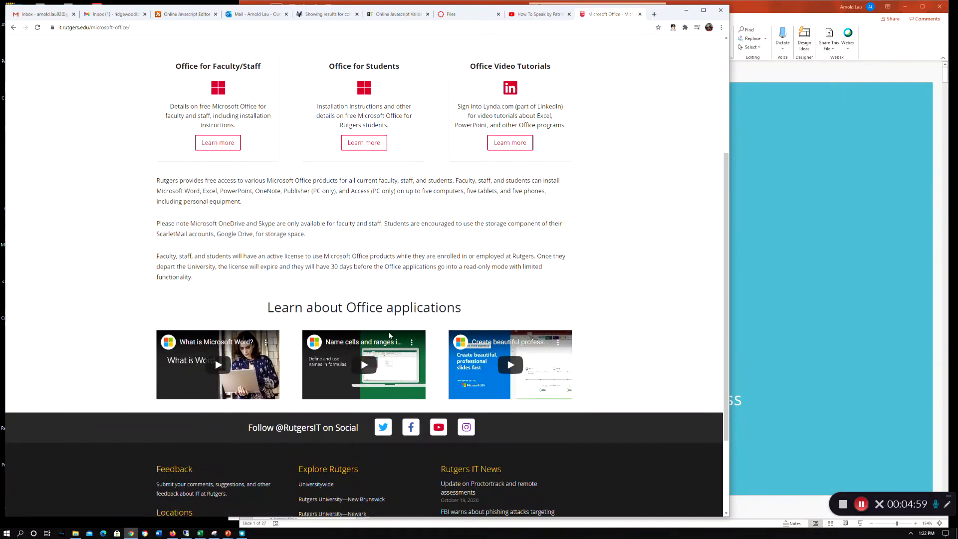
pyautogui.moveTo(318, 329)
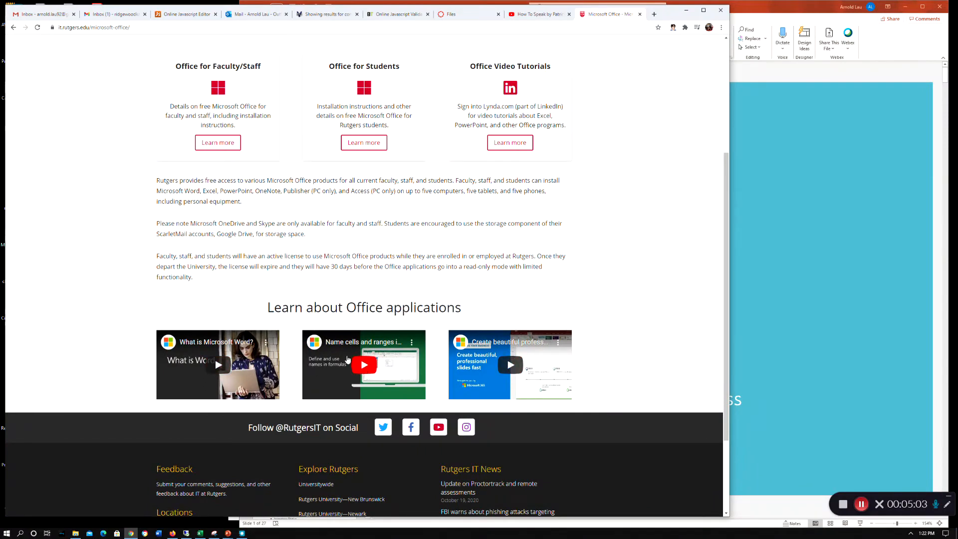
pyautogui.moveTo(385, 383)
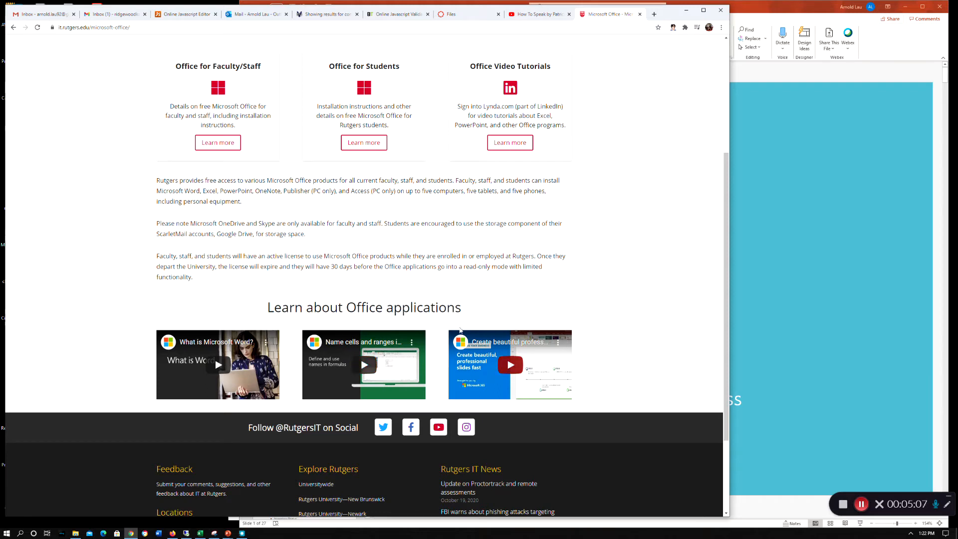
pyautogui.moveTo(403, 357)
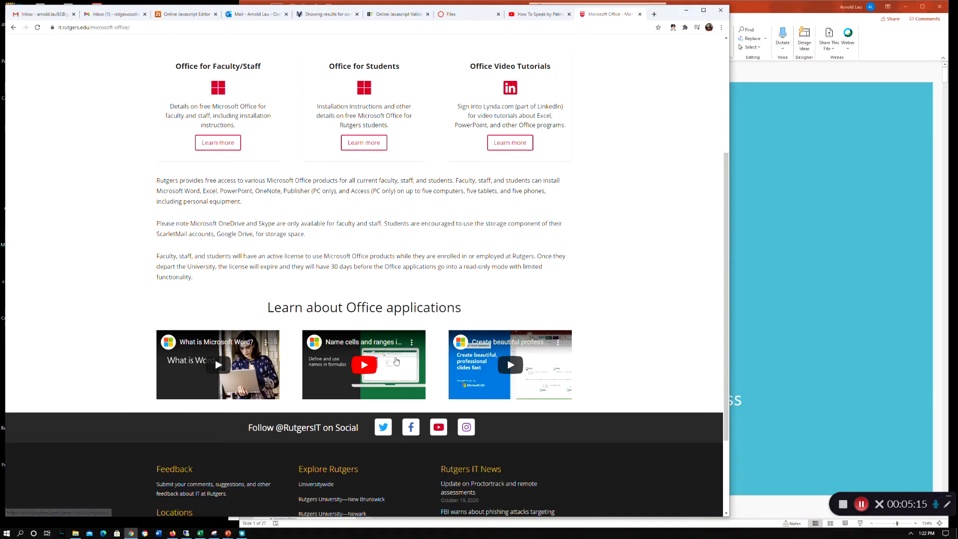
pyautogui.scroll(3)
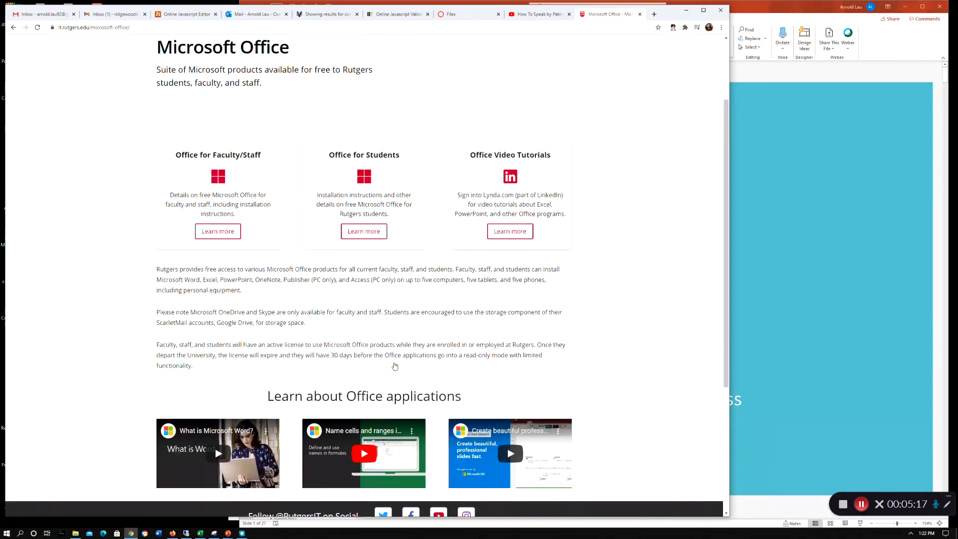
pyautogui.scroll(3)
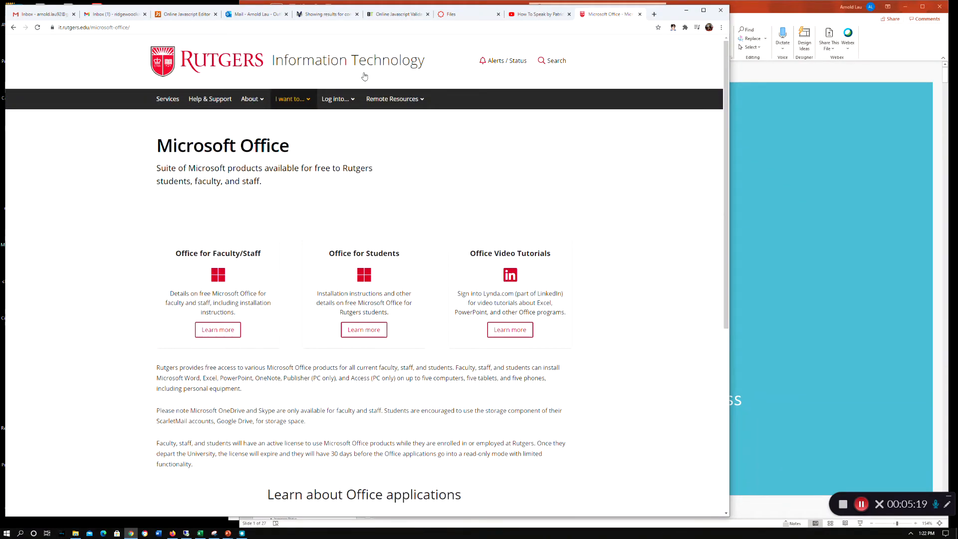
pyautogui.moveTo(388, 141)
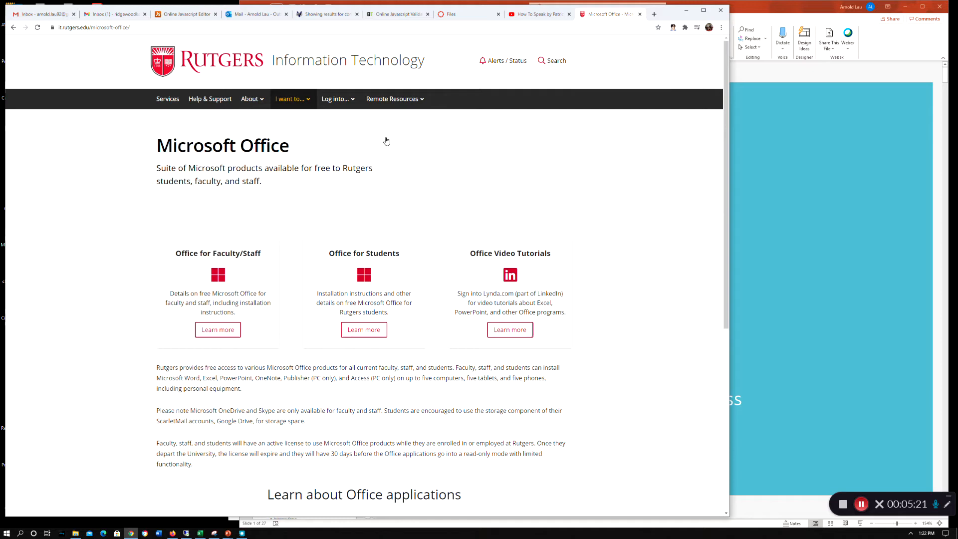
pyautogui.moveTo(188, 48)
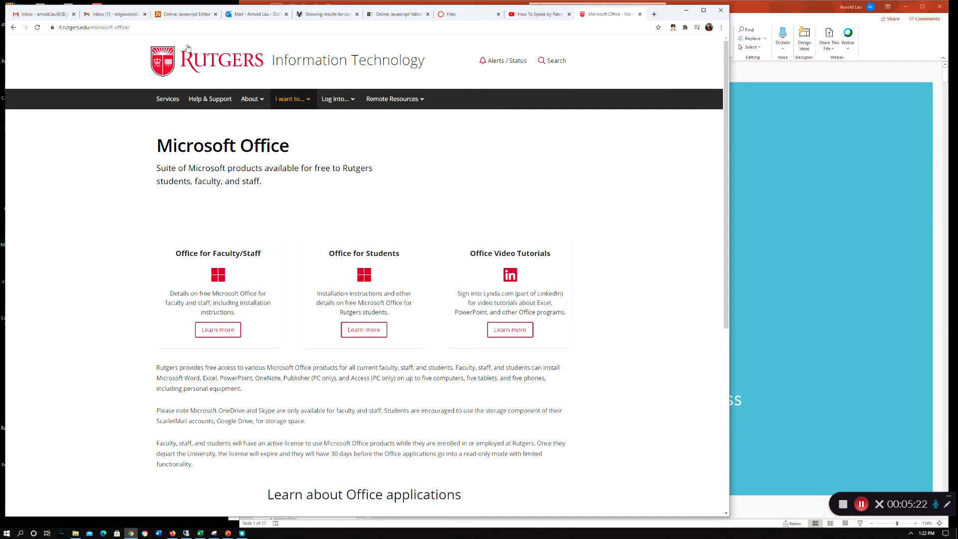
# Step: Return to the deck and show the Topics slide listing formulas and functions
pyautogui.click(336, 99)
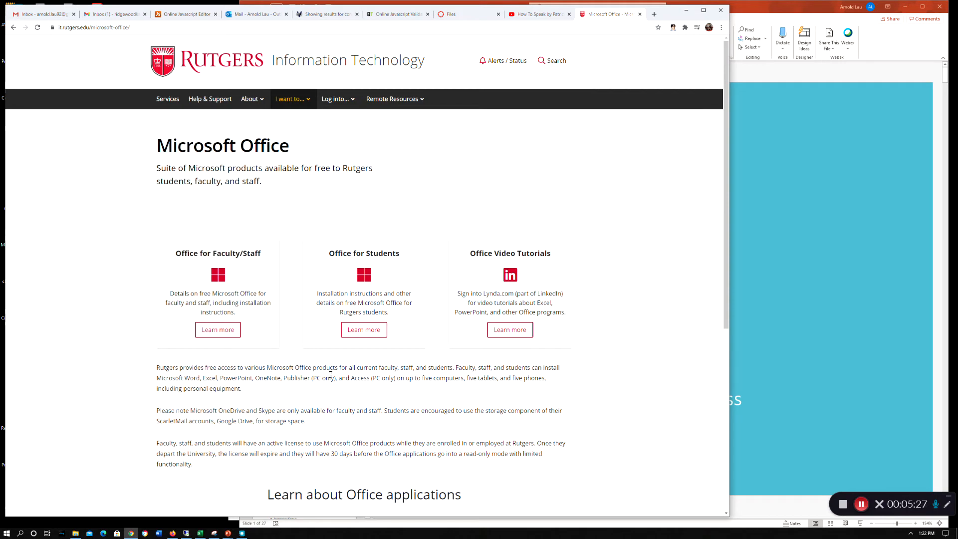
pyautogui.moveTo(347, 356)
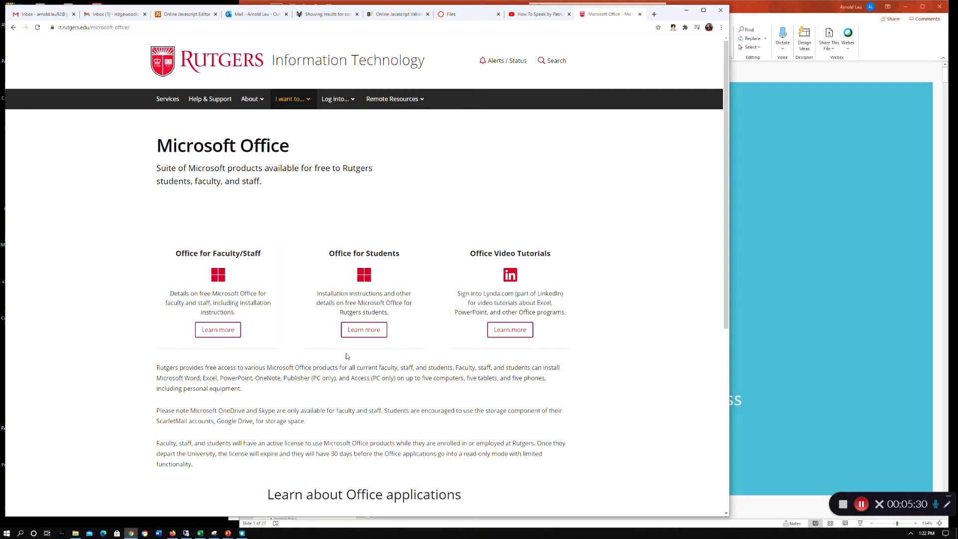
pyautogui.moveTo(232, 265)
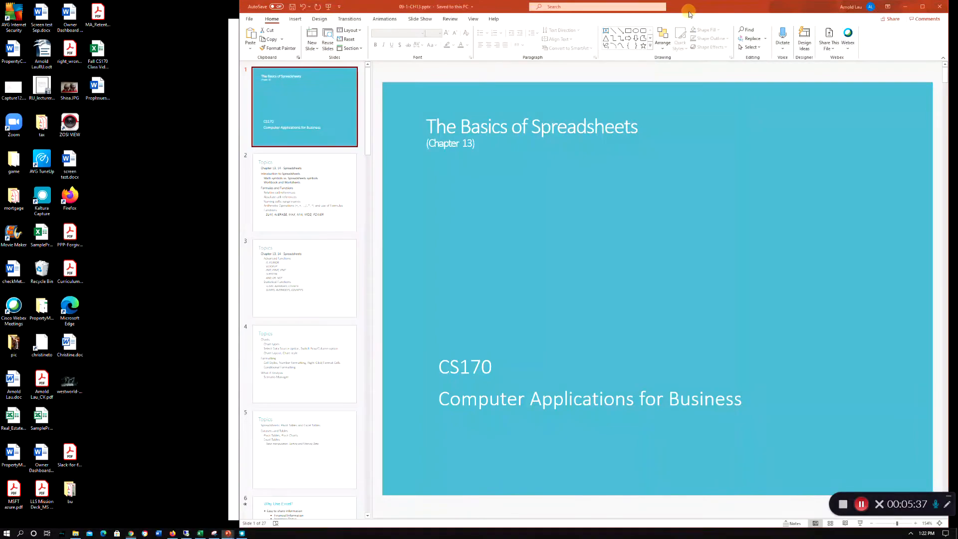
pyautogui.moveTo(541, 231)
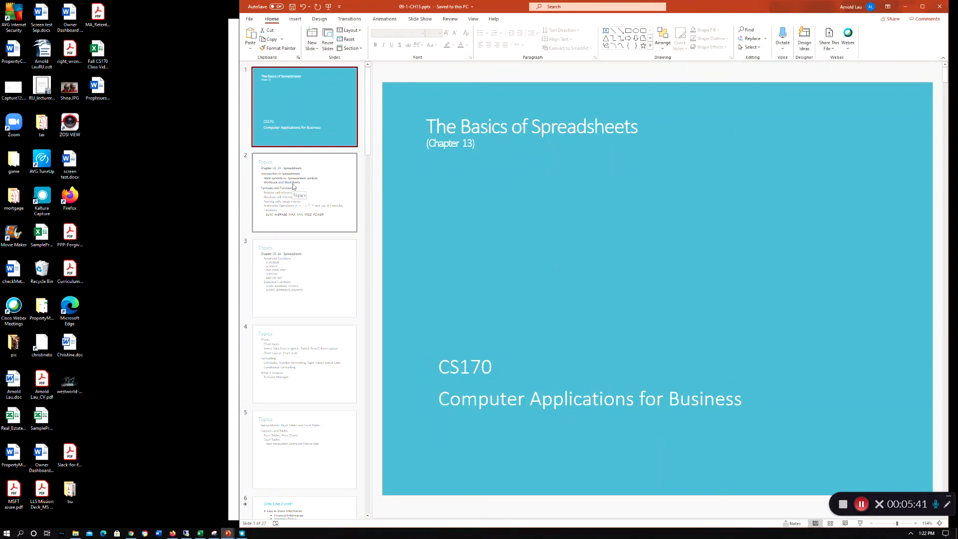
pyautogui.click(304, 192)
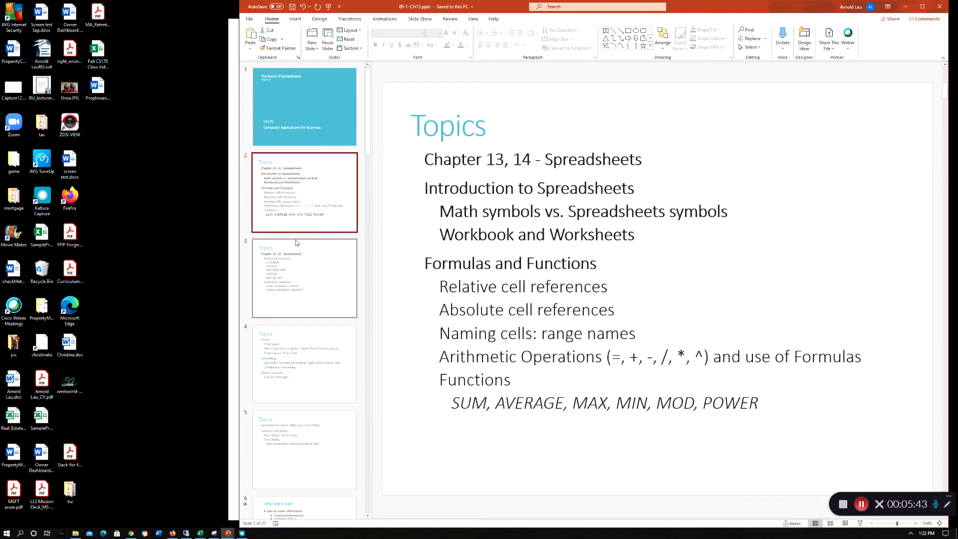
pyautogui.moveTo(299, 178)
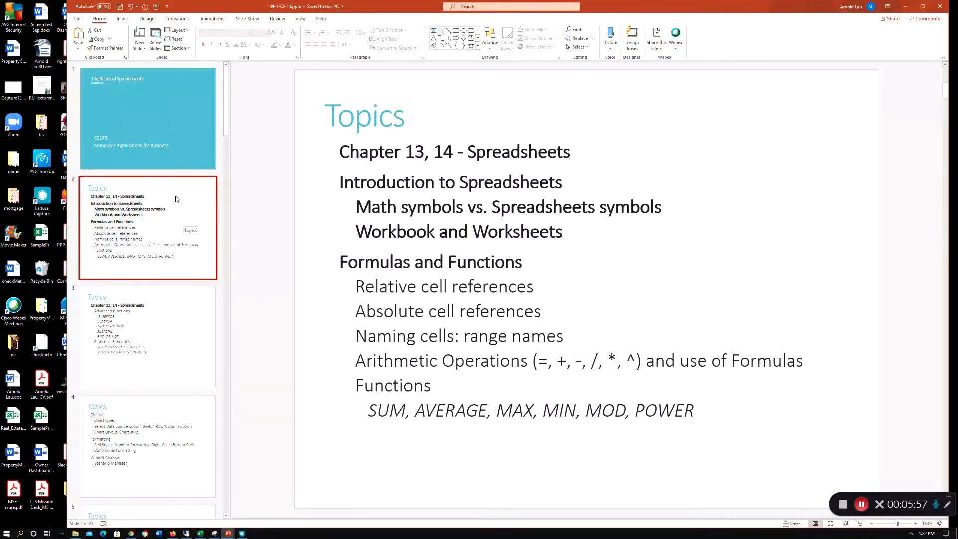
pyautogui.moveTo(145, 152)
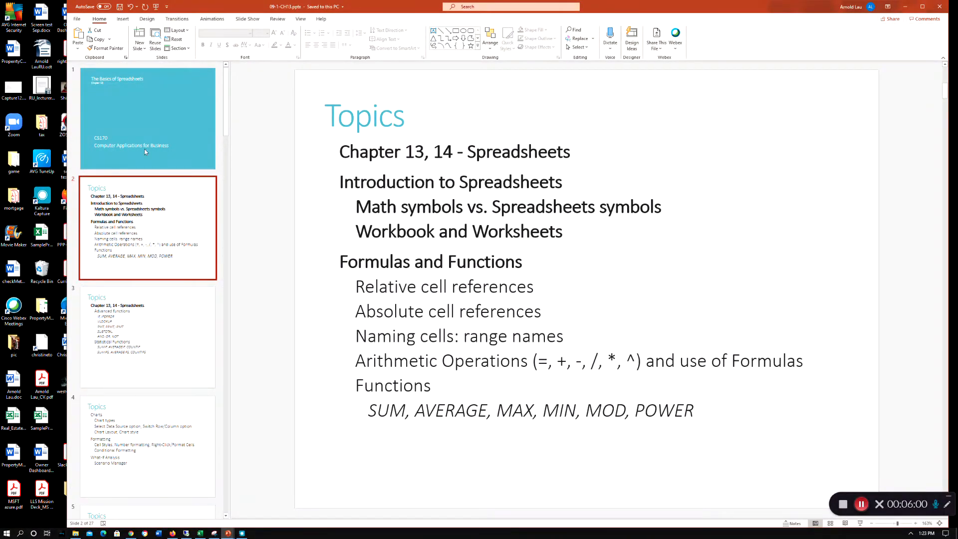
pyautogui.moveTo(308, 268)
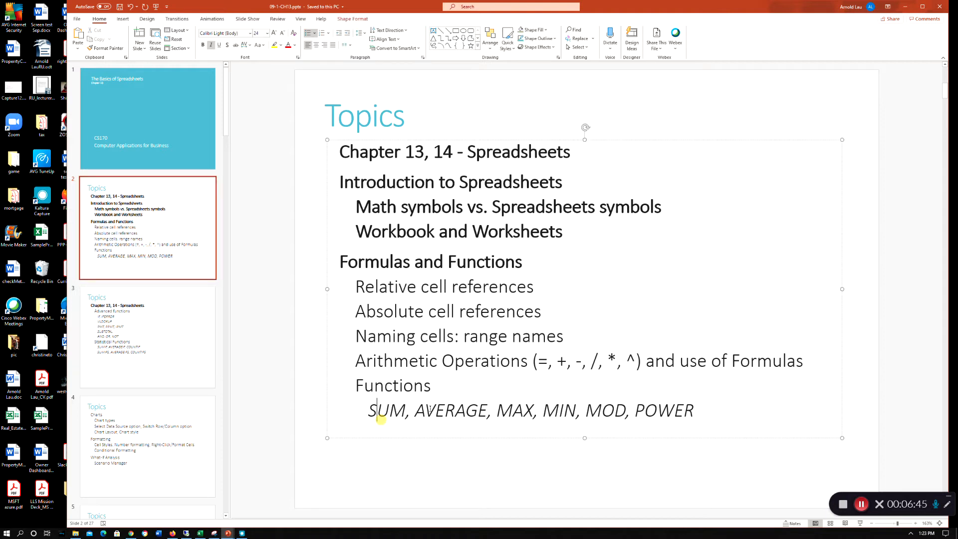
pyautogui.click(148, 337)
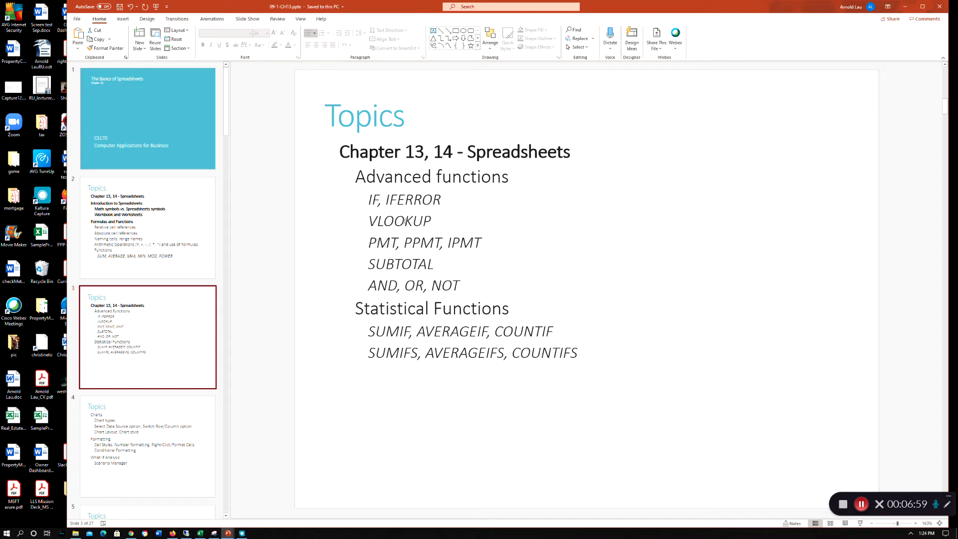
# Step: Show the fourth slide's Topics outline on charts, formatting and What-If Analysis
pyautogui.click(396, 221)
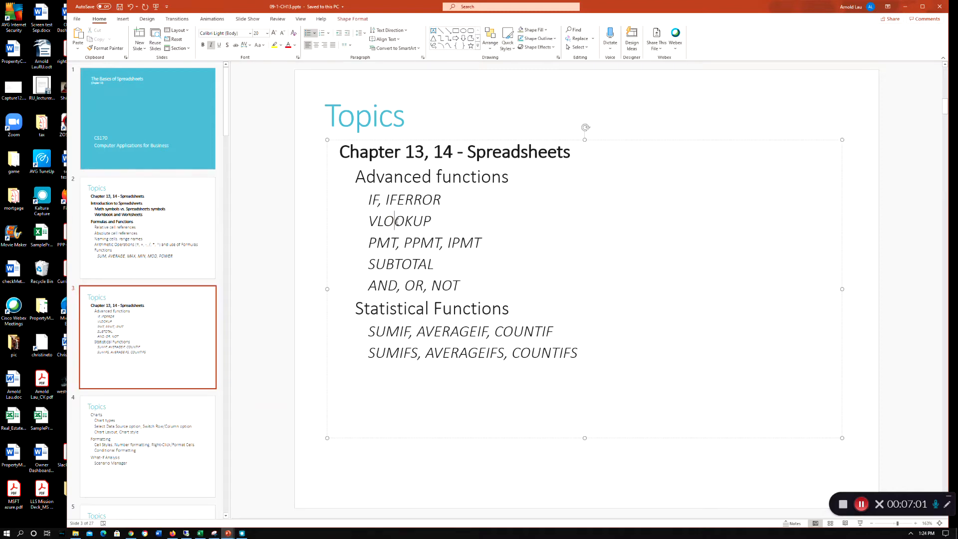
pyautogui.moveTo(418, 291)
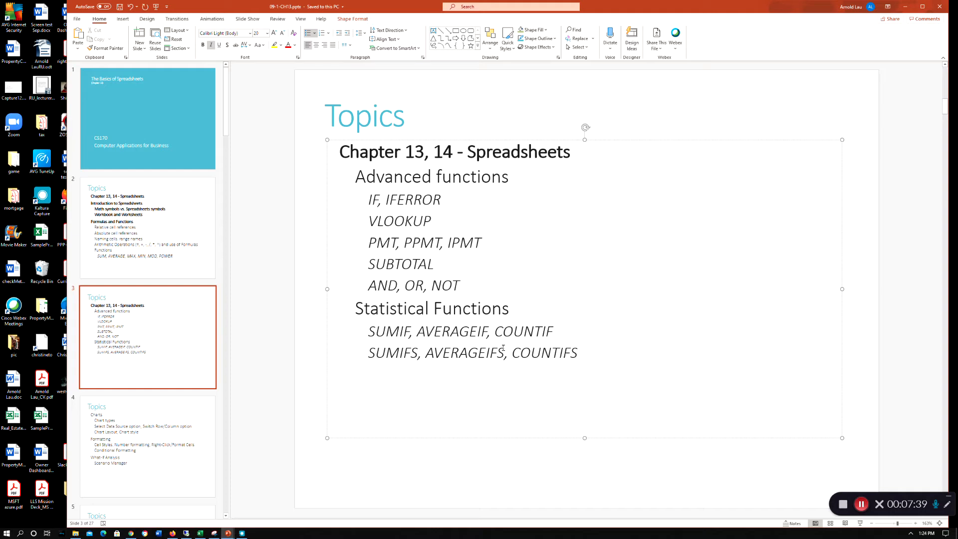
pyautogui.moveTo(144, 447)
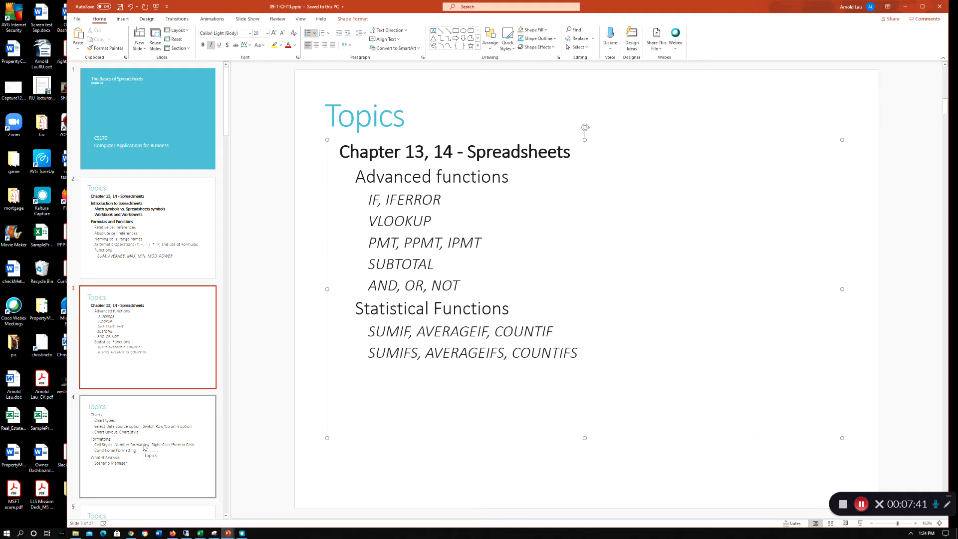
pyautogui.click(148, 445)
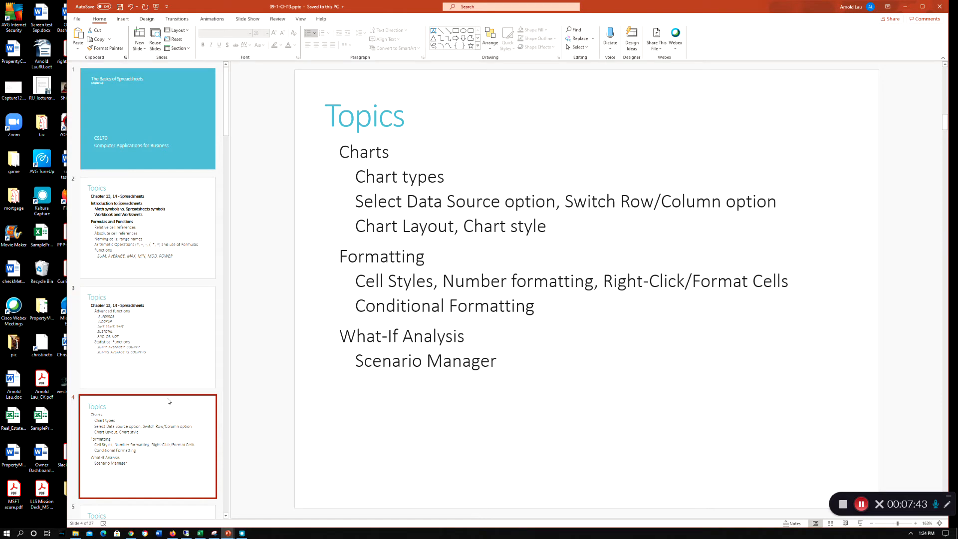
# Step: Skip past the pivot and Excel tables Topics slide to slide six, Why Use Excel?
pyautogui.scroll(-3)
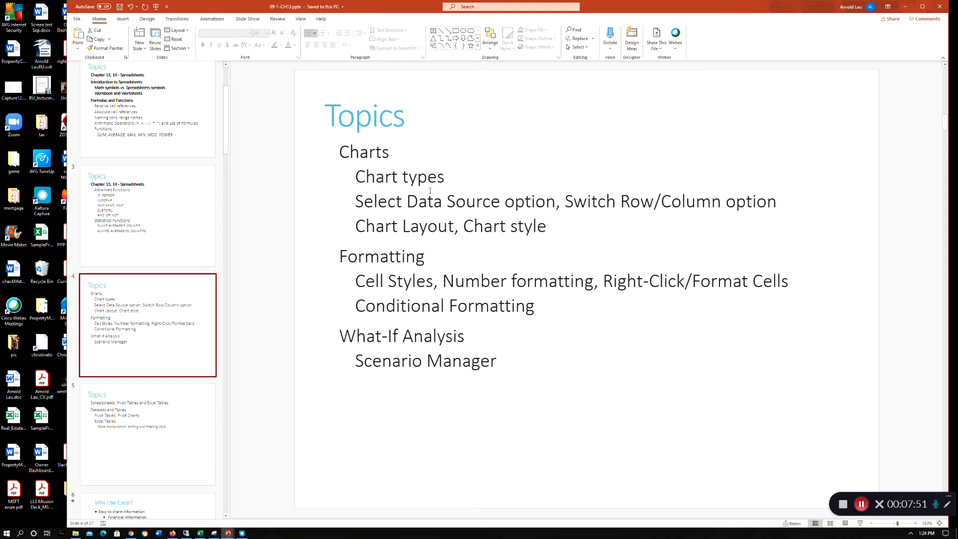
pyautogui.moveTo(426, 246)
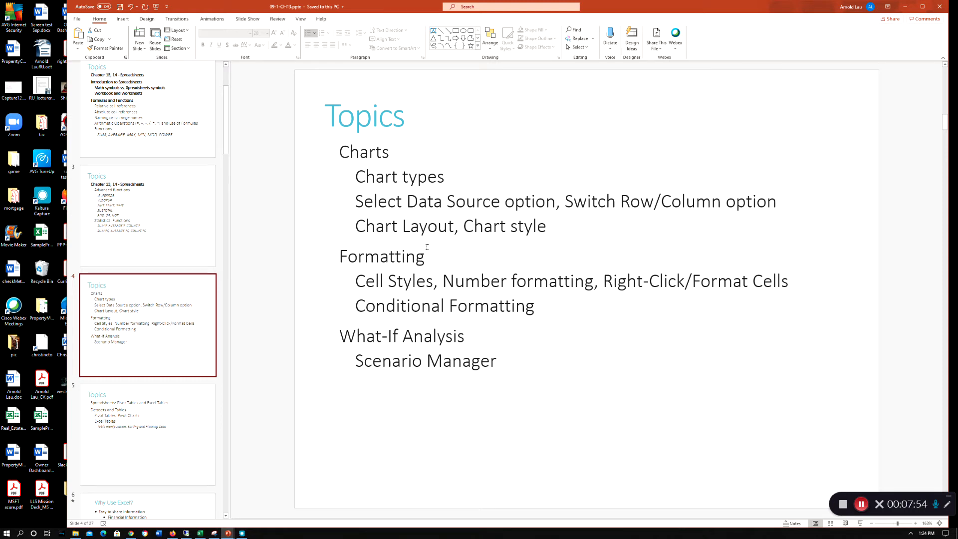
pyautogui.moveTo(326, 361)
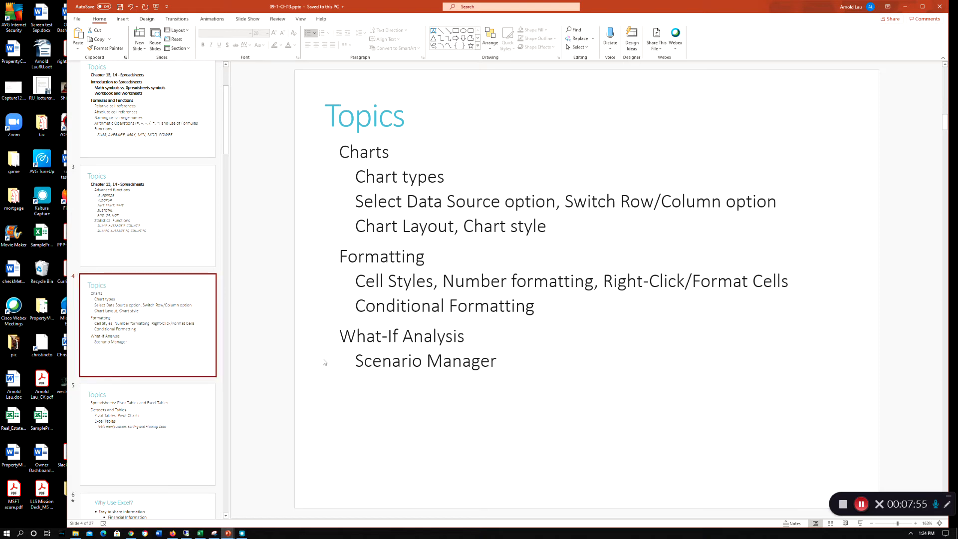
pyautogui.moveTo(419, 344)
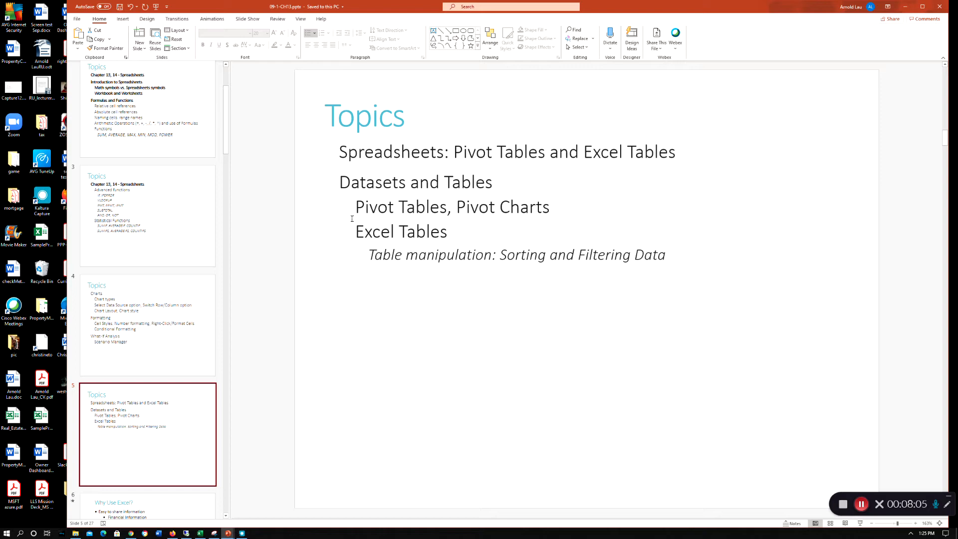
pyautogui.moveTo(146, 342)
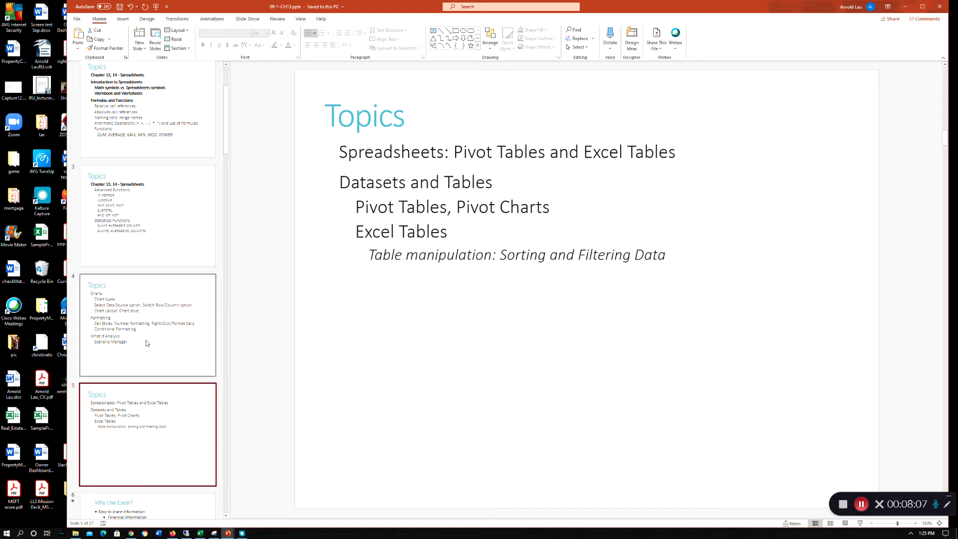
pyautogui.scroll(-3)
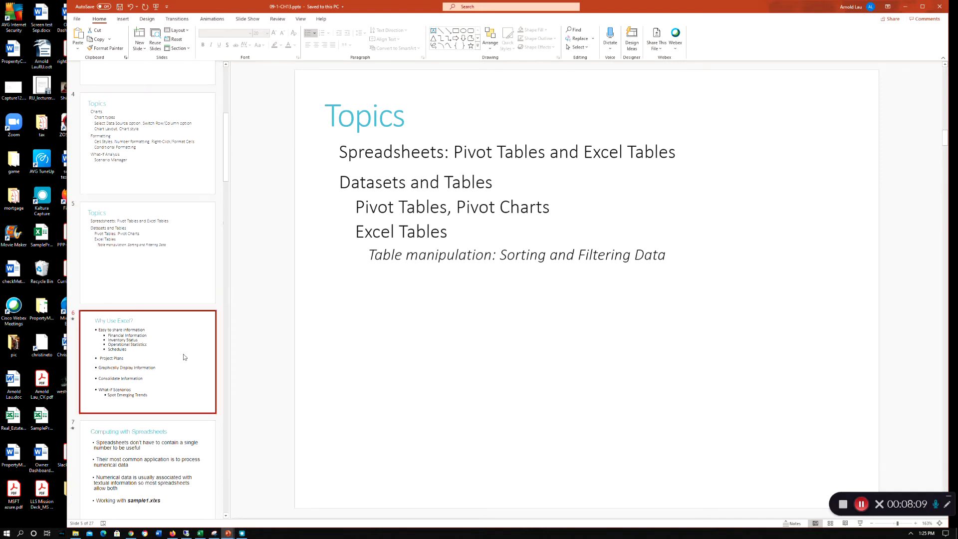
pyautogui.click(147, 361)
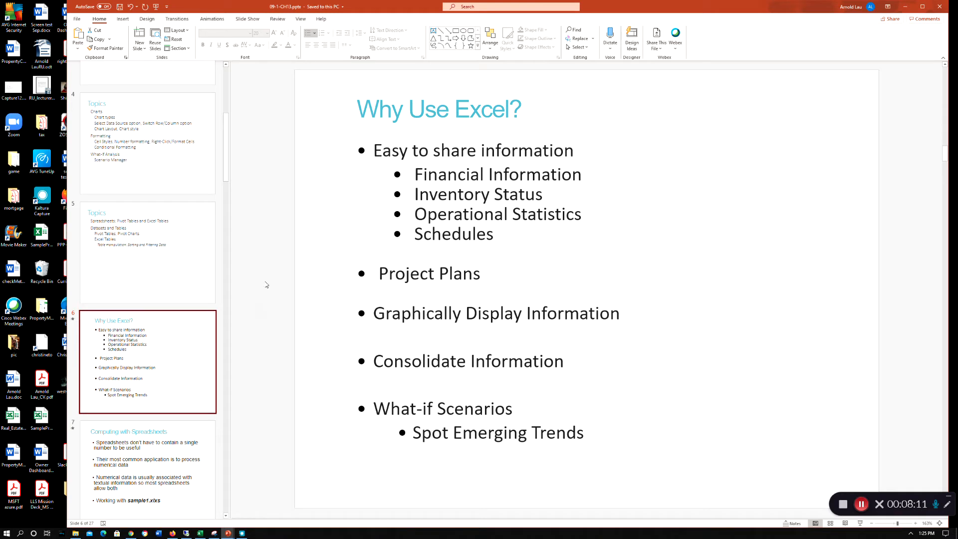
pyautogui.moveTo(256, 279)
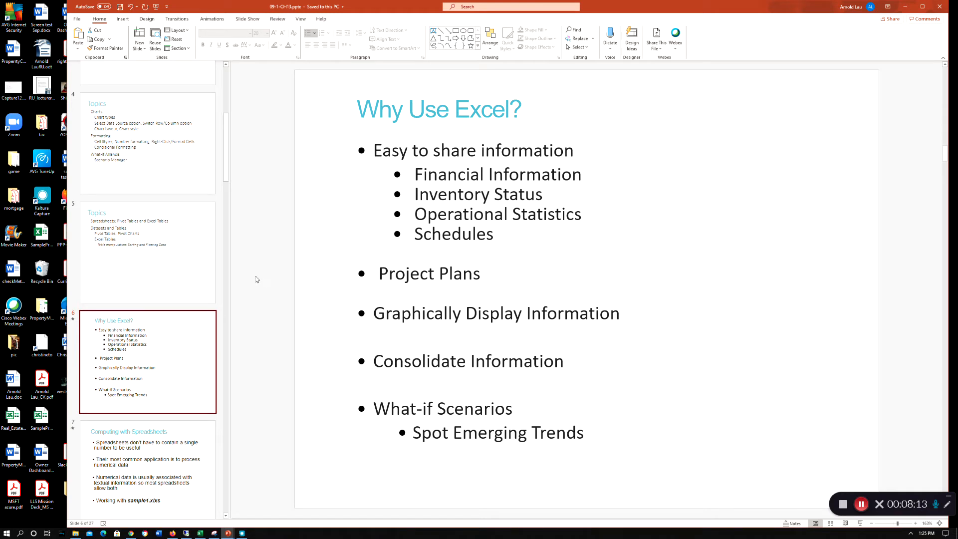
pyautogui.moveTo(268, 262)
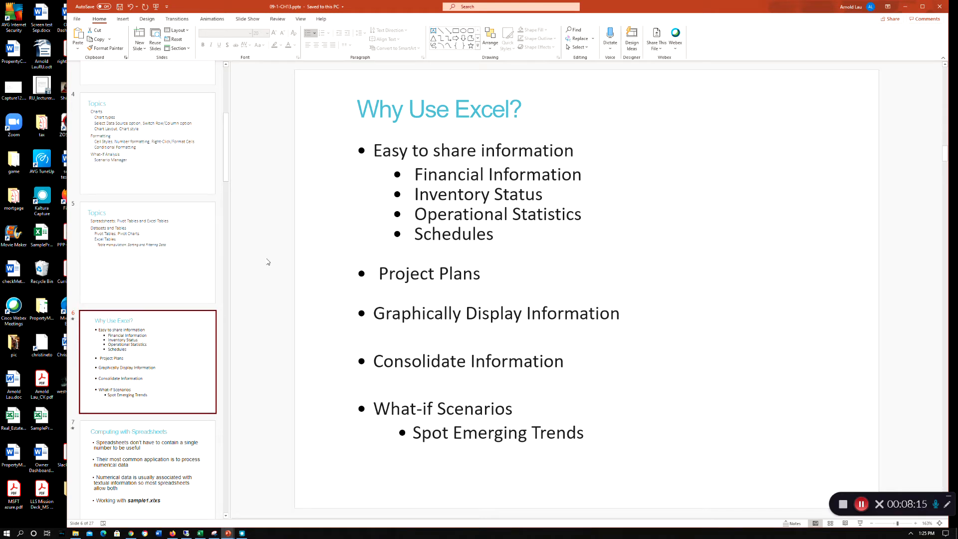
pyautogui.moveTo(300, 264)
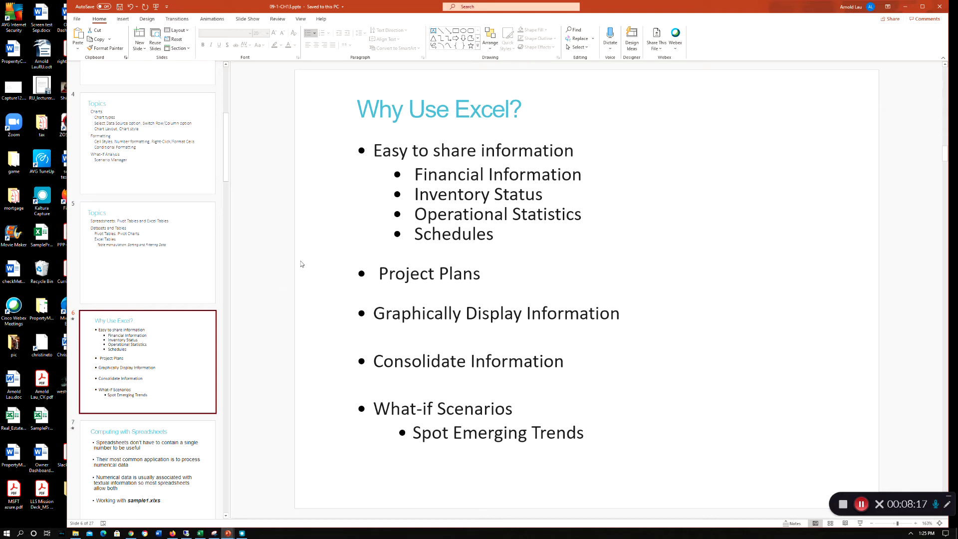
pyautogui.moveTo(360, 262)
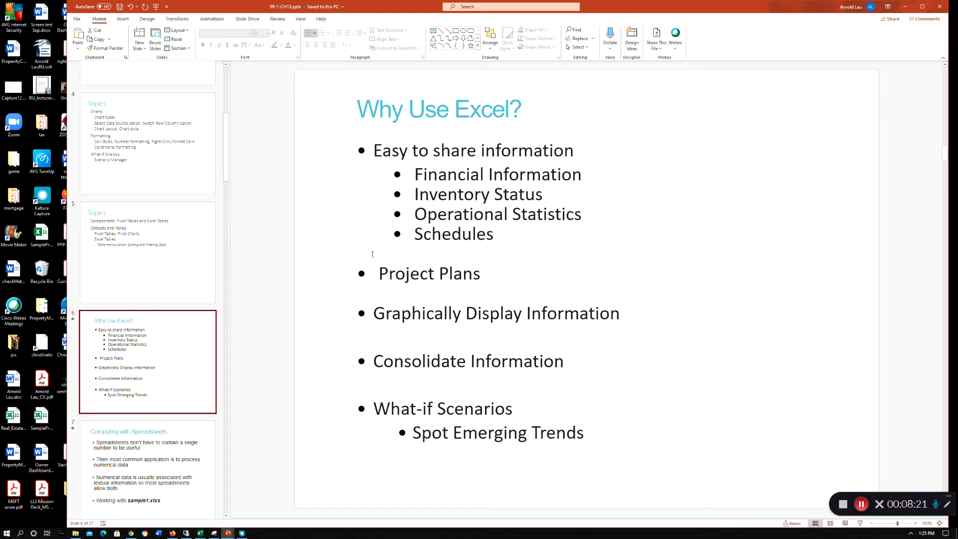
pyautogui.moveTo(452, 260)
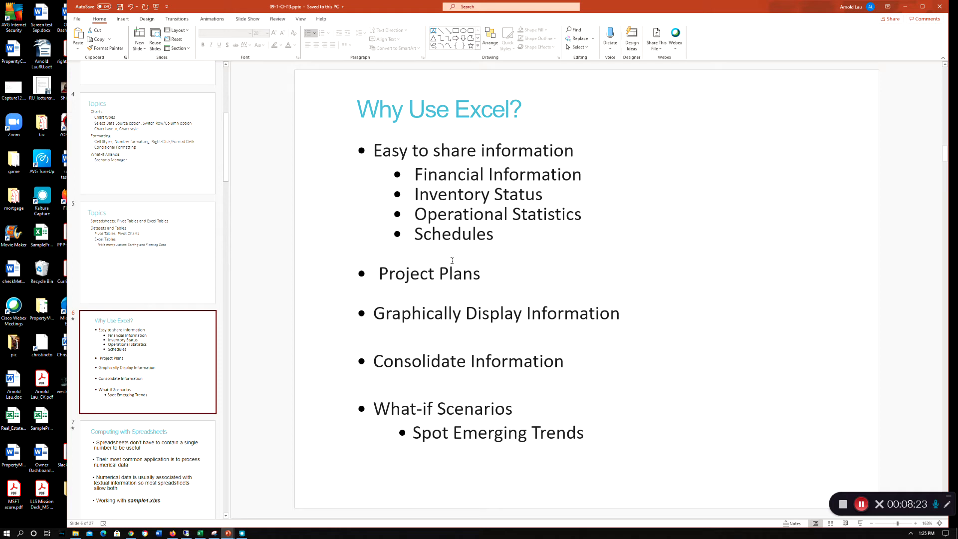
pyautogui.moveTo(484, 267)
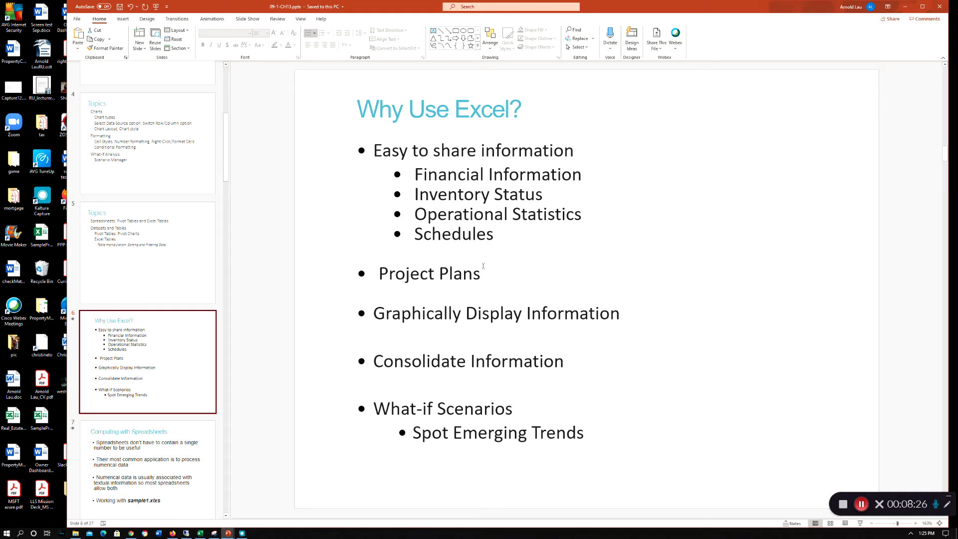
pyautogui.moveTo(519, 272)
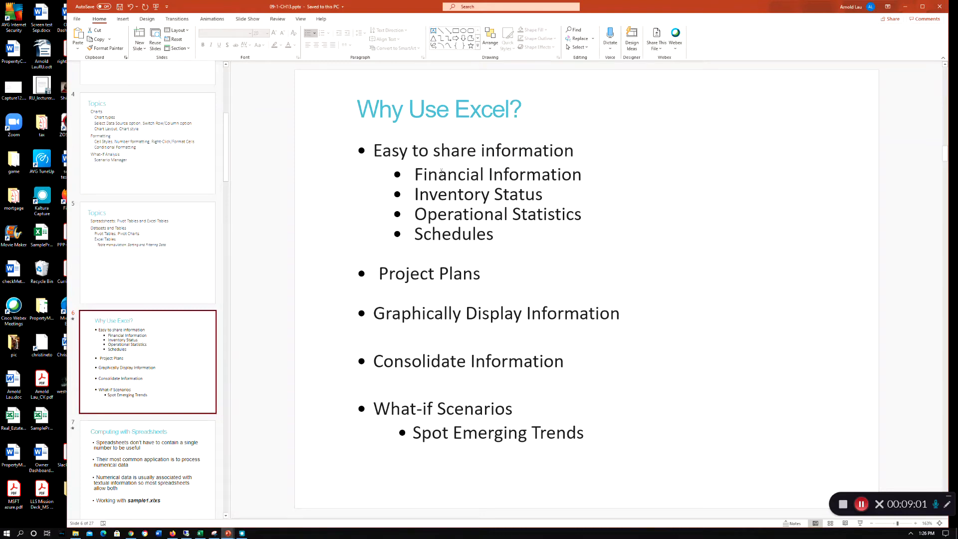
pyautogui.moveTo(331, 125)
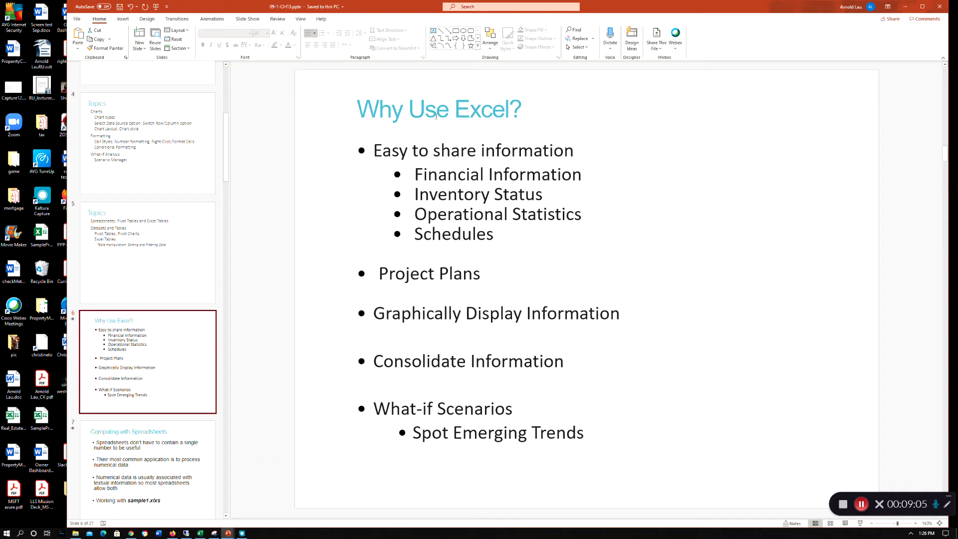
pyautogui.moveTo(443, 134)
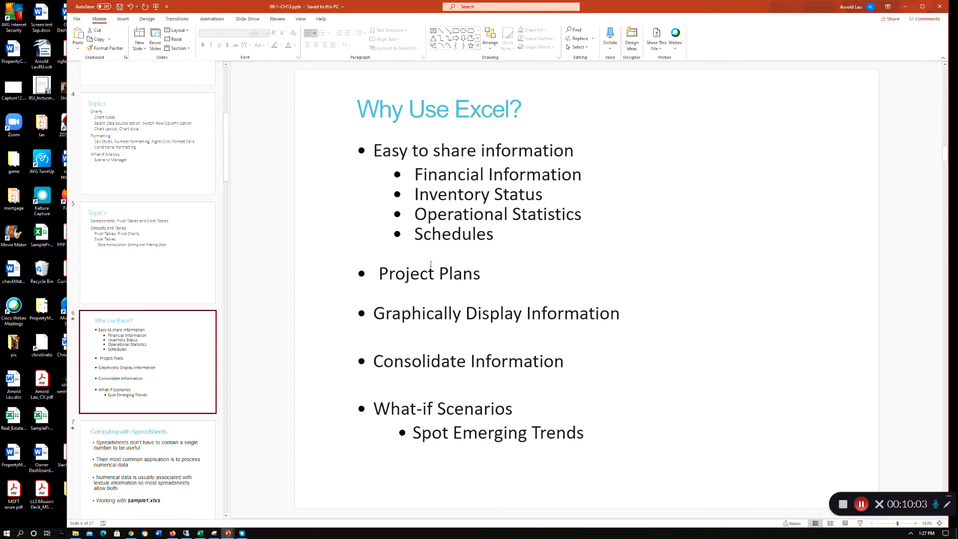
pyautogui.moveTo(451, 224)
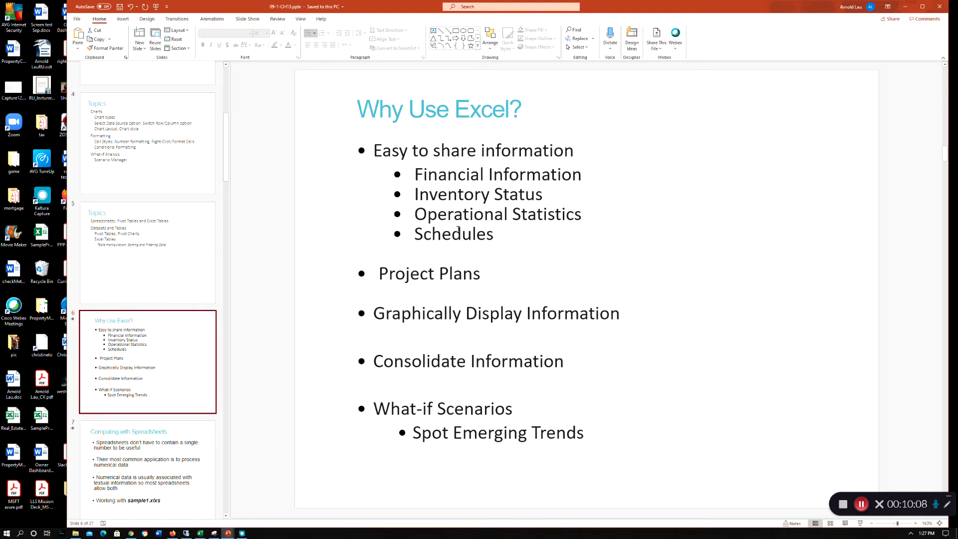
pyautogui.moveTo(447, 271)
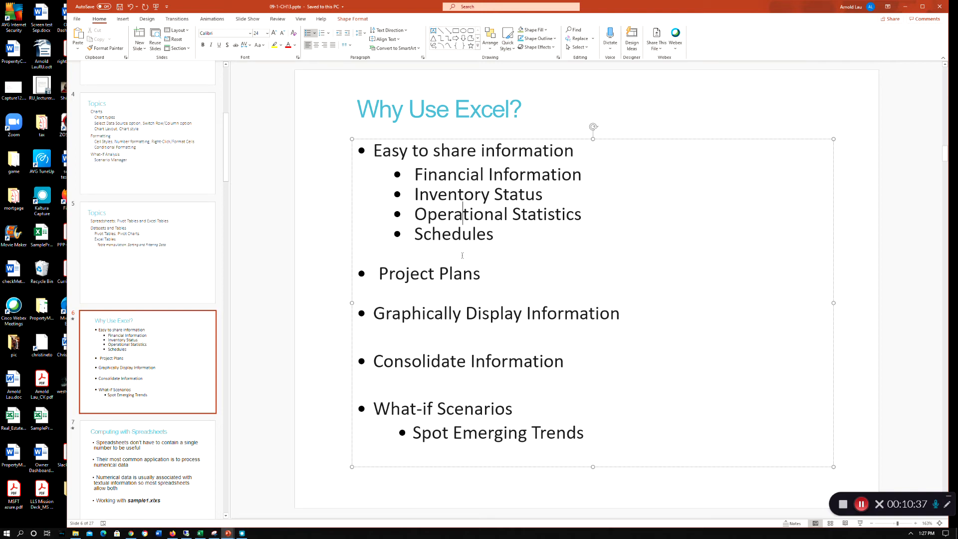
pyautogui.moveTo(459, 240)
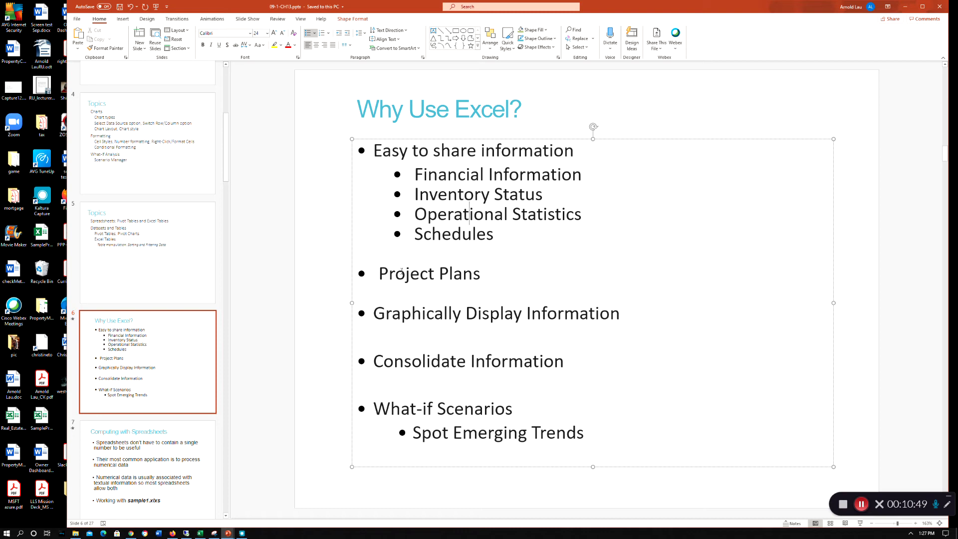
# Step: Show slide seven, Computing with Spreadsheets, with its four bullet points
pyautogui.click(455, 273)
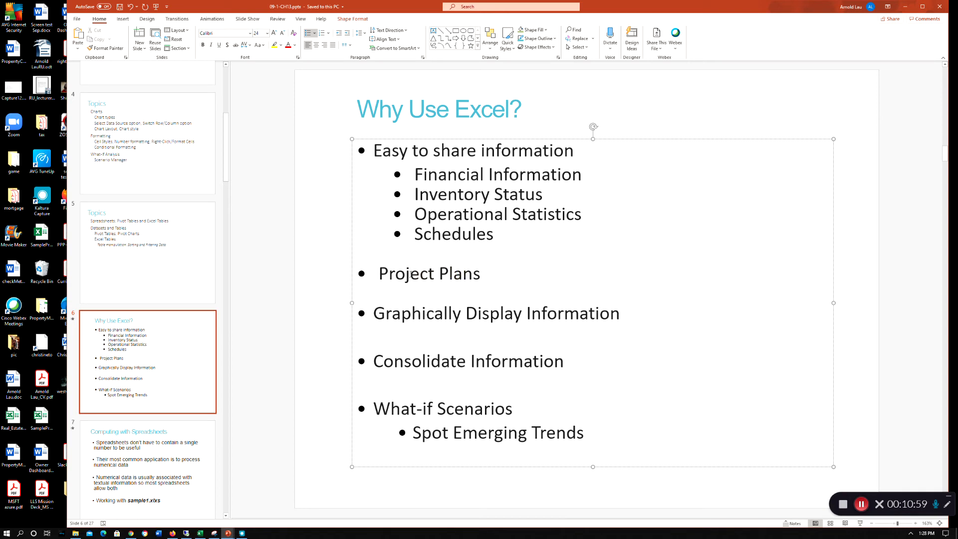
pyautogui.click(462, 273)
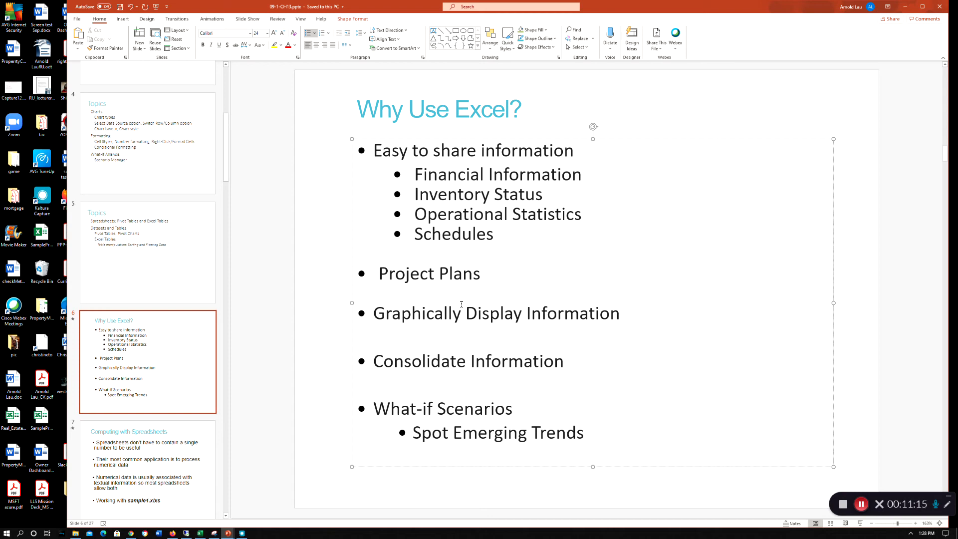
pyautogui.click(147, 470)
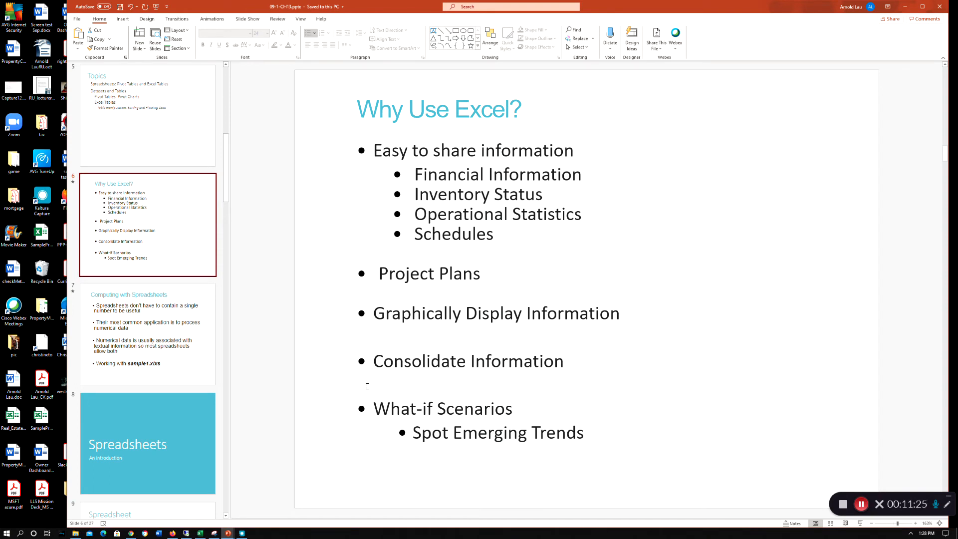
pyautogui.moveTo(130, 336)
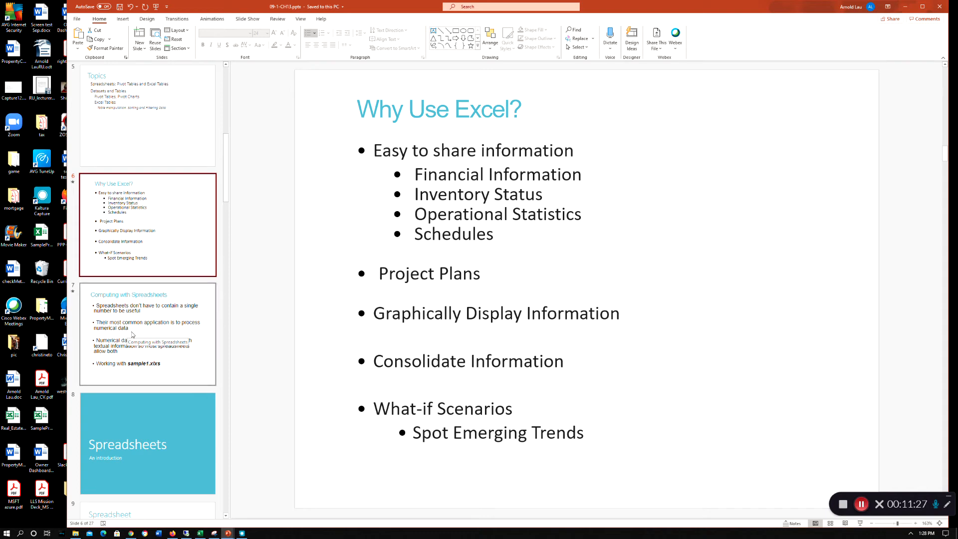
pyautogui.click(148, 334)
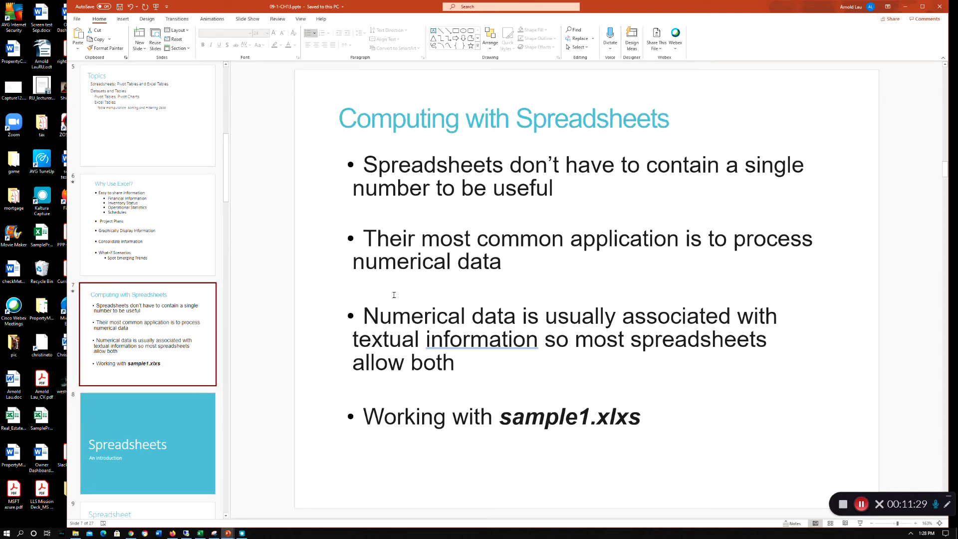
pyautogui.moveTo(475, 200)
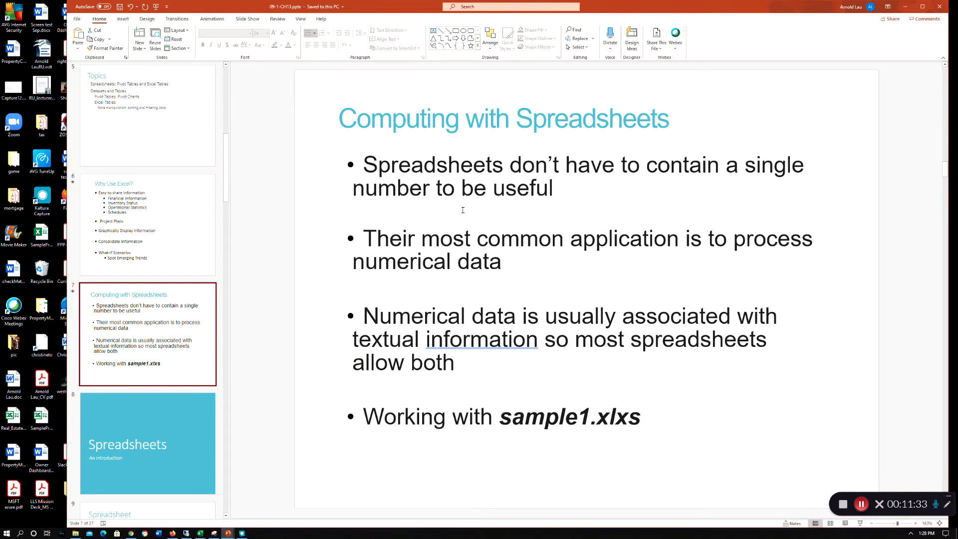
pyautogui.moveTo(542, 261)
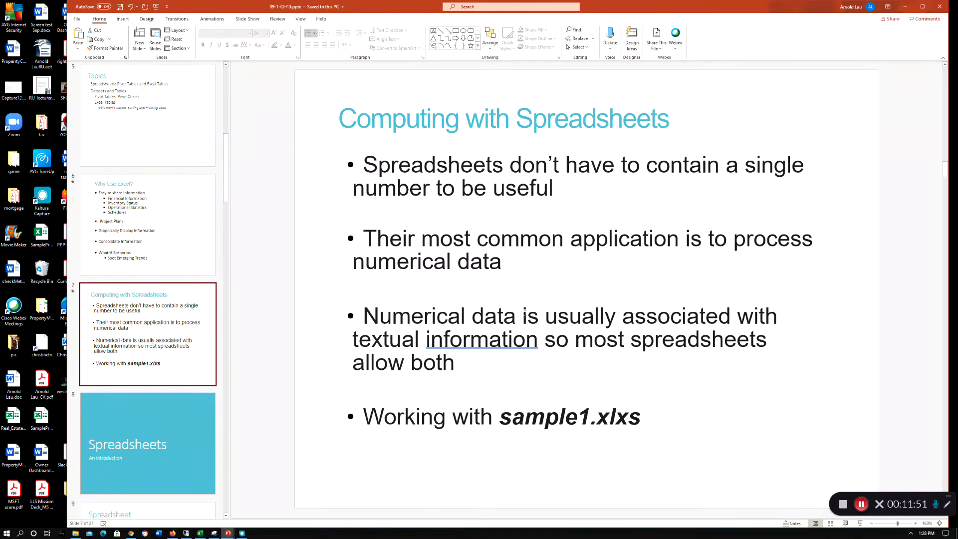
pyautogui.moveTo(188, 354)
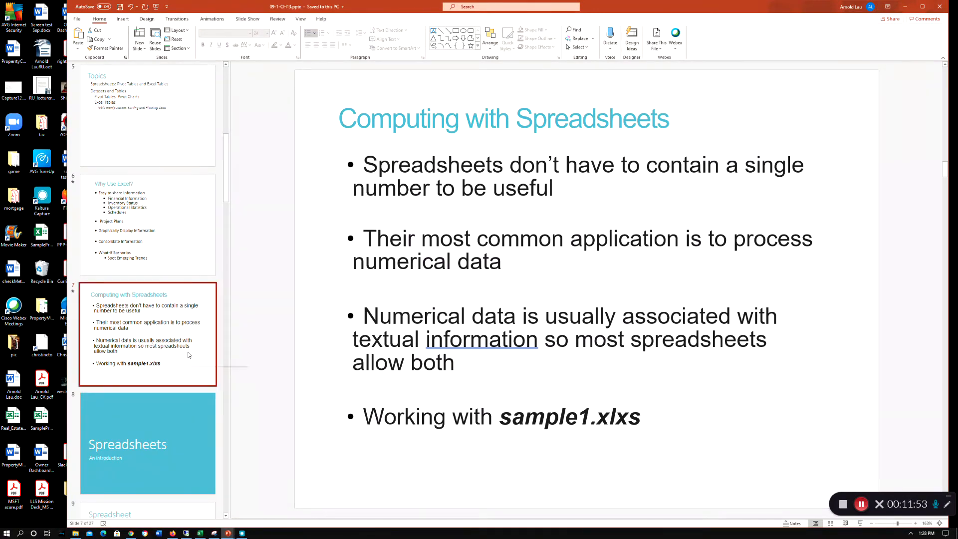
pyautogui.moveTo(267, 359)
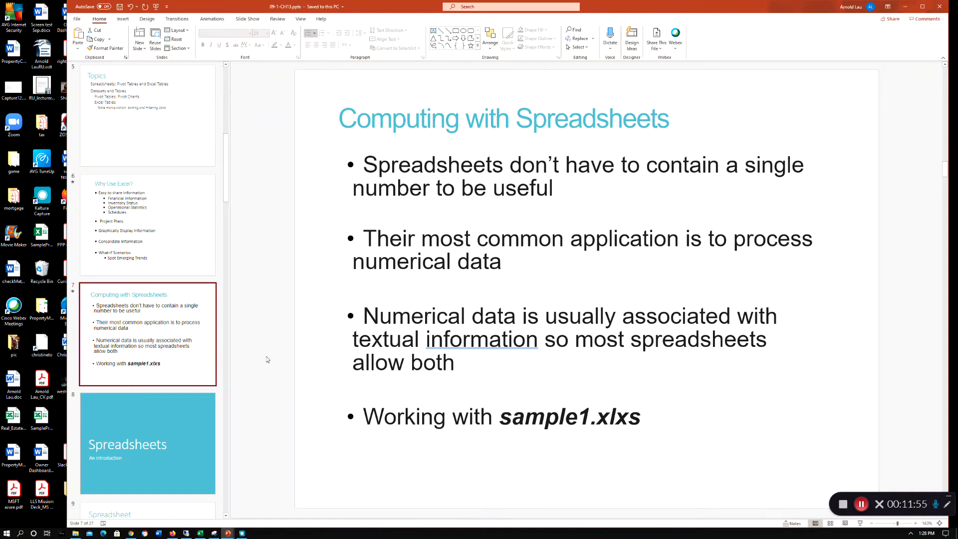
pyautogui.moveTo(303, 344)
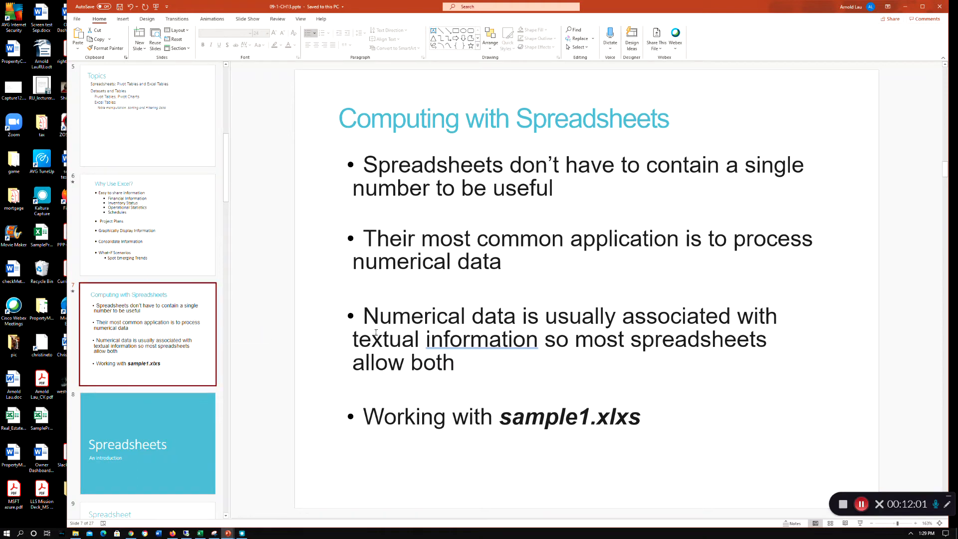
pyautogui.moveTo(497, 319)
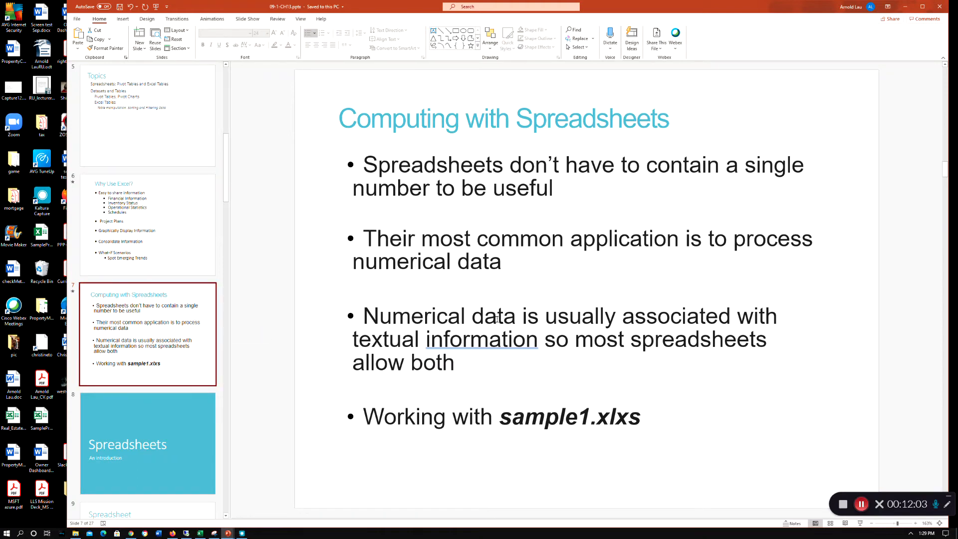
pyautogui.moveTo(181, 363)
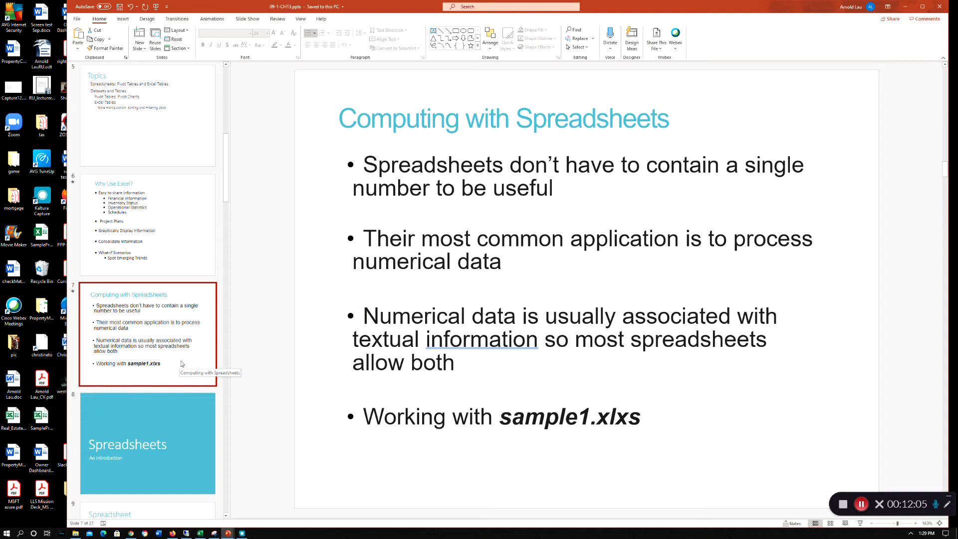
pyautogui.moveTo(172, 432)
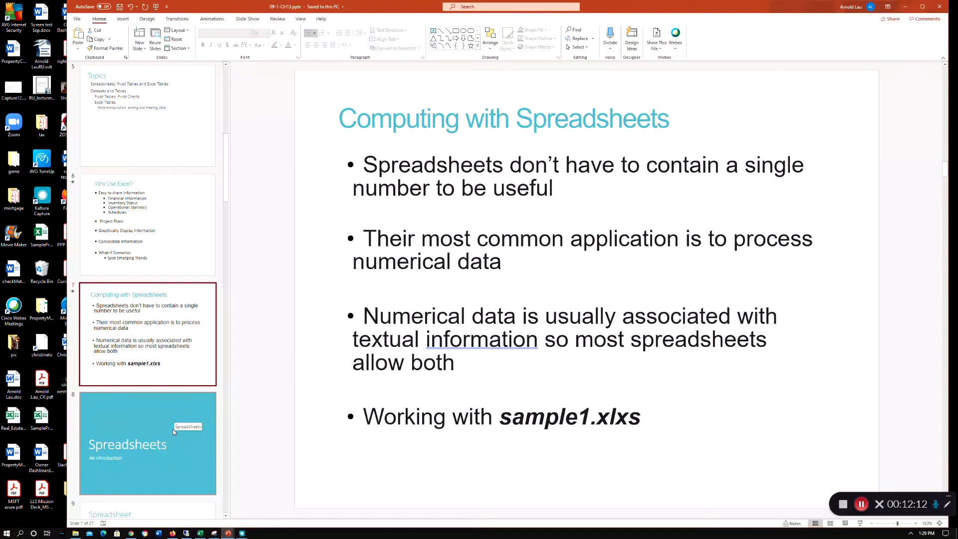
pyautogui.moveTo(136, 425)
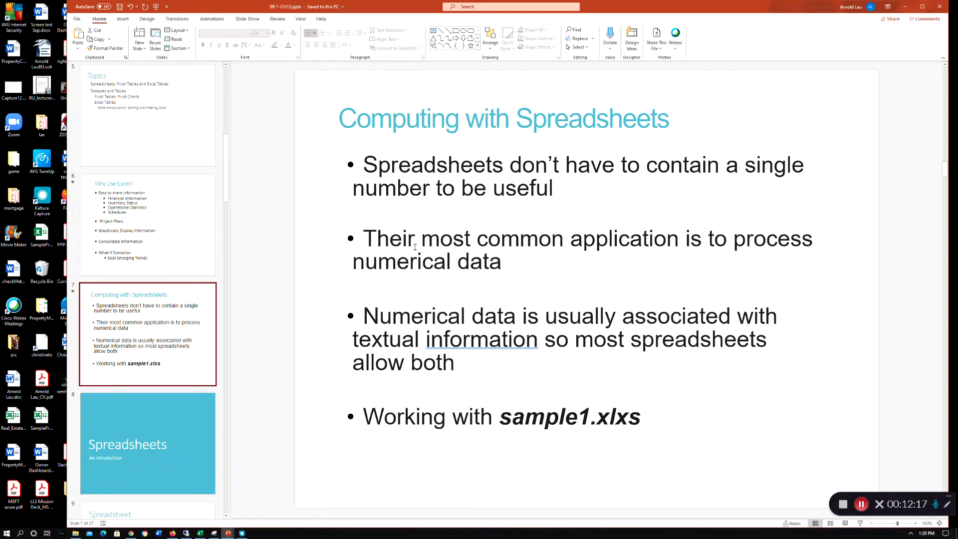
pyautogui.moveTo(157, 426)
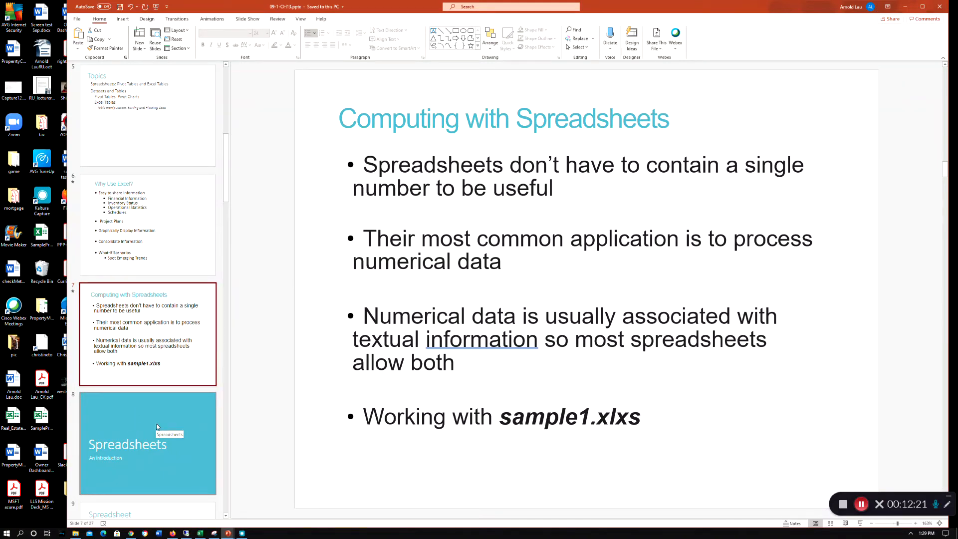
# Step: Show slide eight, the 'Spreadsheets – An introduction' section title
pyautogui.click(148, 443)
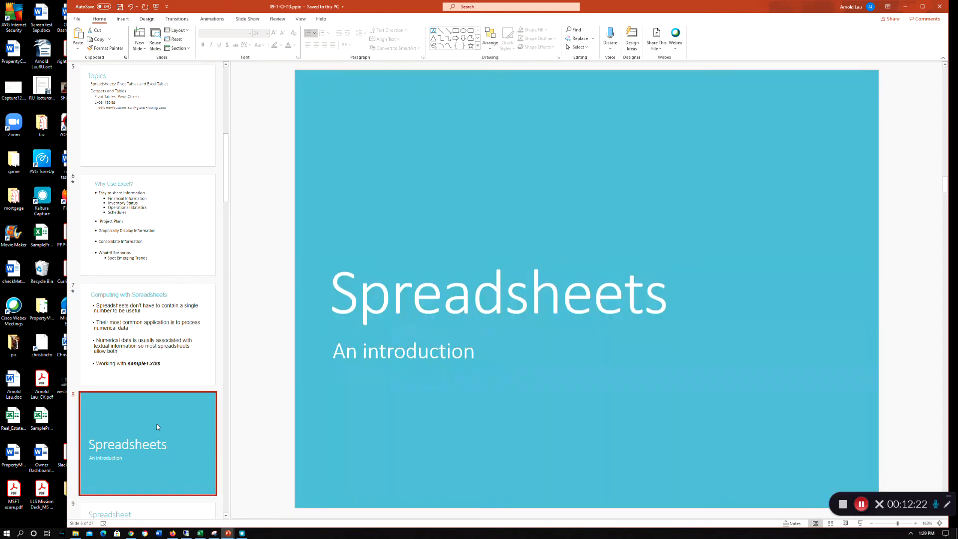
pyautogui.moveTo(173, 399)
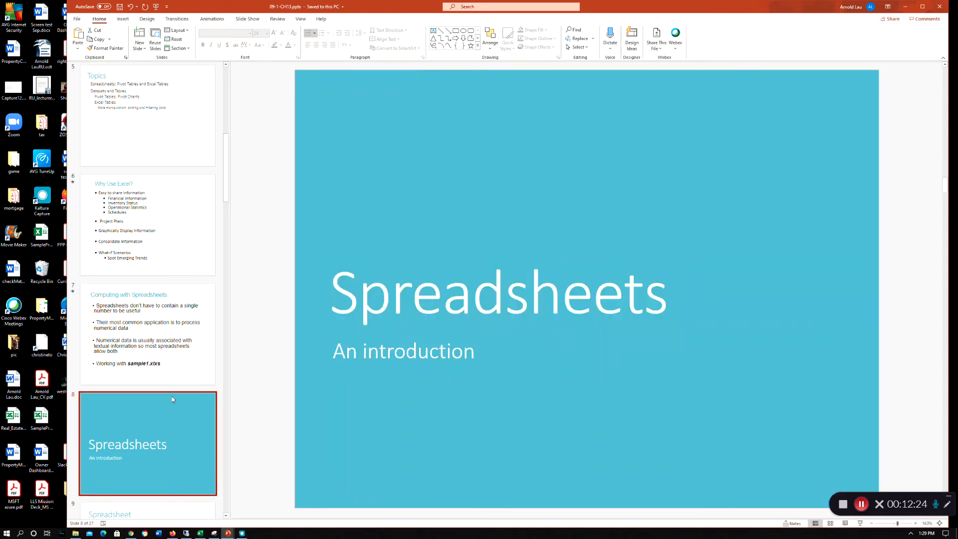
# Step: Show slide nine, Spreadsheet, with its sample price and discount table
pyautogui.scroll(-3)
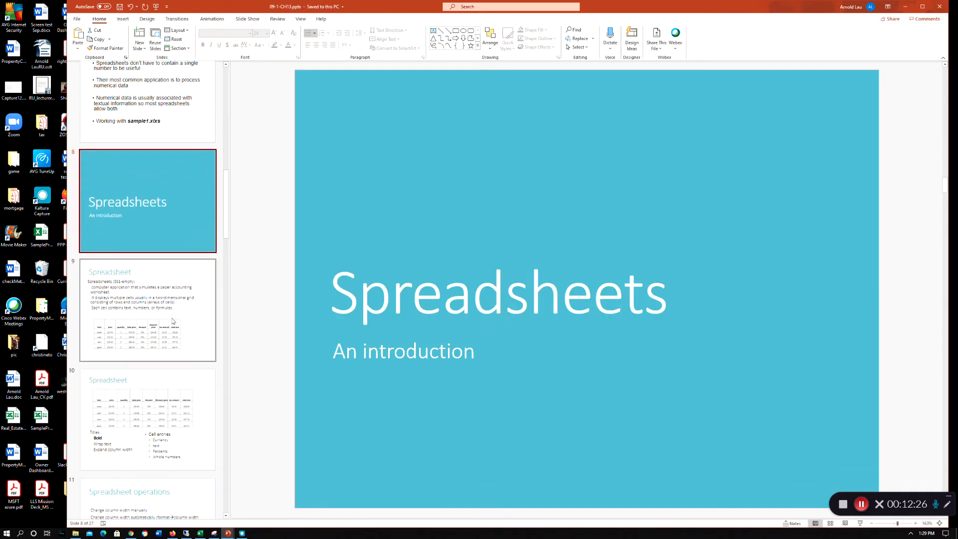
pyautogui.click(148, 309)
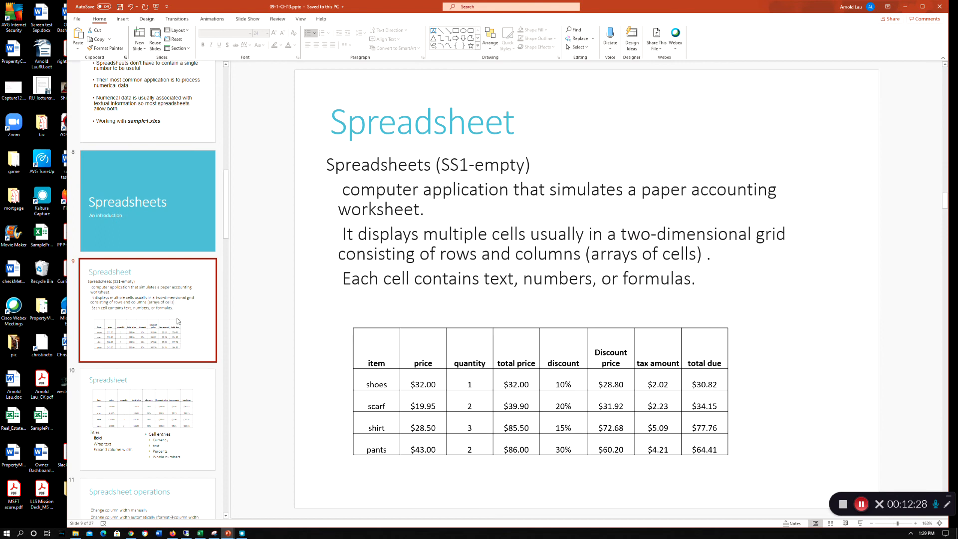
pyautogui.scroll(-3)
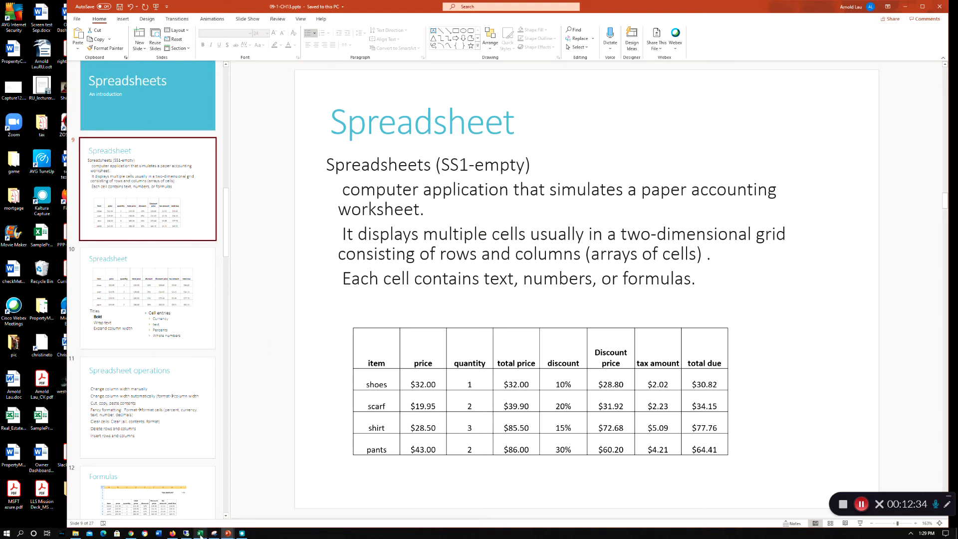
pyautogui.moveTo(200, 533)
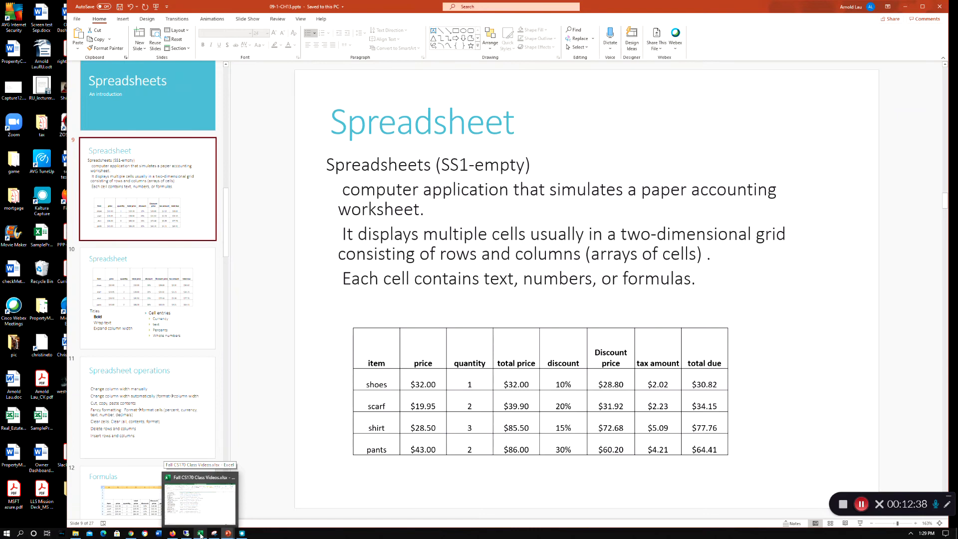
# Step: Switch to Excel and create a new blank workbook, Book1
pyautogui.click(198, 495)
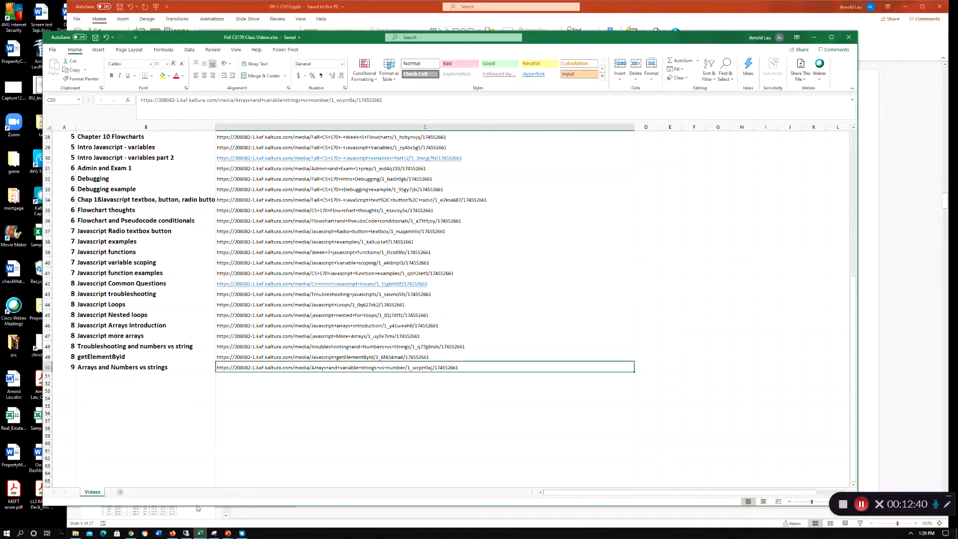
pyautogui.scroll(3)
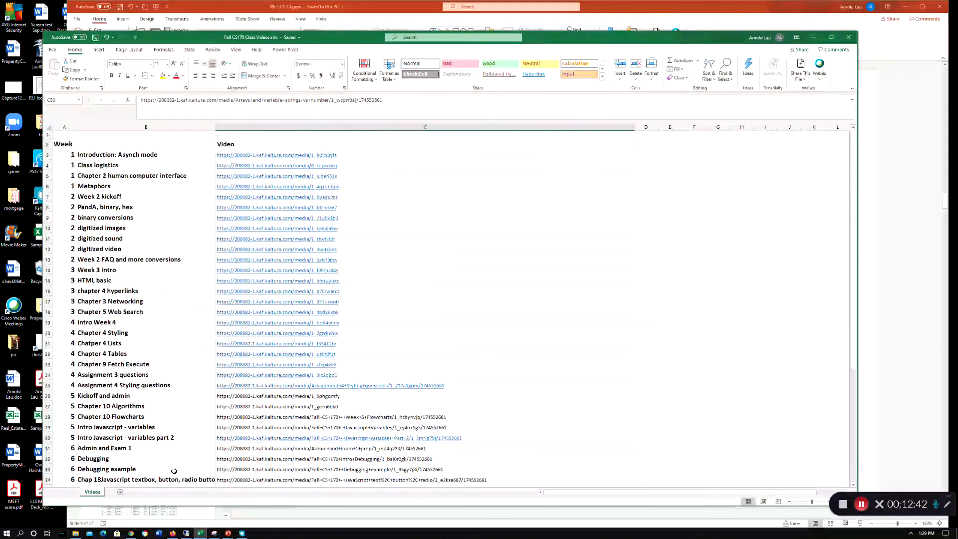
pyautogui.scroll(-3)
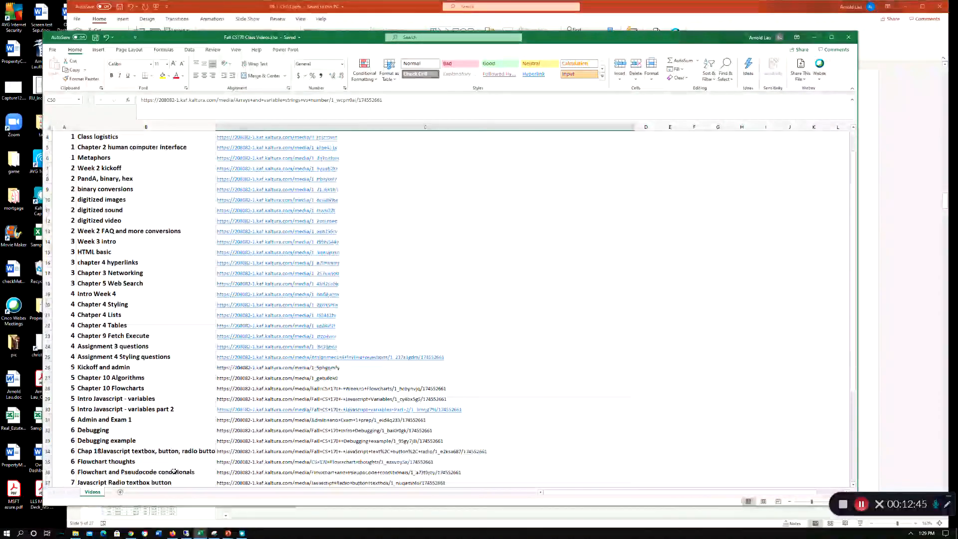
pyautogui.scroll(-3)
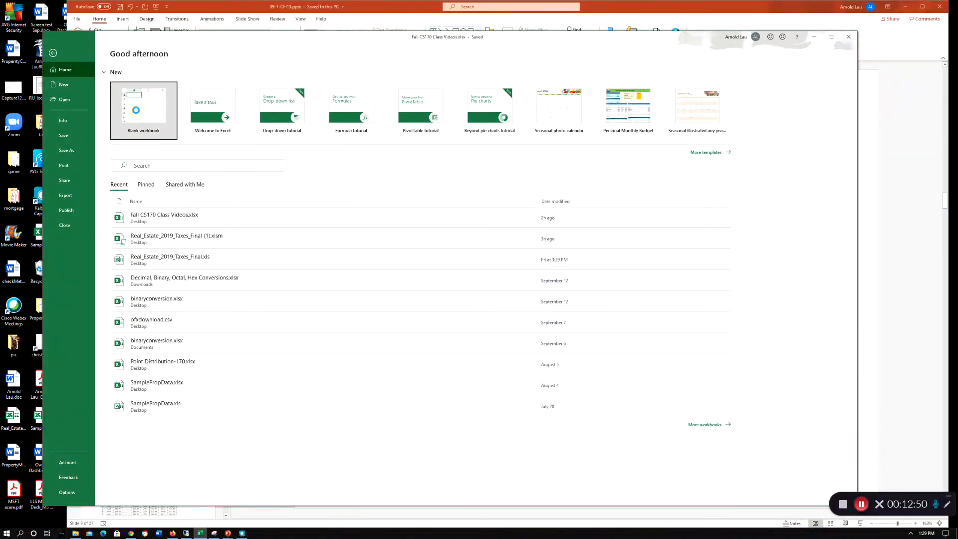
pyautogui.click(143, 110)
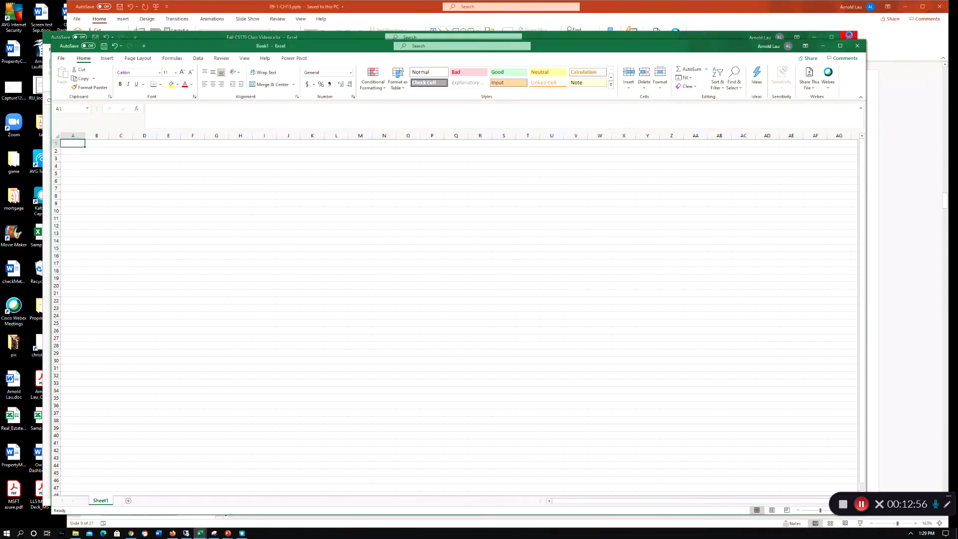
# Step: Name the first sheet IntroductionExcel and add a second sheet named Details
pyautogui.click(840, 46)
pyautogui.write('IntroductionExcel')
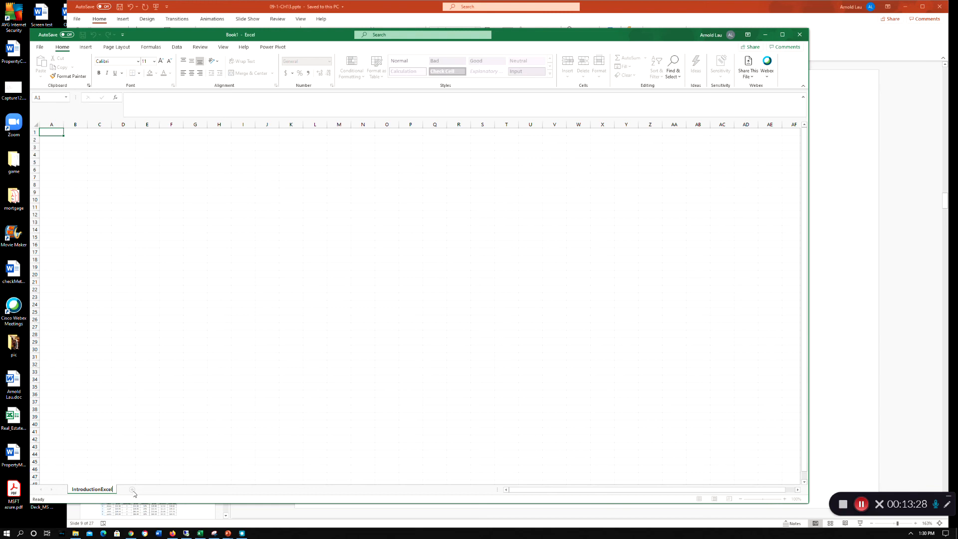
pyautogui.click(133, 489)
pyautogui.write('Details')
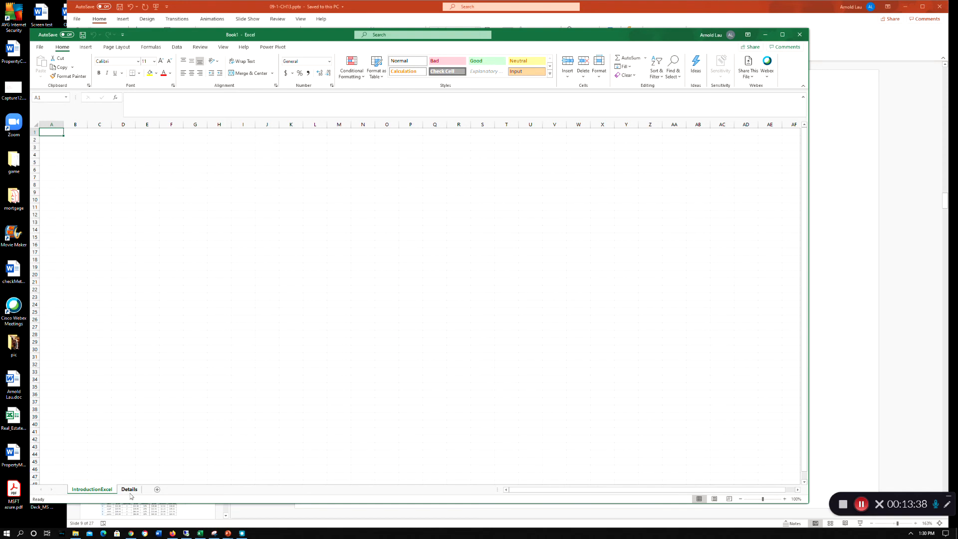
pyautogui.click(171, 416)
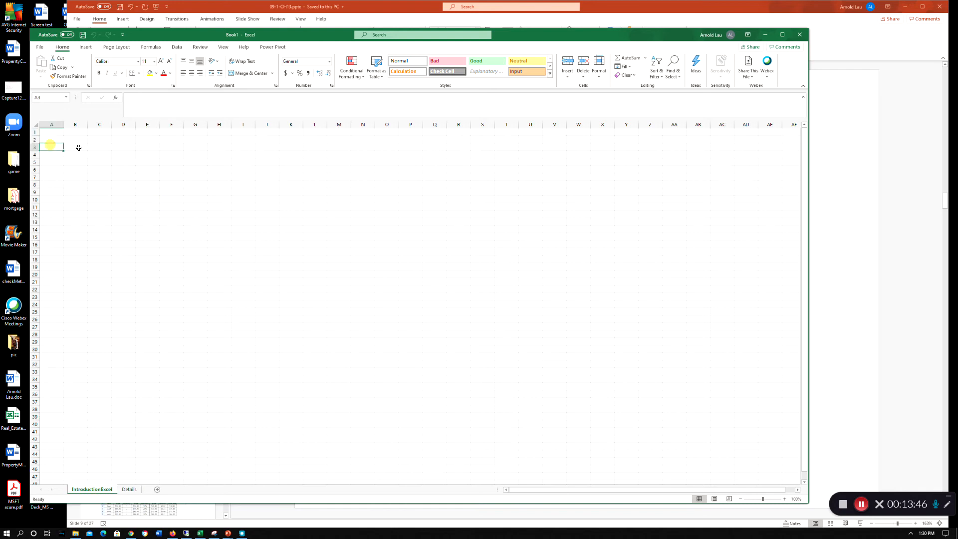
pyautogui.click(123, 146)
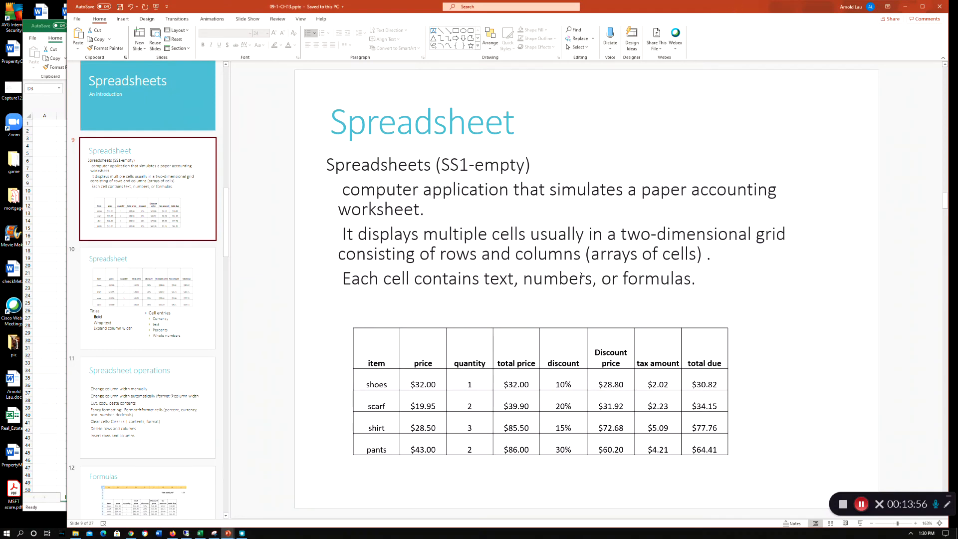
pyautogui.moveTo(435, 216)
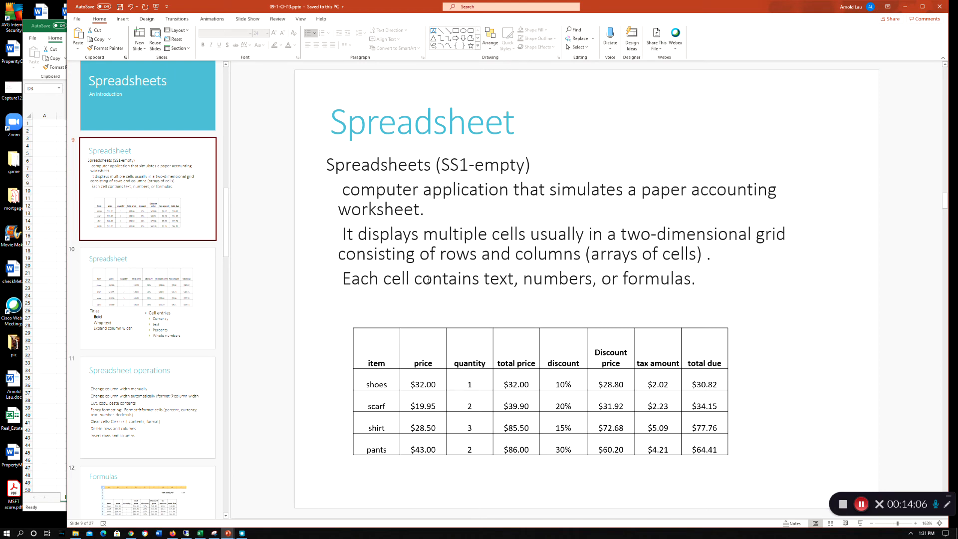
pyautogui.moveTo(636, 278)
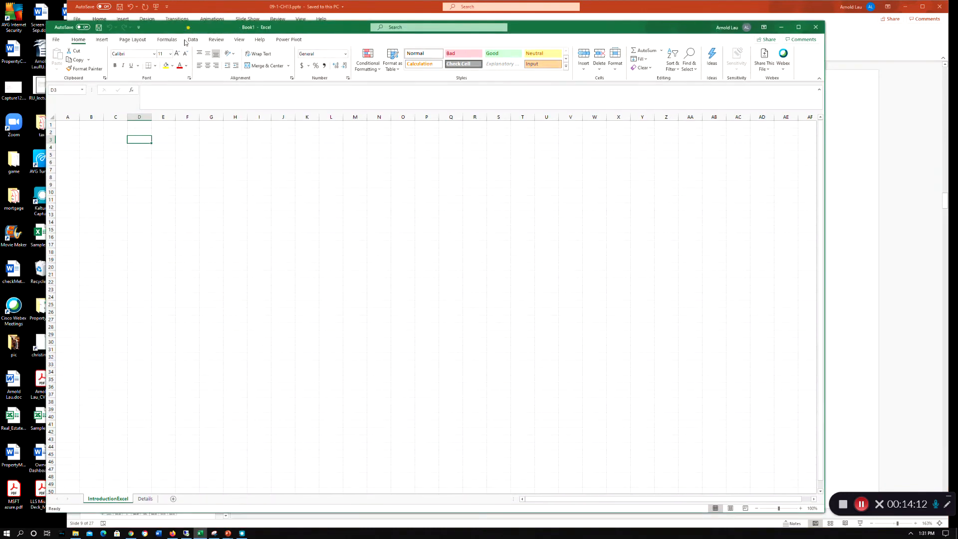
# Step: Enter the expense categories Food, Rent and entertainment down column C
pyautogui.click(115, 154)
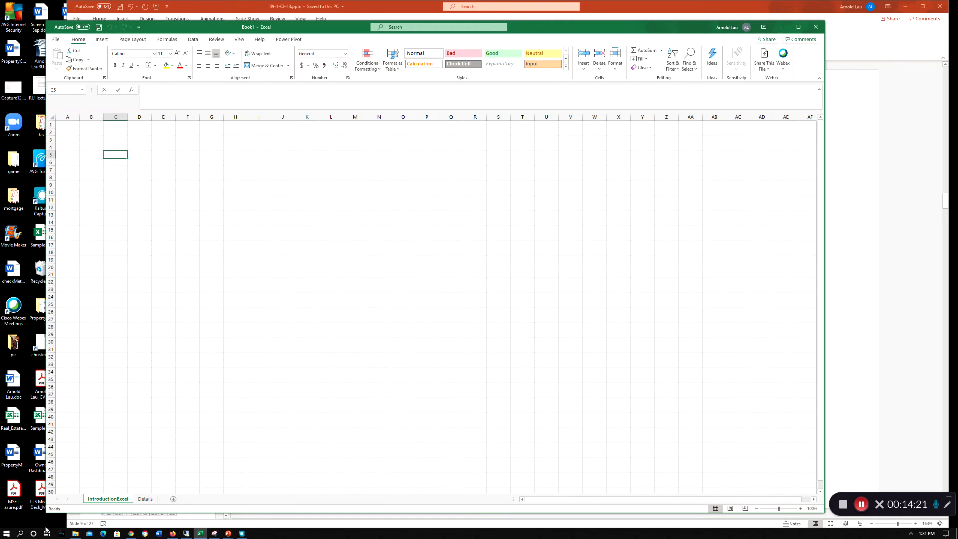
pyautogui.write('Food')
pyautogui.click(115, 162)
pyautogui.write('Re')
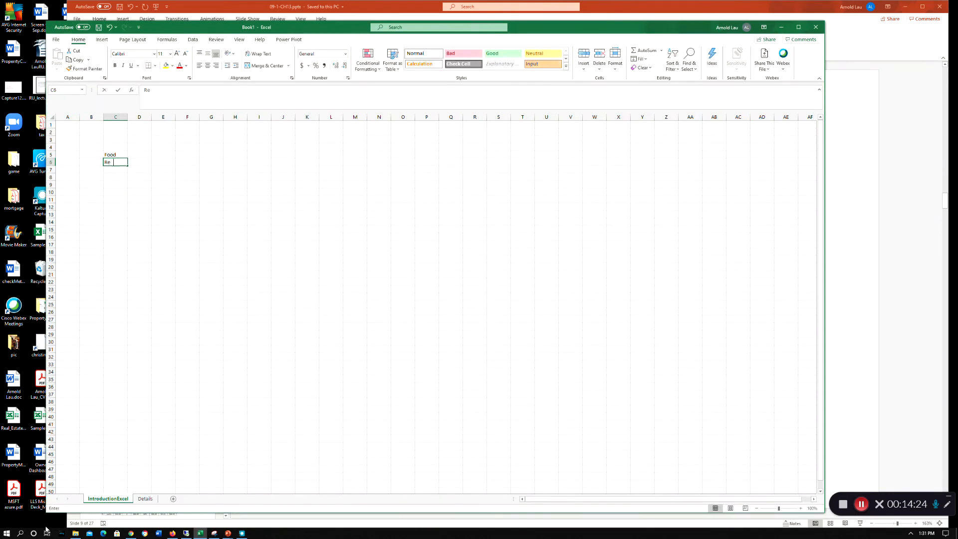
pyautogui.press('enter')
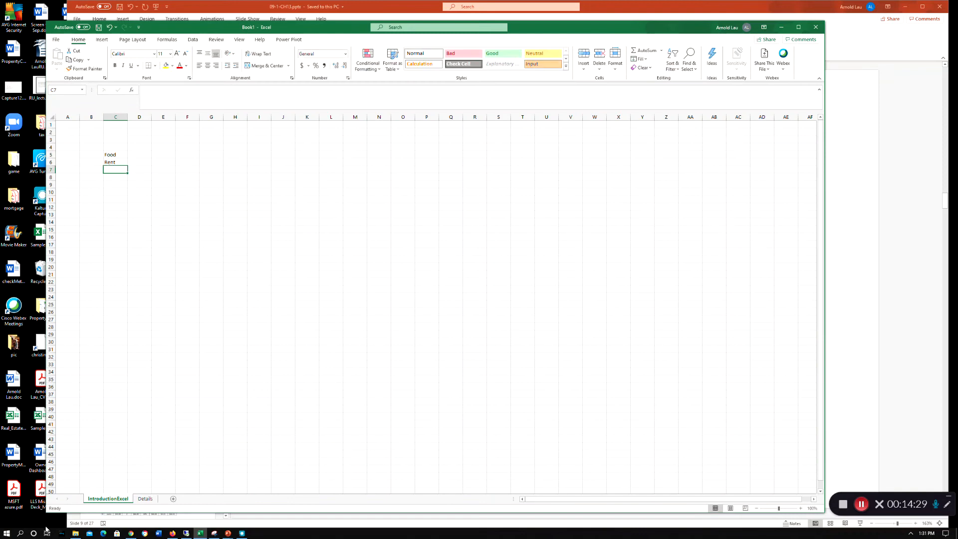
pyautogui.write('entertainm')
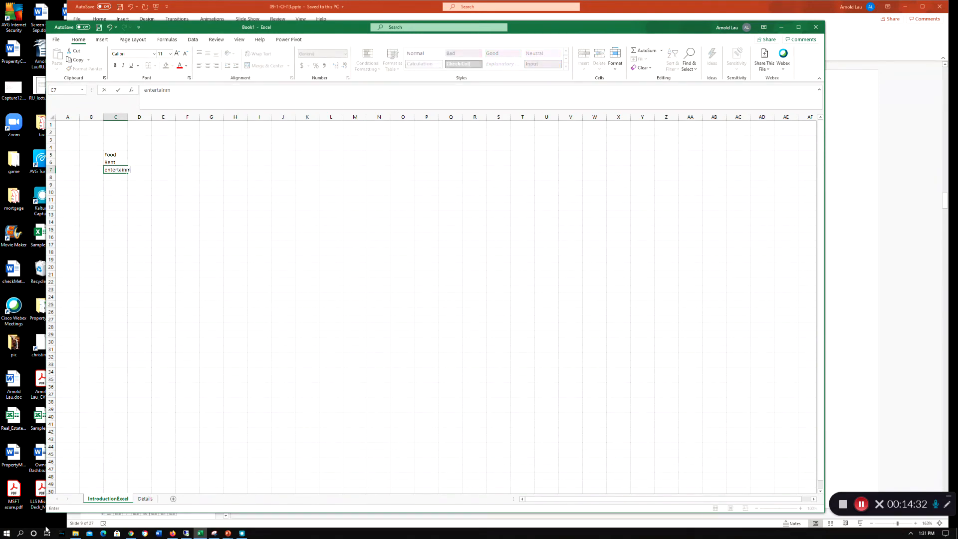
pyautogui.press('Return')
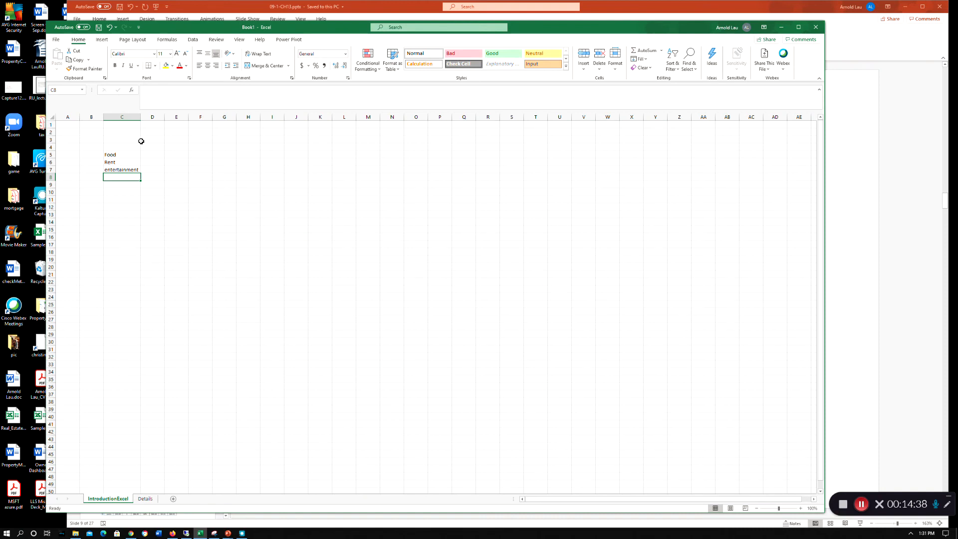
# Step: Add the month headings Jan, Feb and March across the top row
pyautogui.click(152, 147)
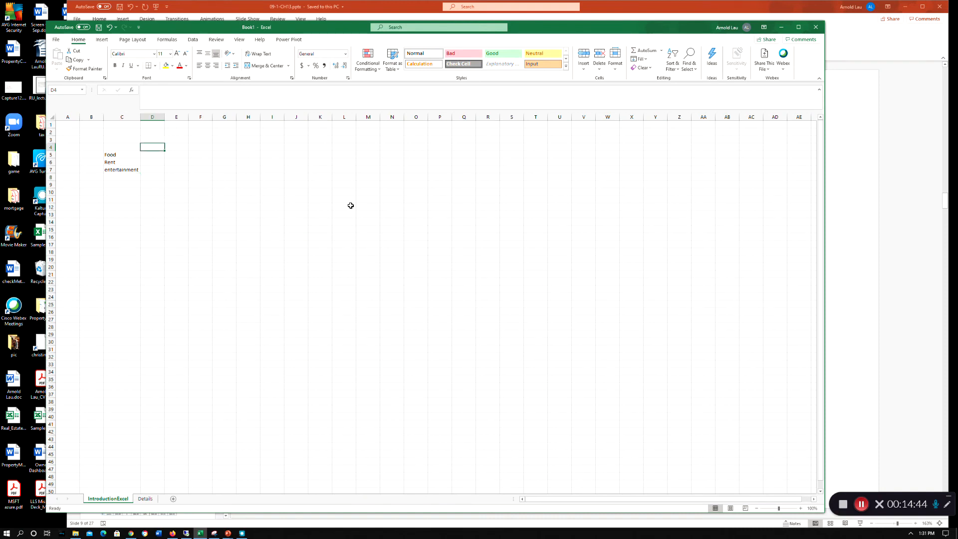
pyautogui.write('Jan')
pyautogui.click(176, 147)
pyautogui.write('Feb')
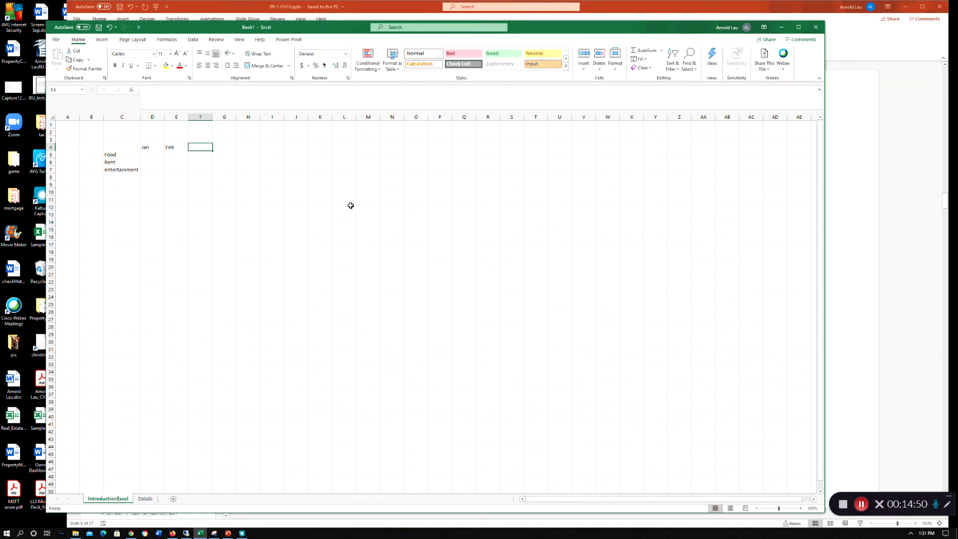
pyautogui.write('Mar')
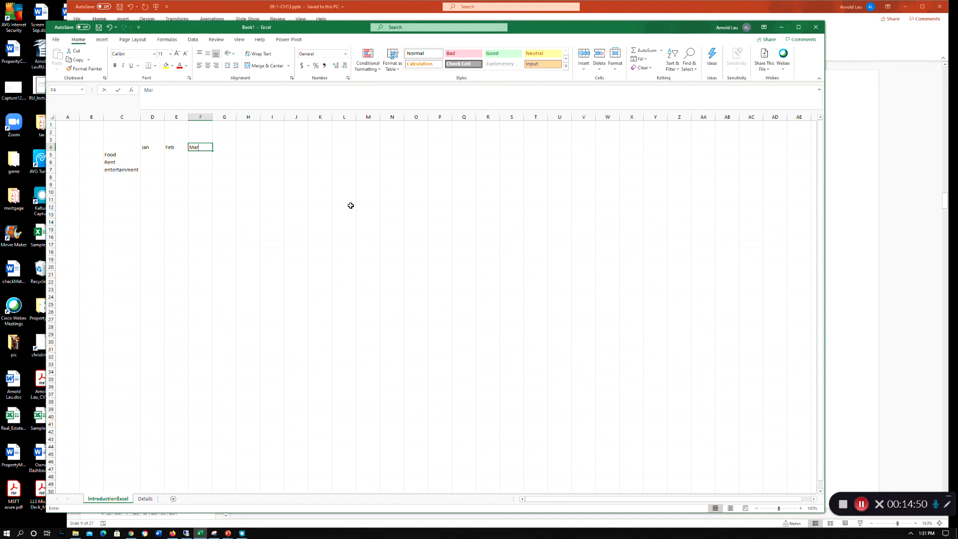
pyautogui.write('ch')
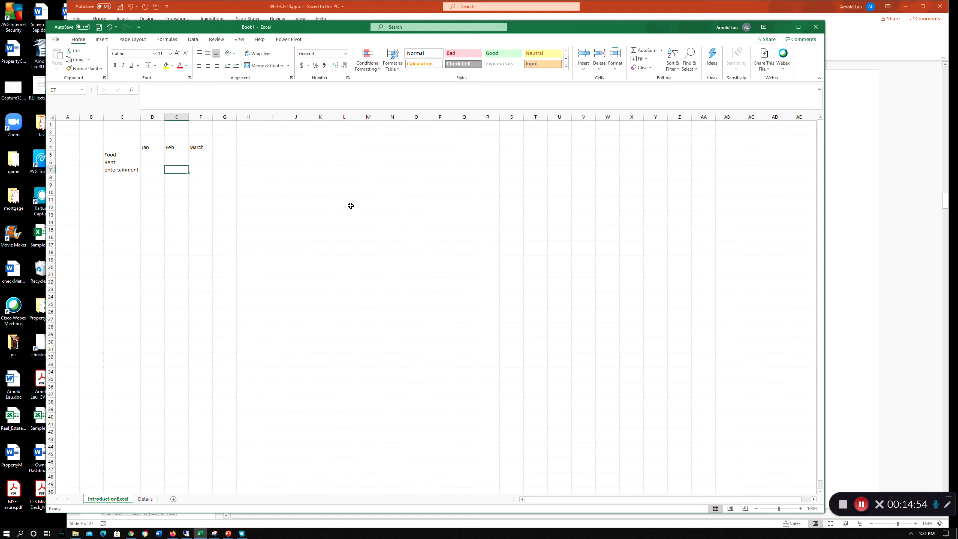
# Step: Add transportation, Savings and Utilities below and widen column C to fit the names
pyautogui.click(122, 170)
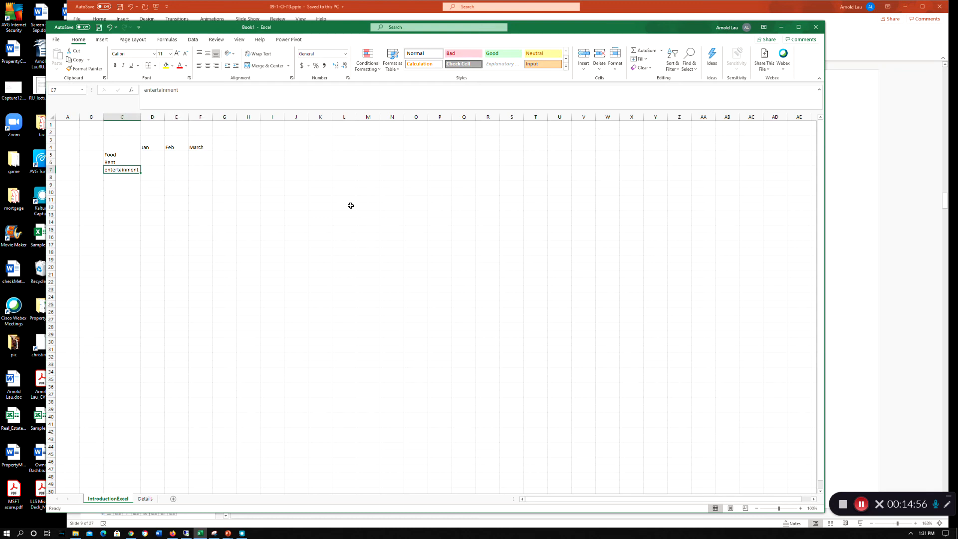
pyautogui.press('Return')
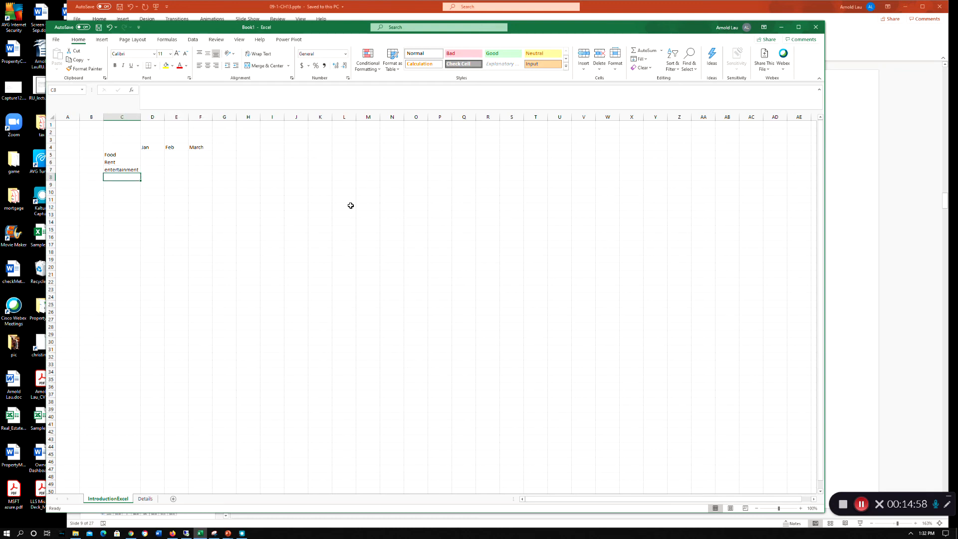
pyautogui.write('transportation')
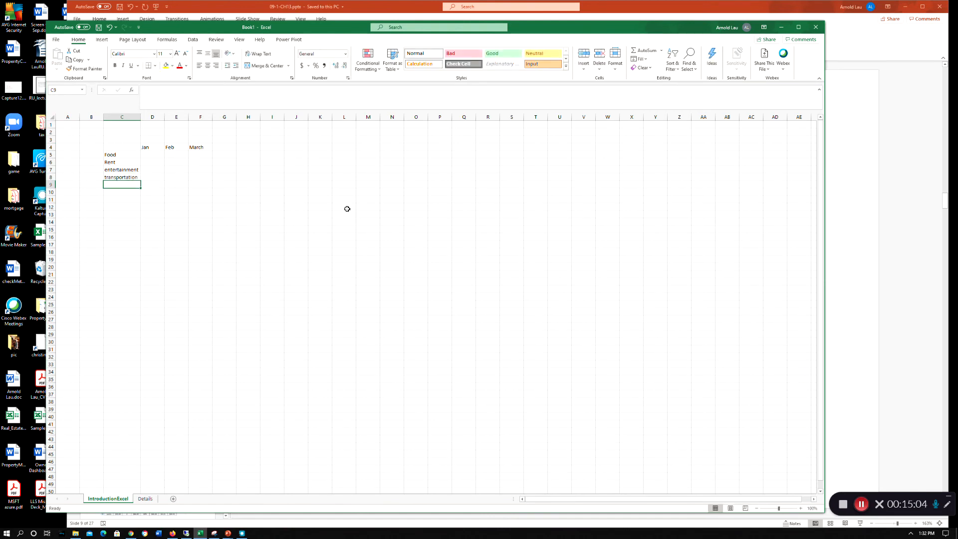
pyautogui.moveTo(140, 117); pyautogui.dragTo(147, 116)
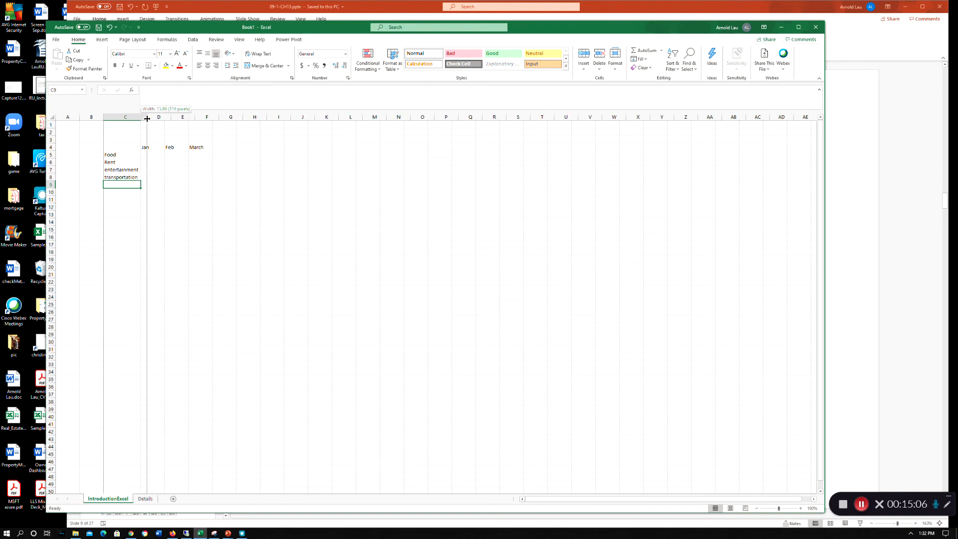
pyautogui.moveTo(147, 118); pyautogui.dragTo(141, 117)
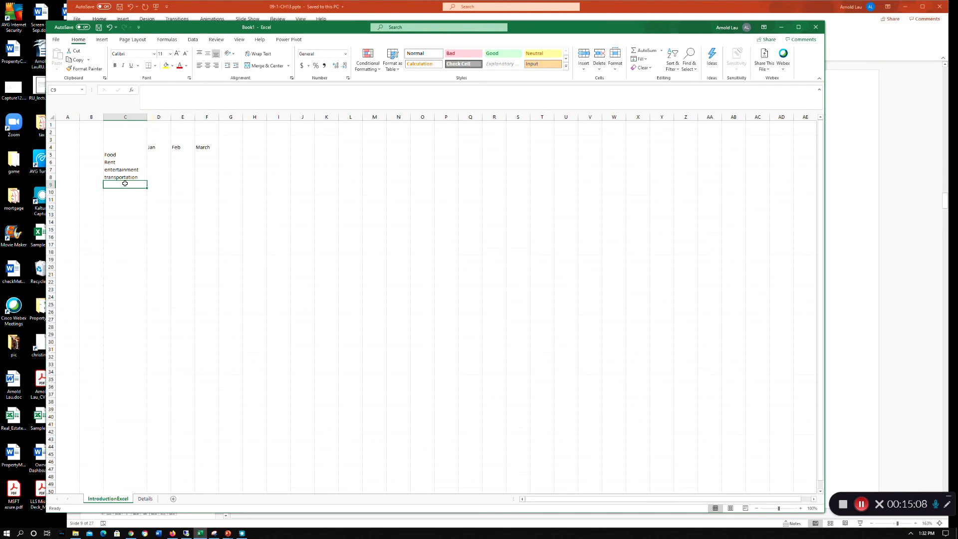
pyautogui.write('Saving')
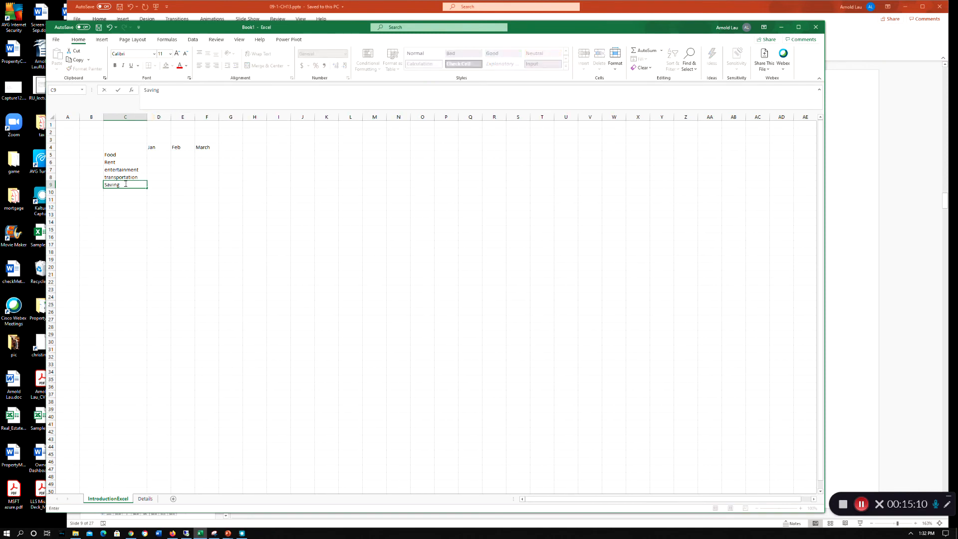
pyautogui.press('enter')
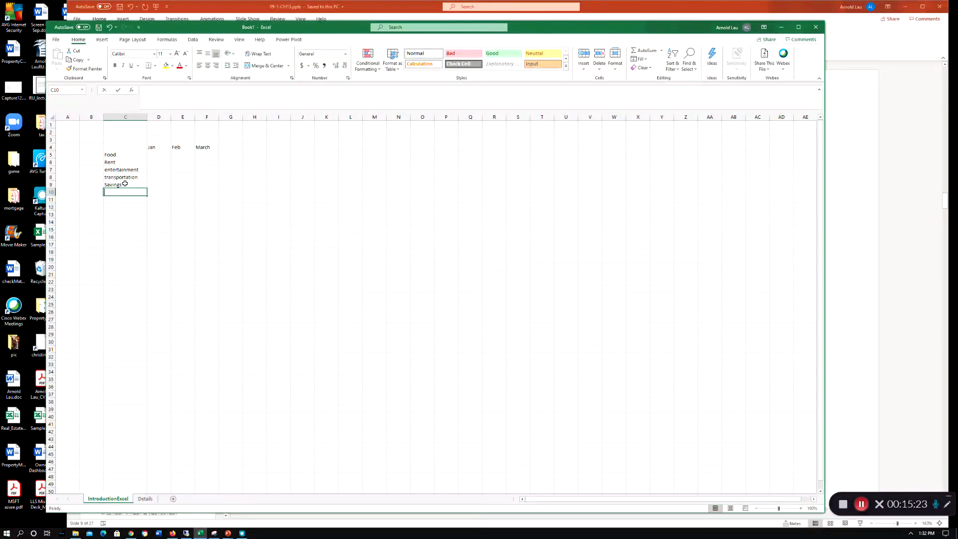
pyautogui.write('Utilities')
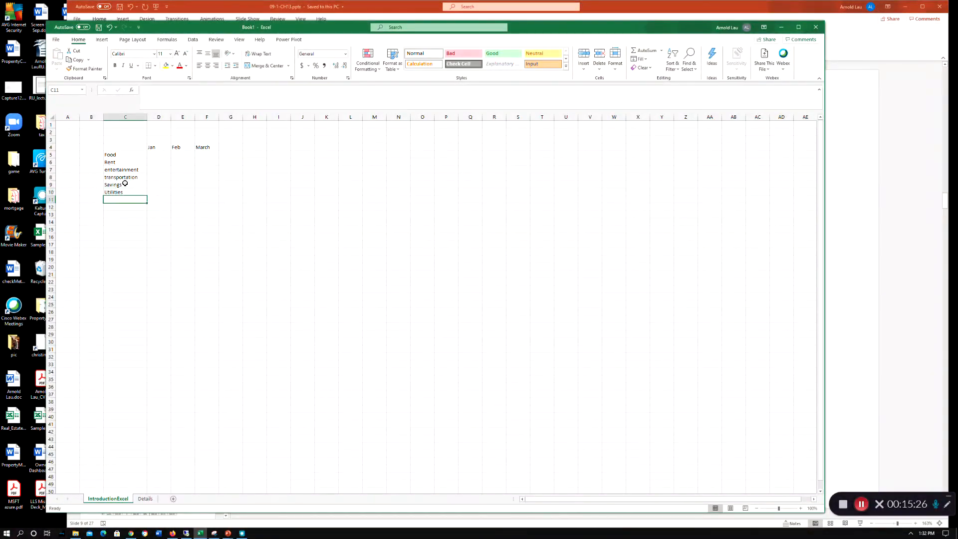
pyautogui.moveTo(125, 214)
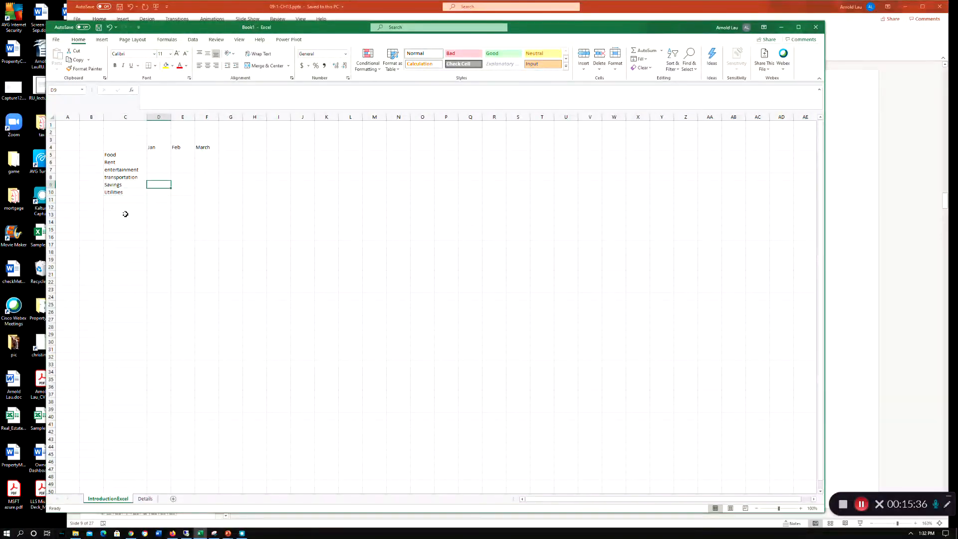
# Step: Enter Jan amounts $300, $1,000, $300, $200, $500 and $250 down D5:D10
pyautogui.click(159, 153)
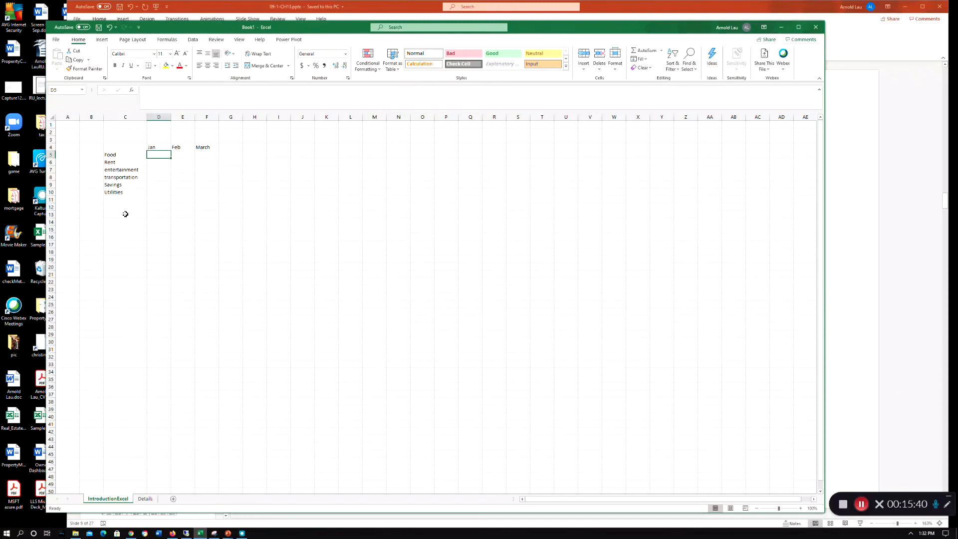
pyautogui.write('$300')
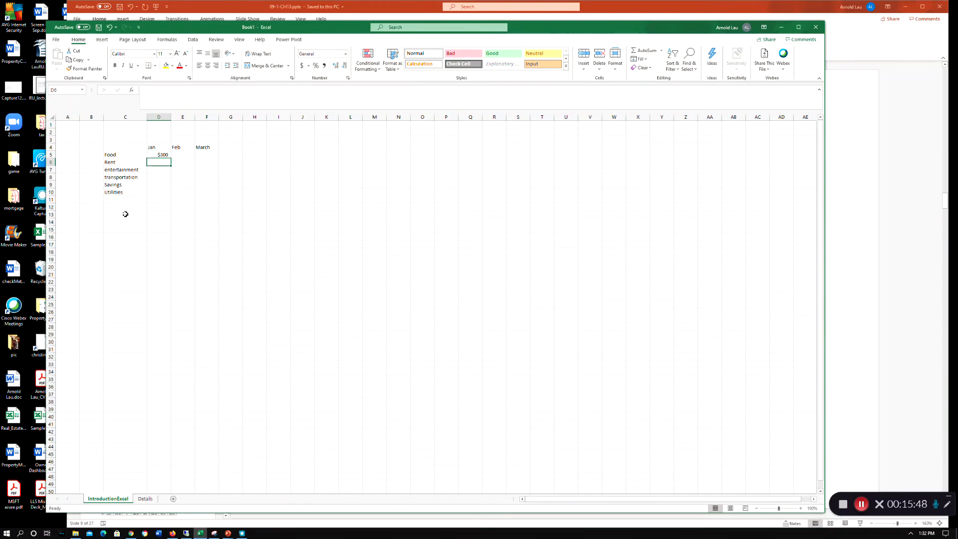
pyautogui.write('$')
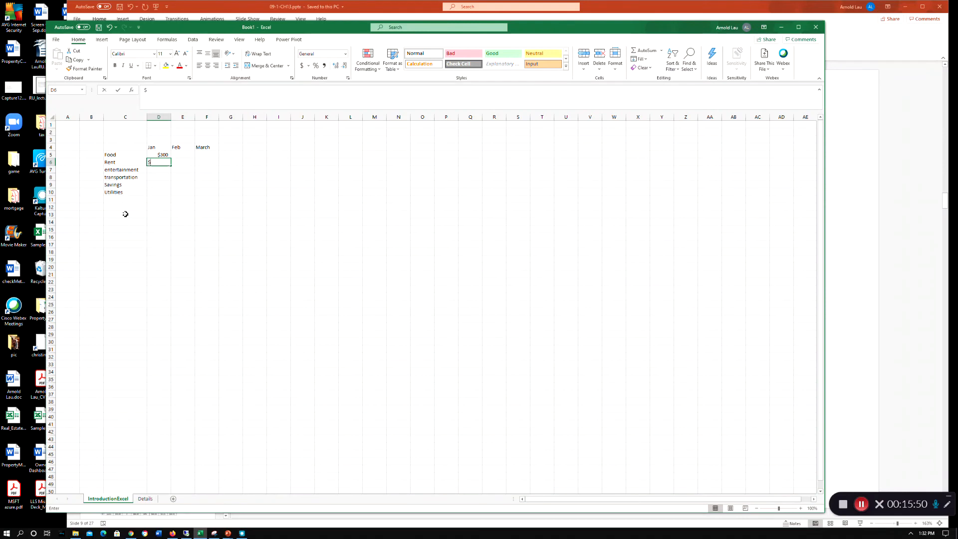
pyautogui.write('100')
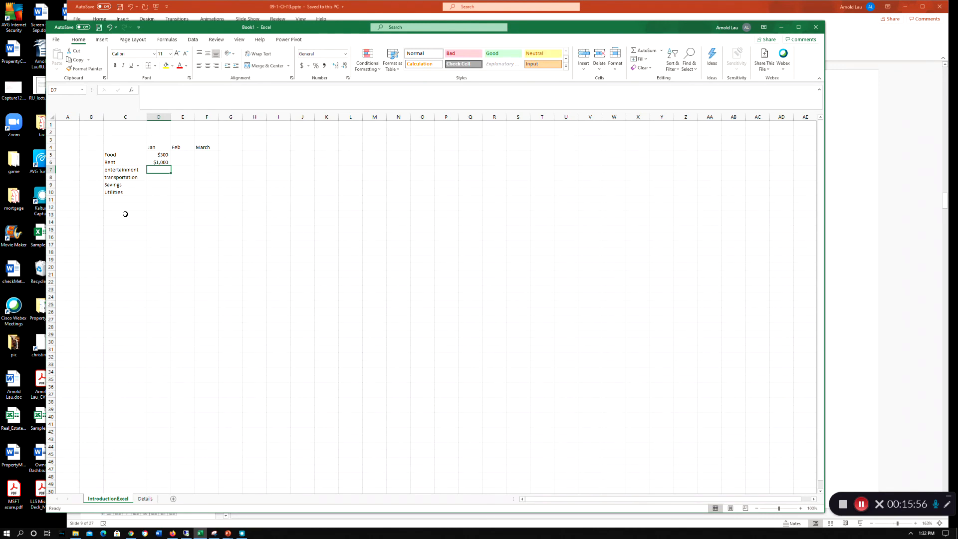
pyautogui.write('$')
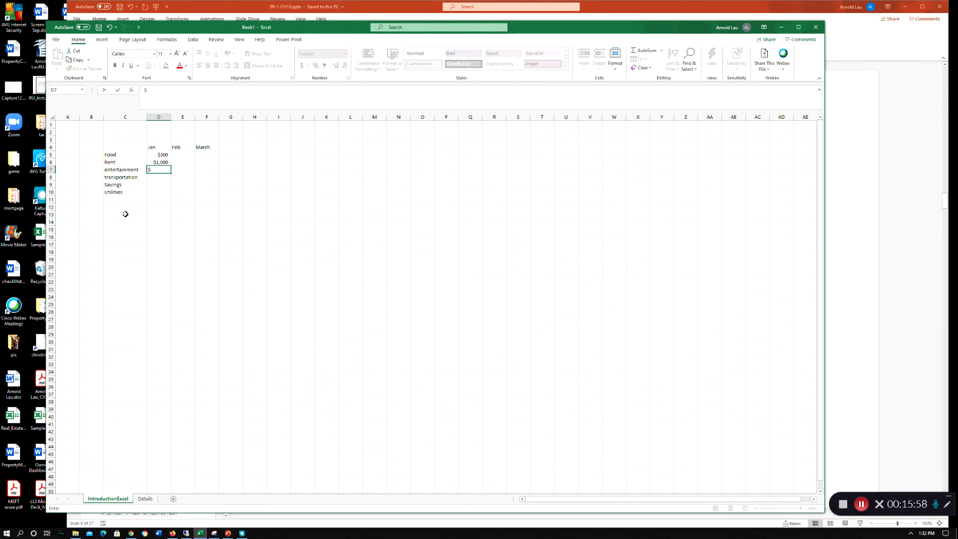
pyautogui.write('300')
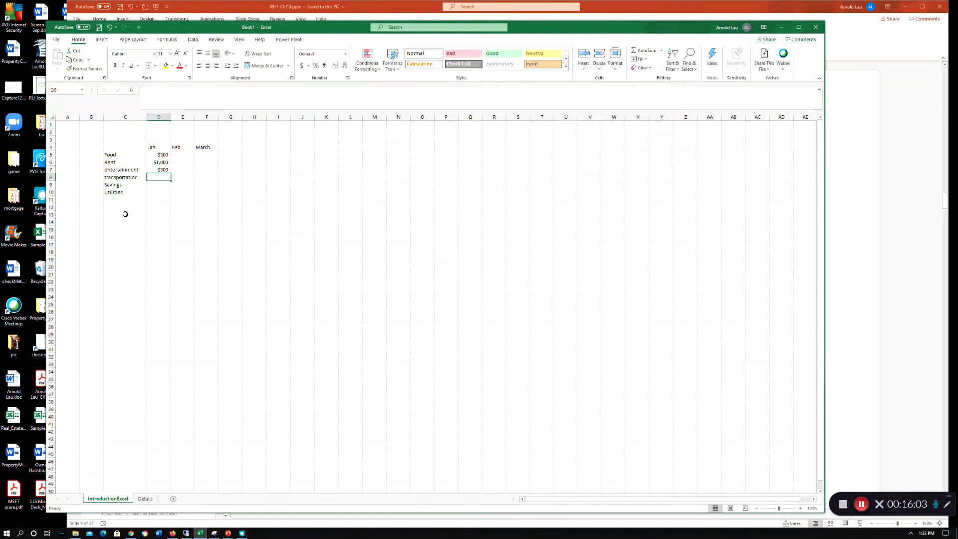
pyautogui.write('$')
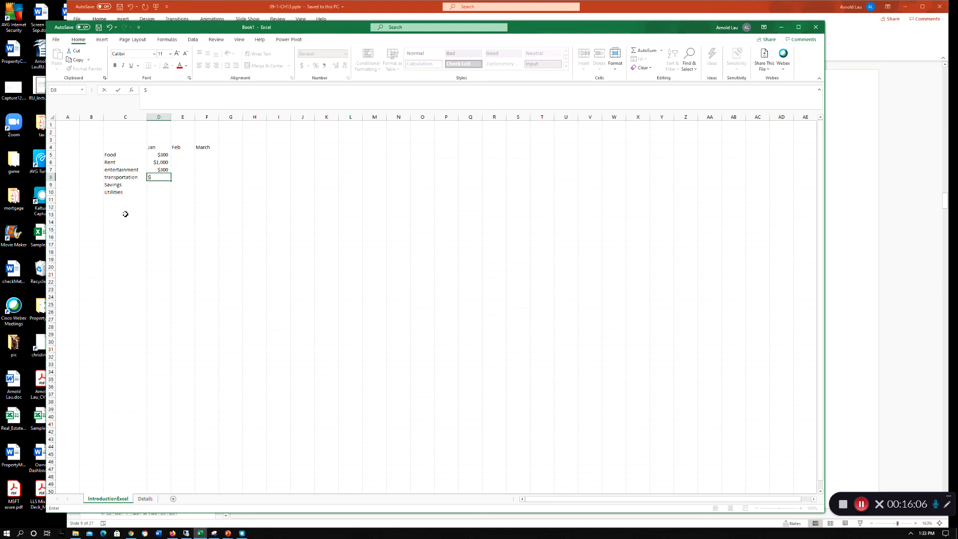
pyautogui.press('Return')
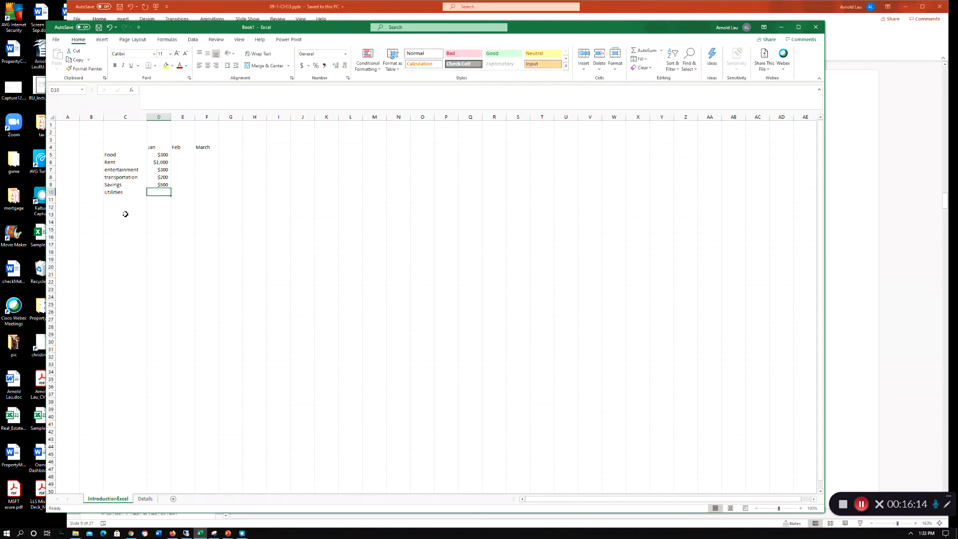
pyautogui.write('$250')
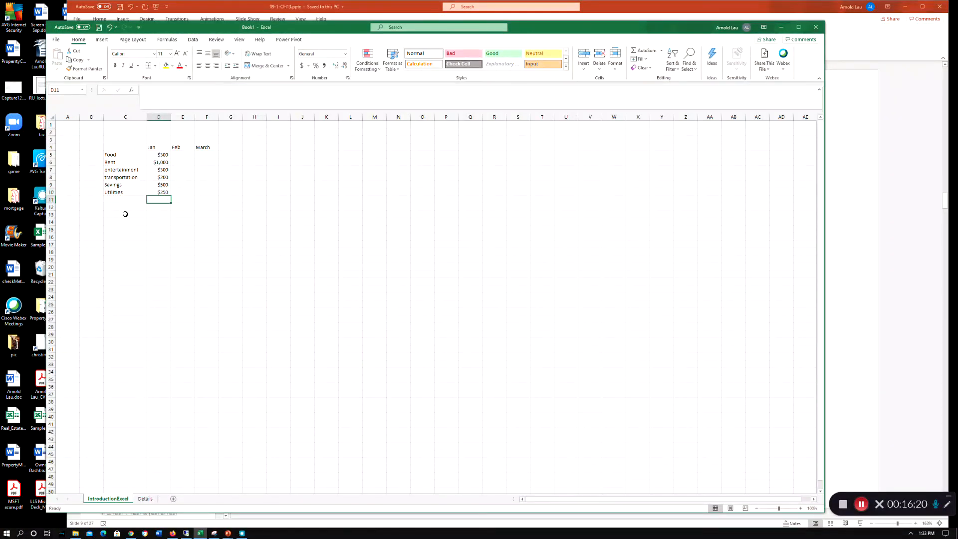
# Step: Review the Jan entries and select the Feb cell for Food
pyautogui.click(158, 155)
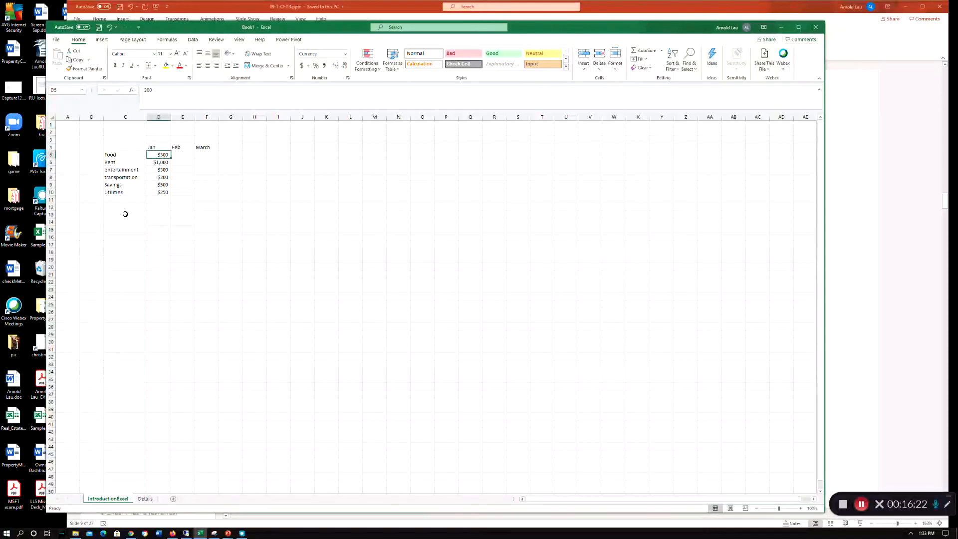
pyautogui.click(158, 177)
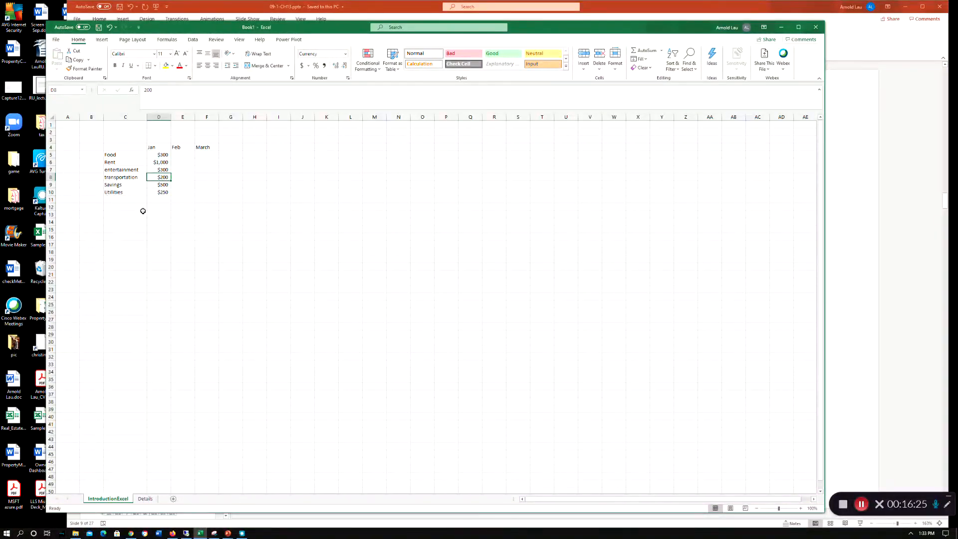
pyautogui.moveTo(253, 191)
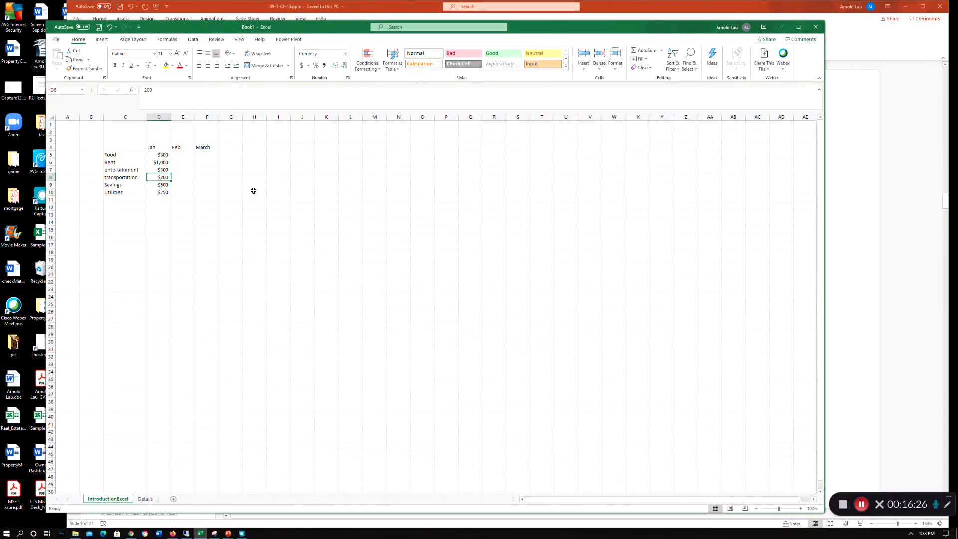
pyautogui.moveTo(181, 171)
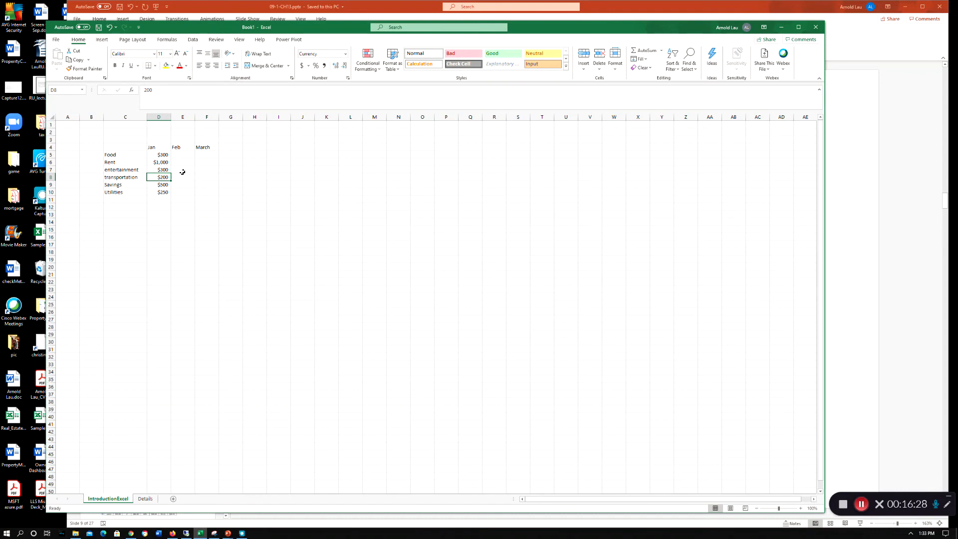
pyautogui.click(182, 153)
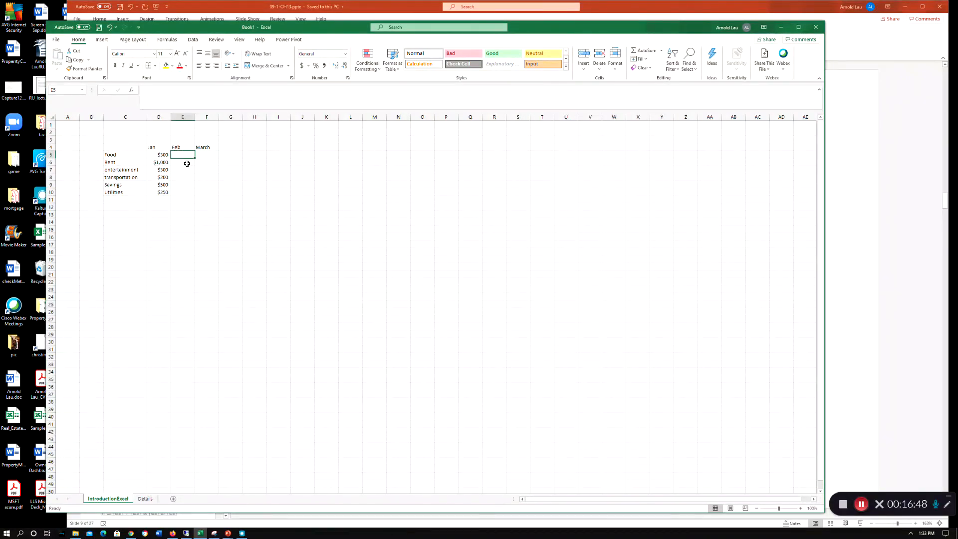
# Step: Enter =D5+.05*D5 in E5 so Food's Feb amount shows $315.00
pyautogui.write('=D5')
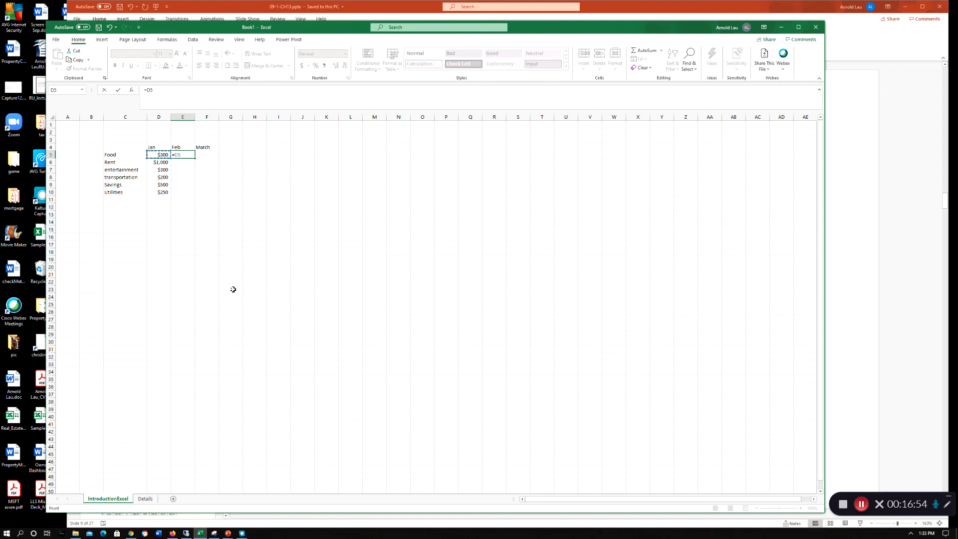
pyautogui.write('+')
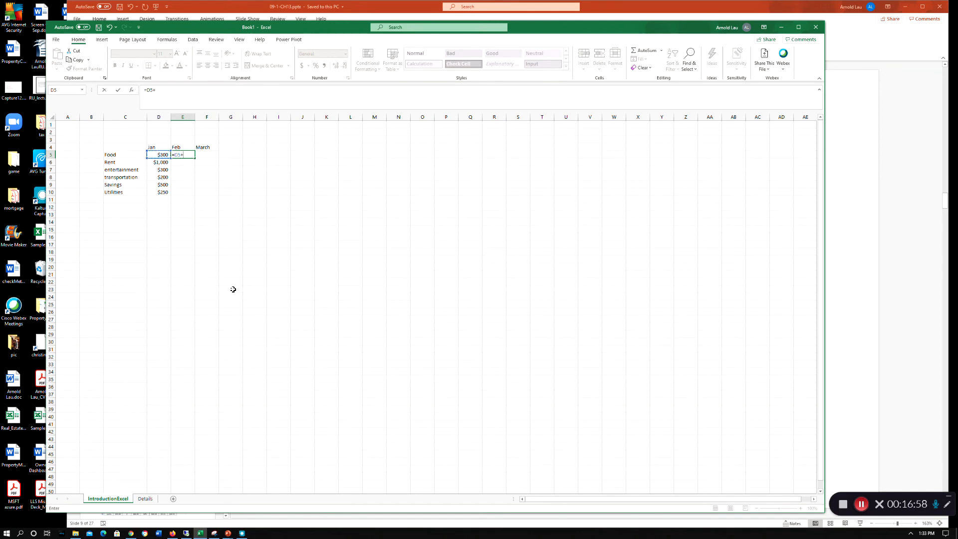
pyautogui.write('.0')
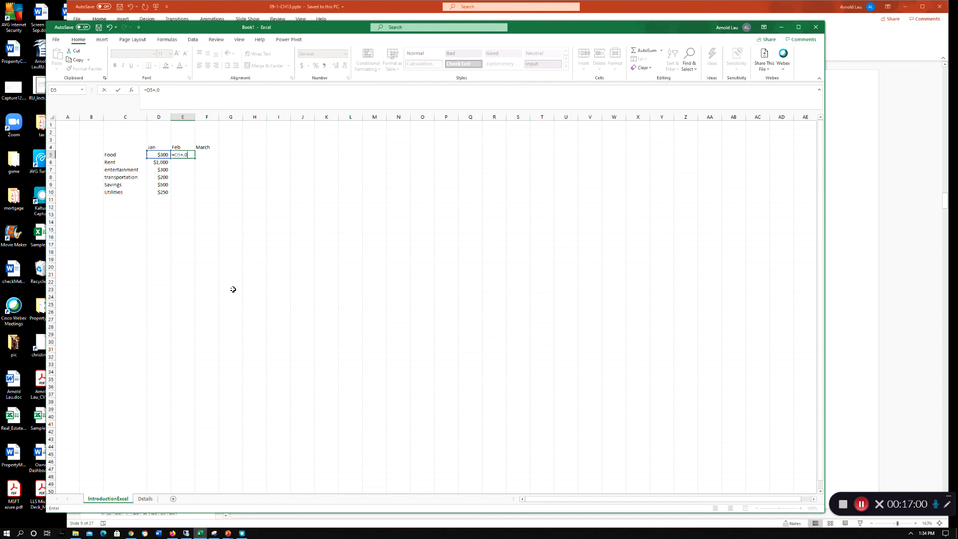
pyautogui.write('5')
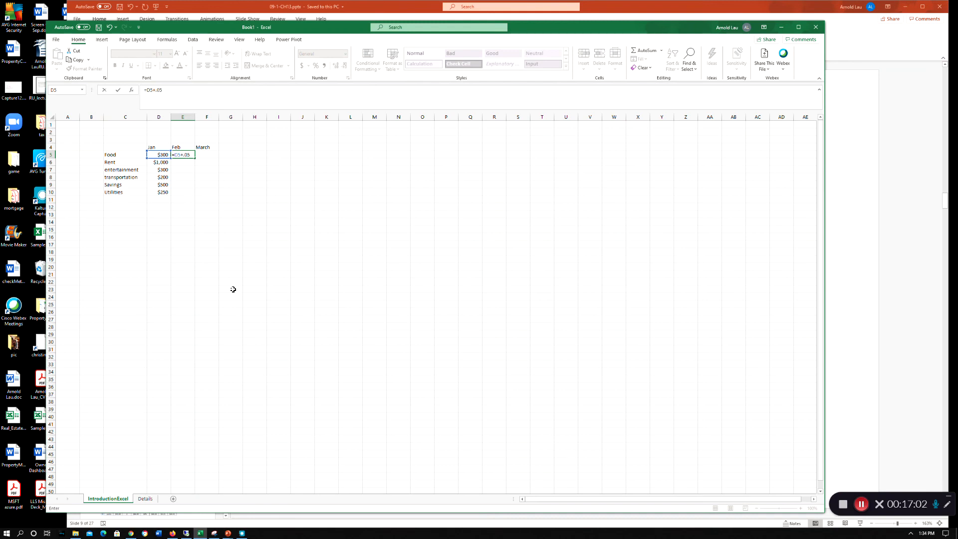
pyautogui.write('*')
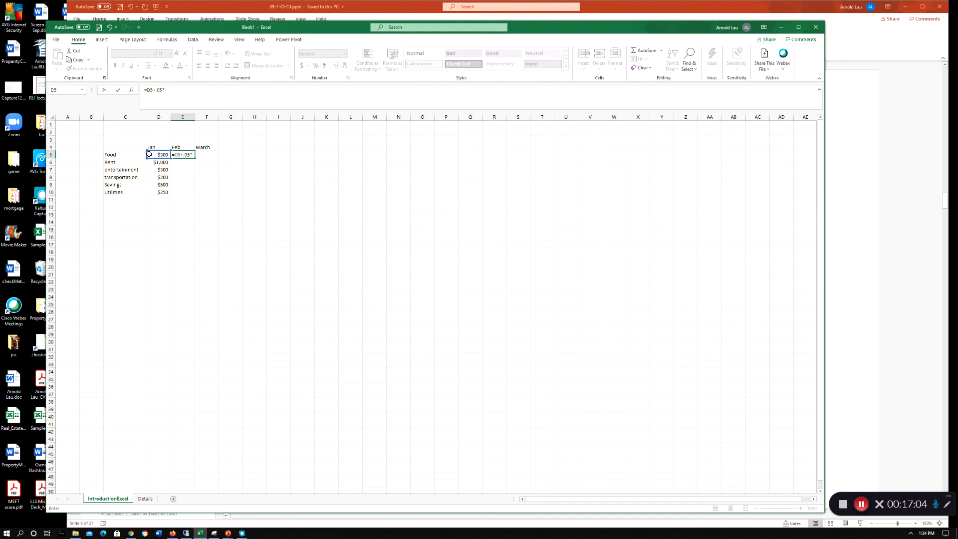
pyautogui.write('D5')
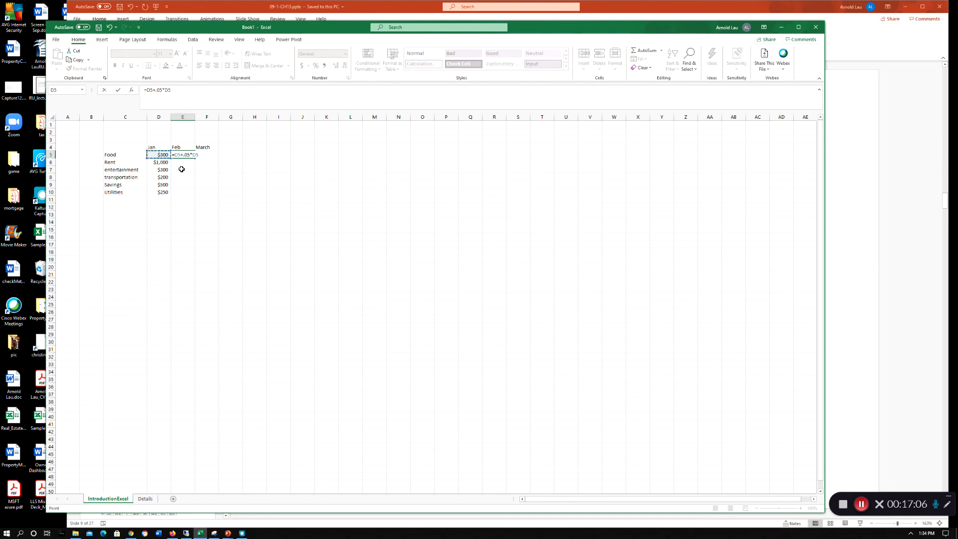
pyautogui.press('Return')
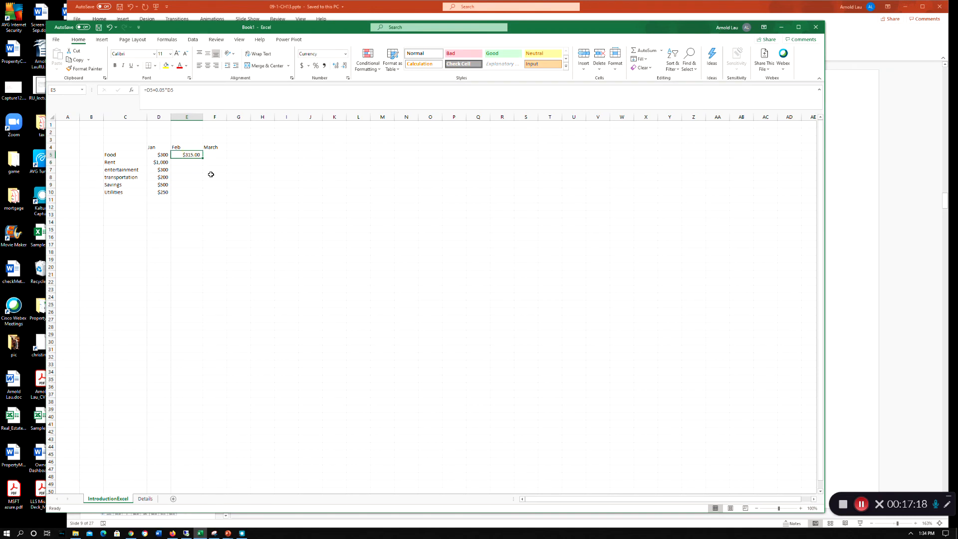
pyautogui.moveTo(202, 158)
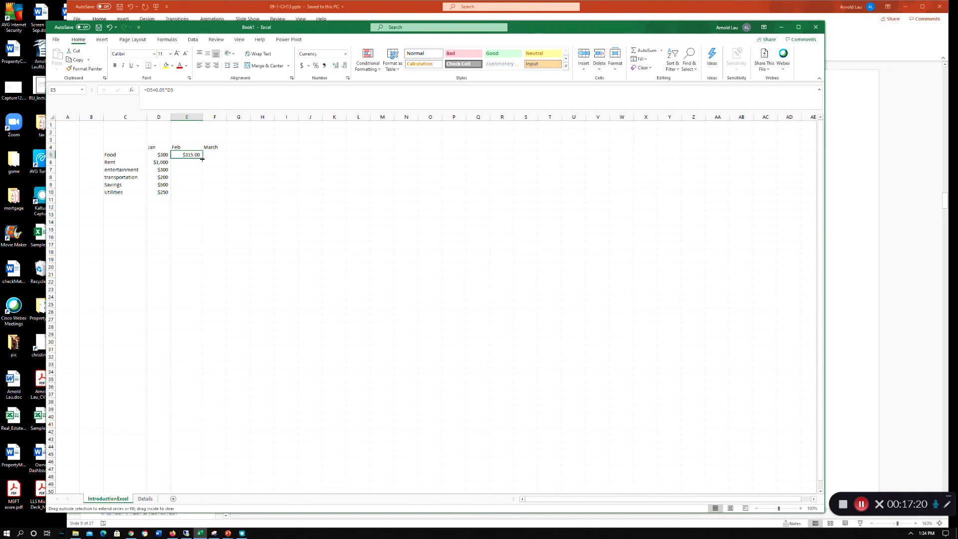
# Step: Fill the 5% formula from E5 down to E10 and verify the copied formulas for Food and Rent
pyautogui.moveTo(201, 159); pyautogui.dragTo(195, 194)
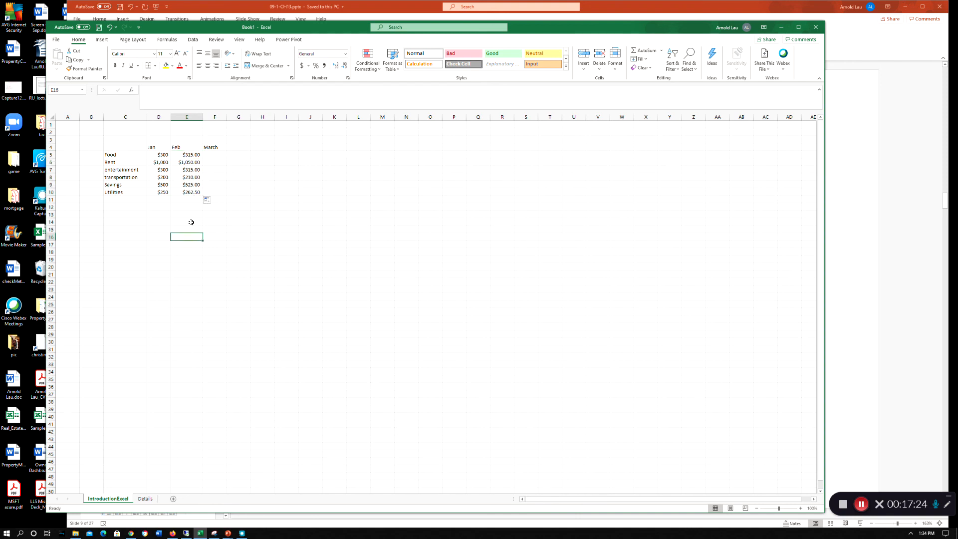
pyautogui.click(187, 154)
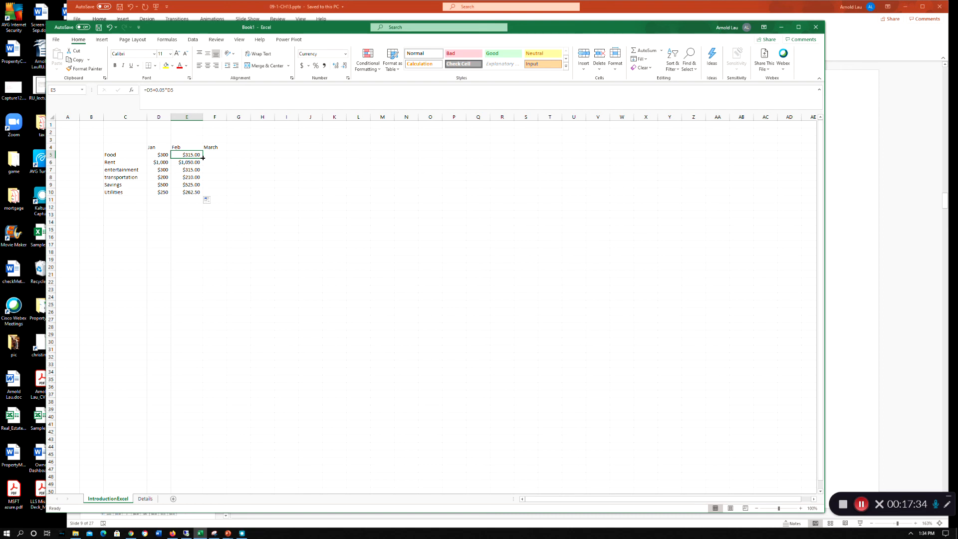
pyautogui.moveTo(190, 155); pyautogui.dragTo(190, 192)
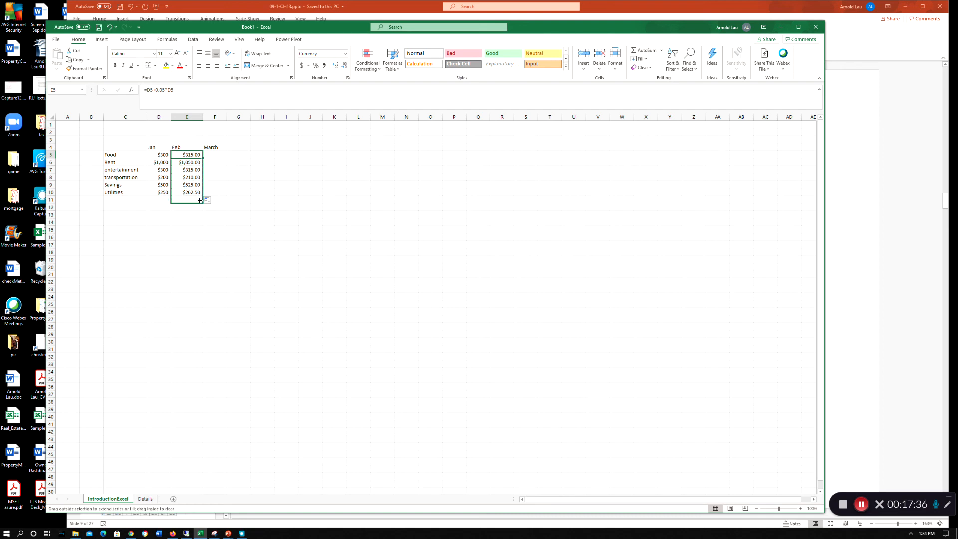
pyautogui.click(187, 230)
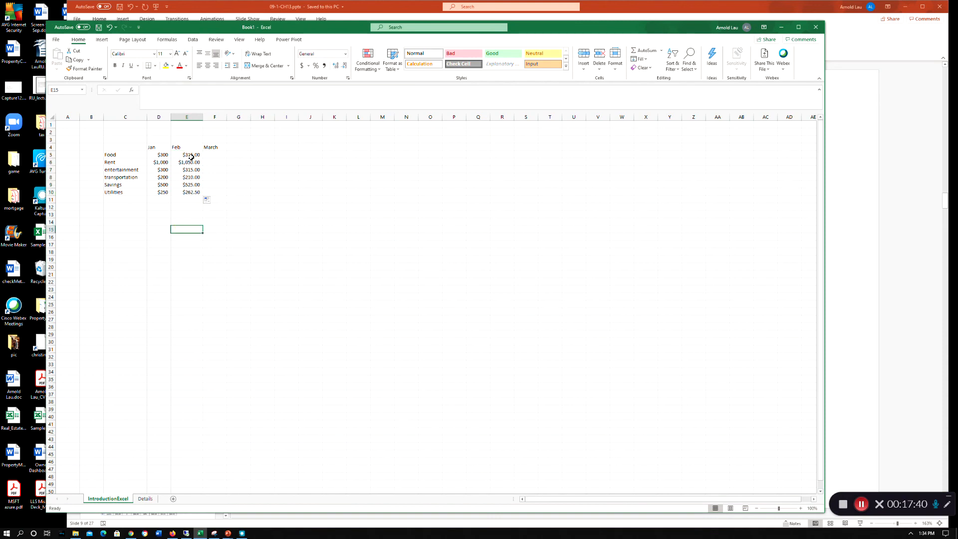
pyautogui.click(187, 155)
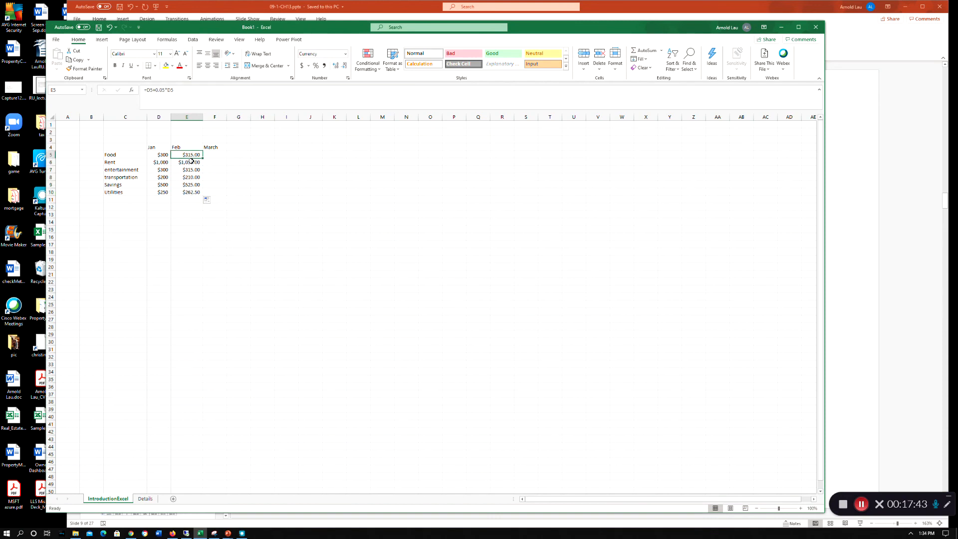
pyautogui.click(187, 162)
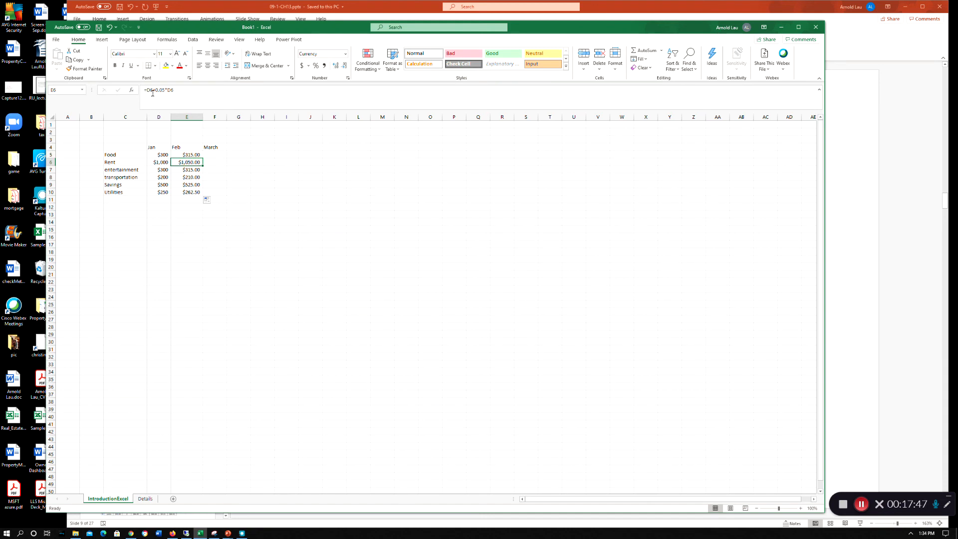
pyautogui.click(187, 154)
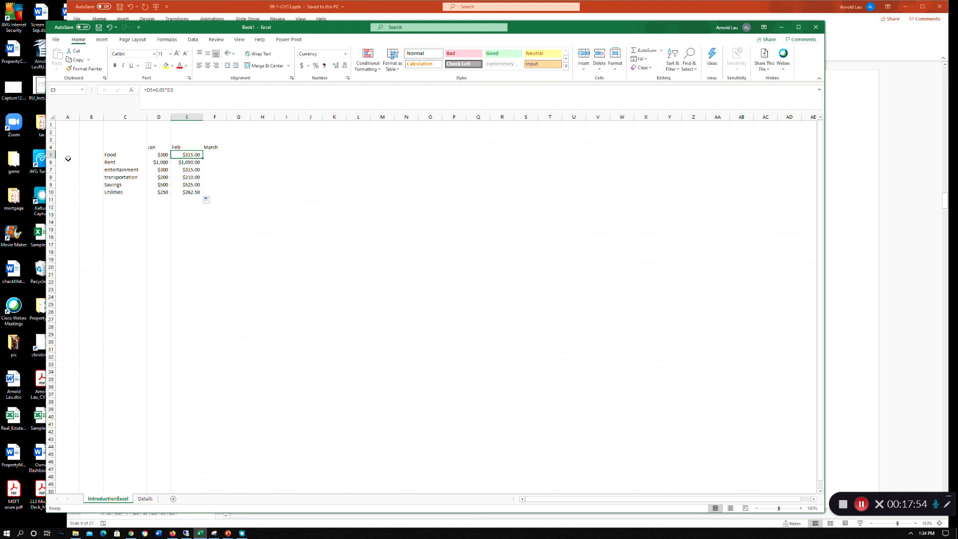
pyautogui.moveTo(160, 155)
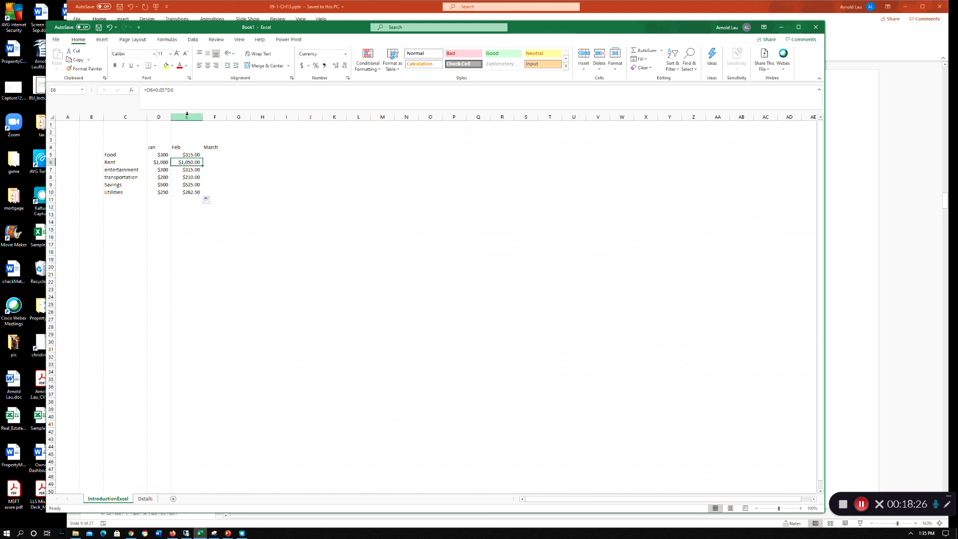
pyautogui.moveTo(157, 99)
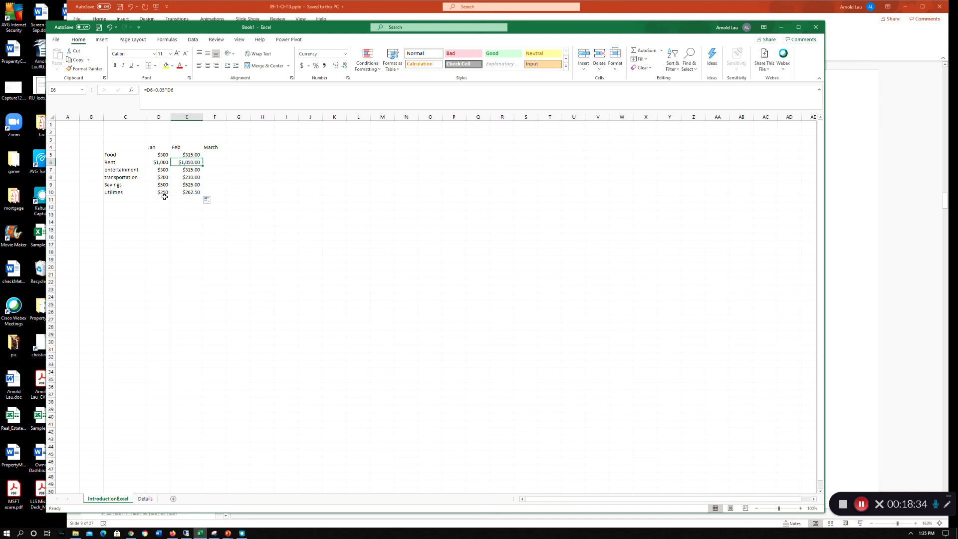
pyautogui.click(186, 229)
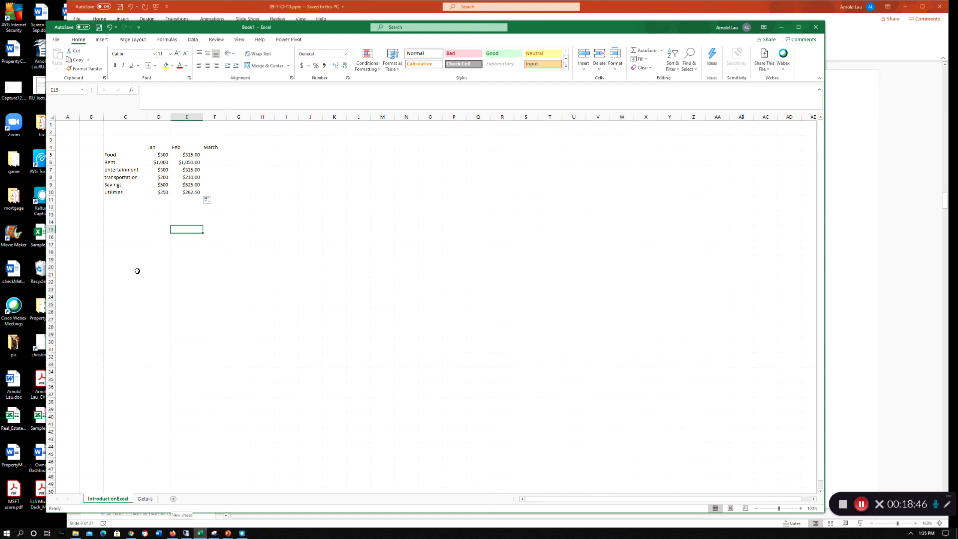
pyautogui.click(124, 191)
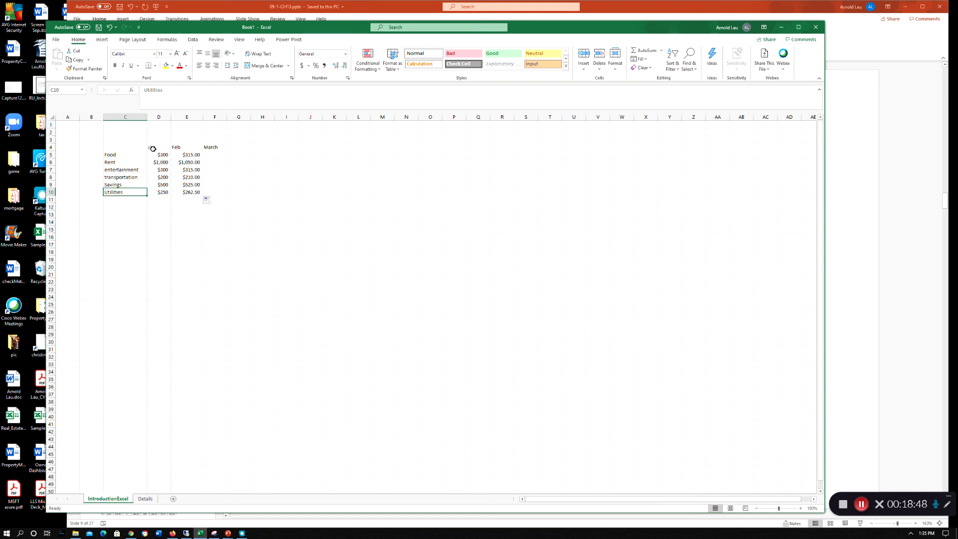
pyautogui.click(187, 147)
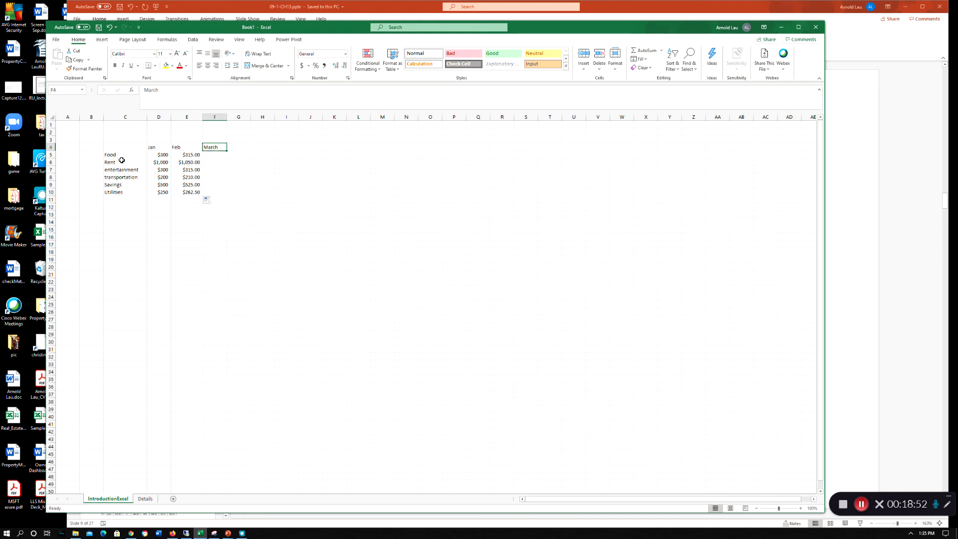
pyautogui.click(110, 161)
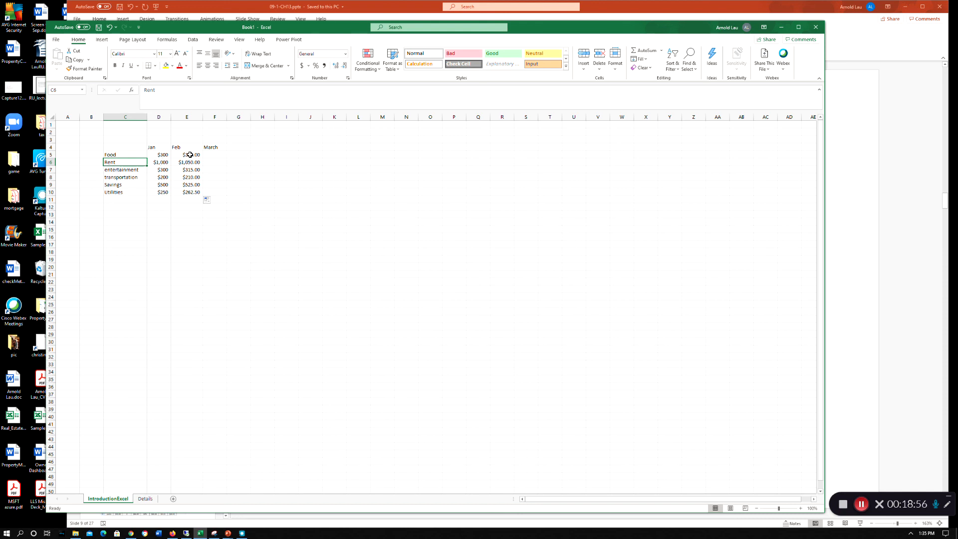
pyautogui.click(187, 154)
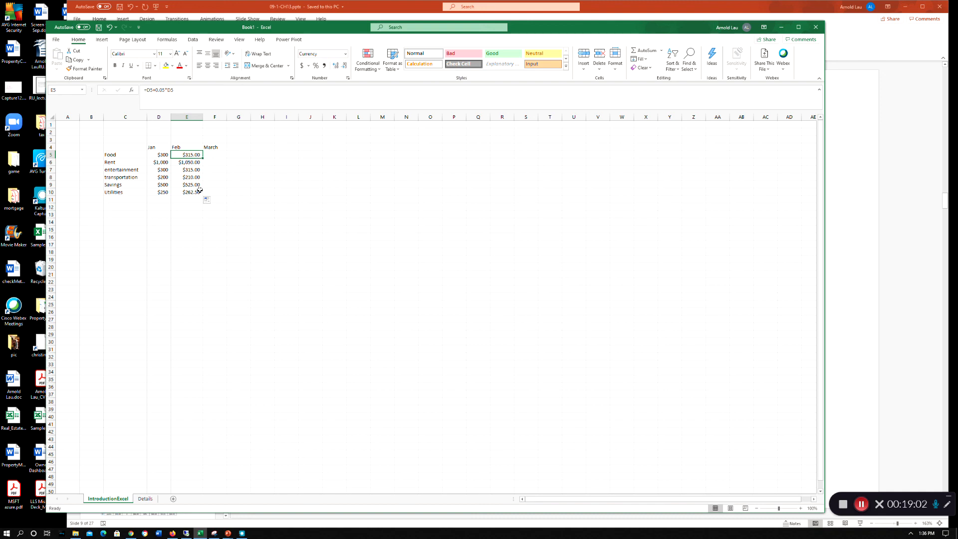
pyautogui.moveTo(197, 202)
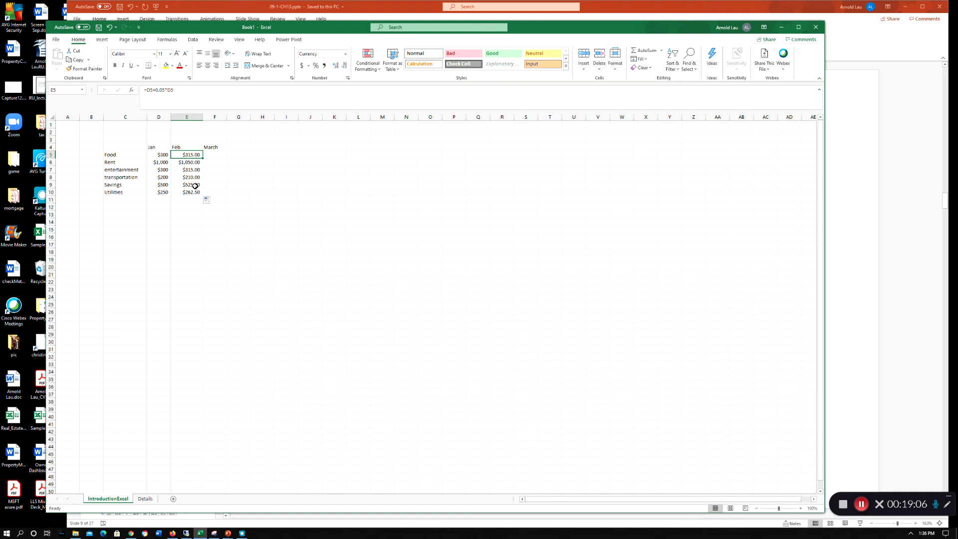
pyautogui.moveTo(151, 159)
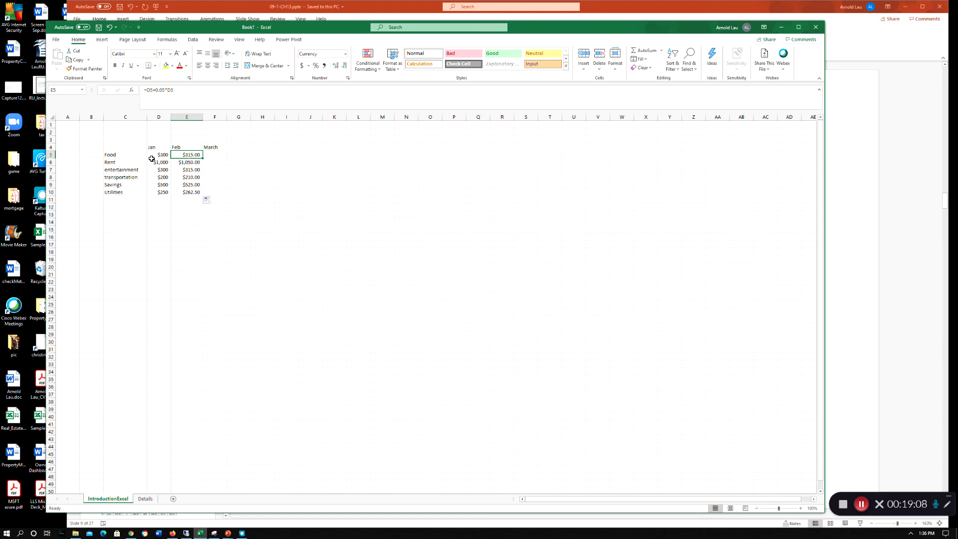
pyautogui.click(187, 169)
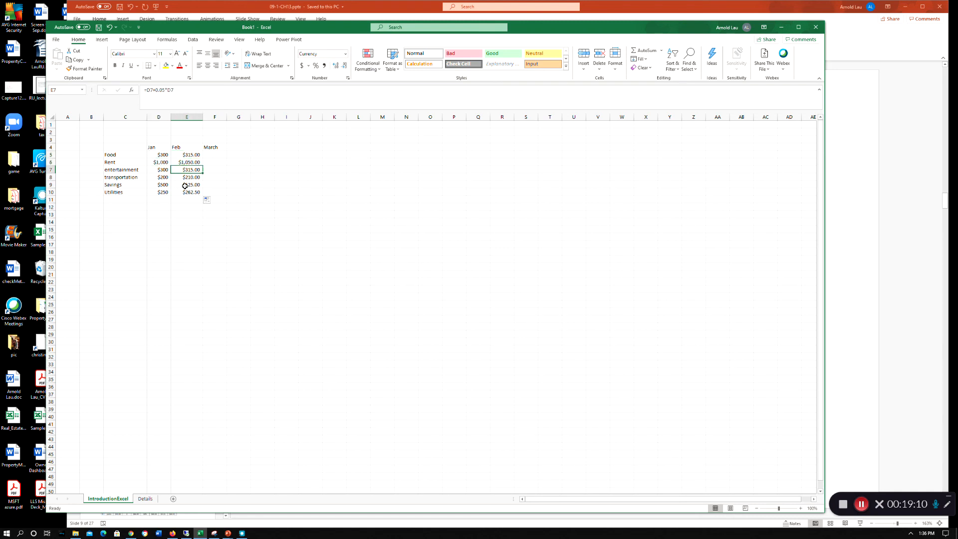
pyautogui.click(187, 185)
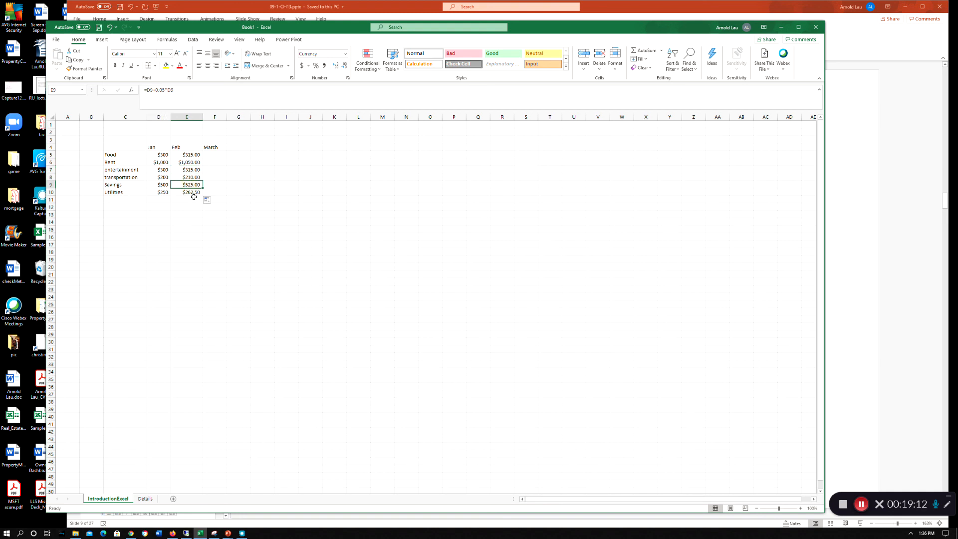
pyautogui.click(186, 178)
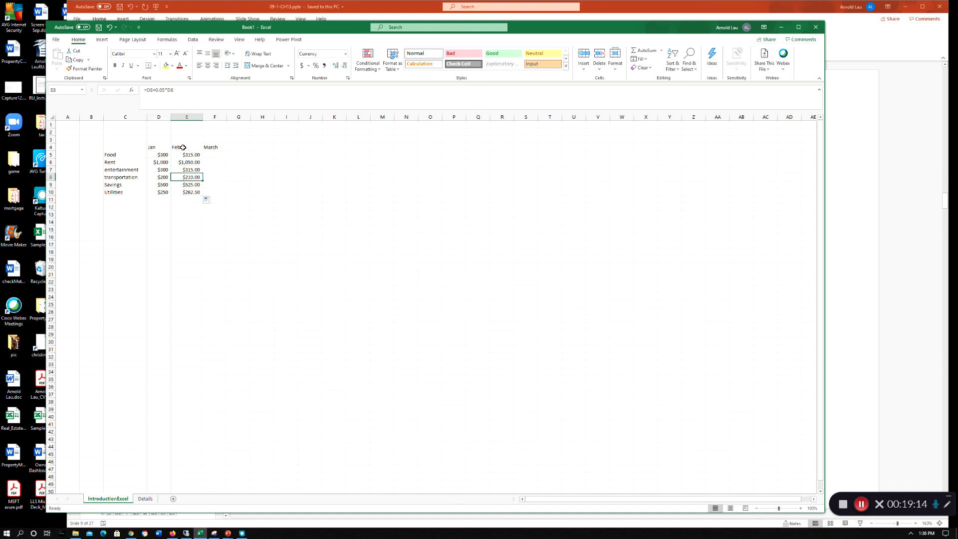
pyautogui.click(163, 155)
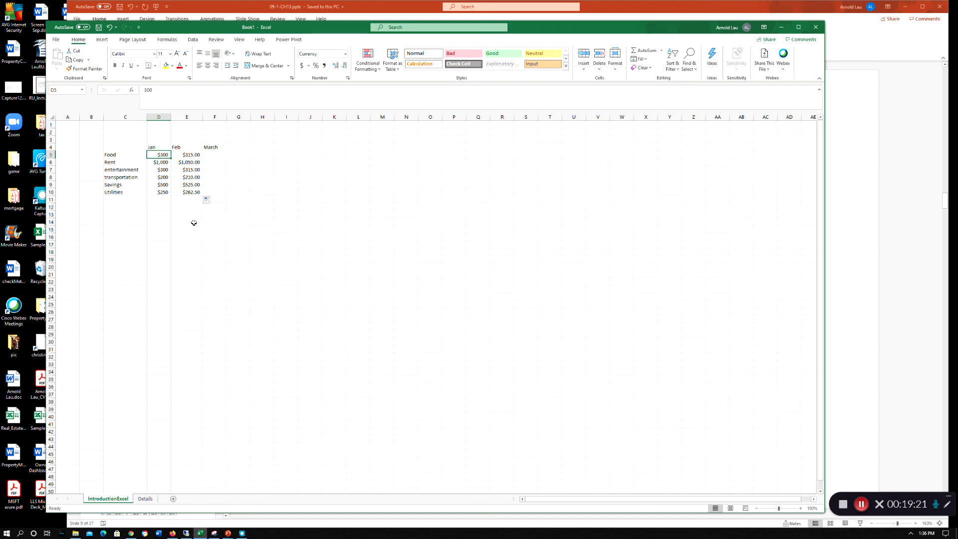
# Step: Change Food's January amount to 400 and confirm Feb recalculates to $420.00
pyautogui.write('400')
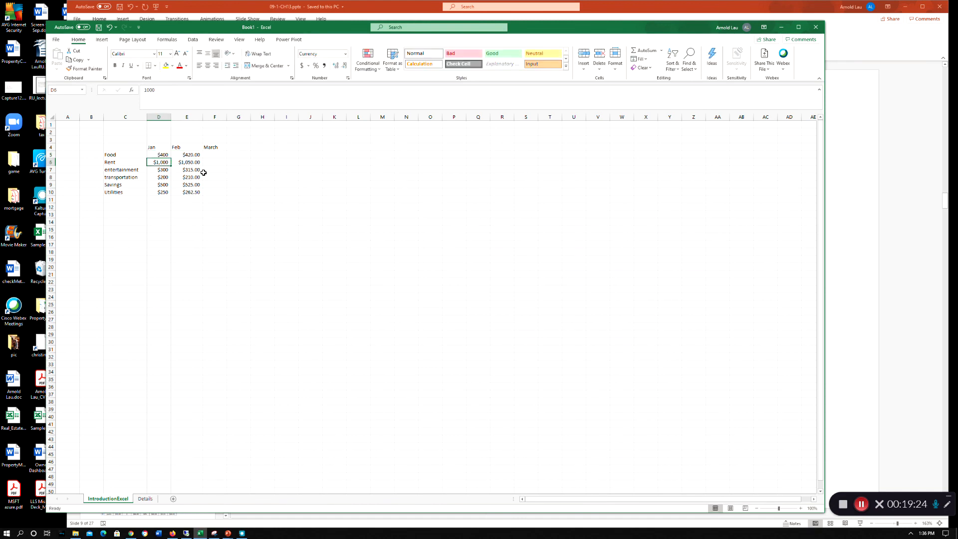
pyautogui.moveTo(197, 154)
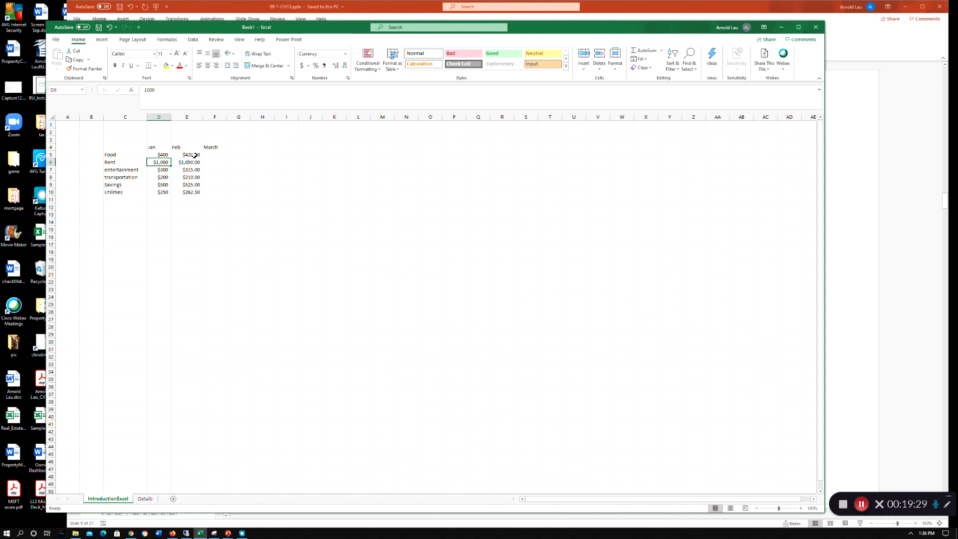
pyautogui.click(187, 154)
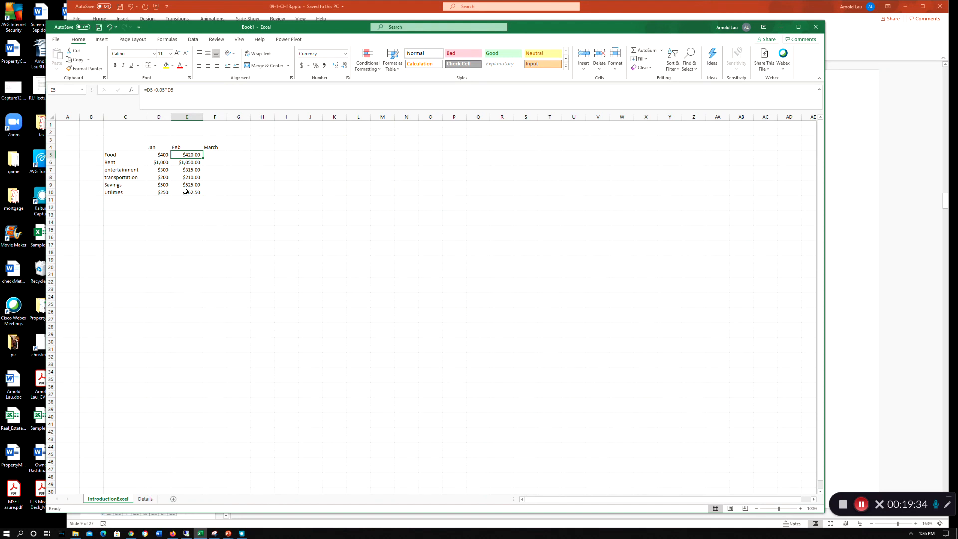
pyautogui.moveTo(173, 179)
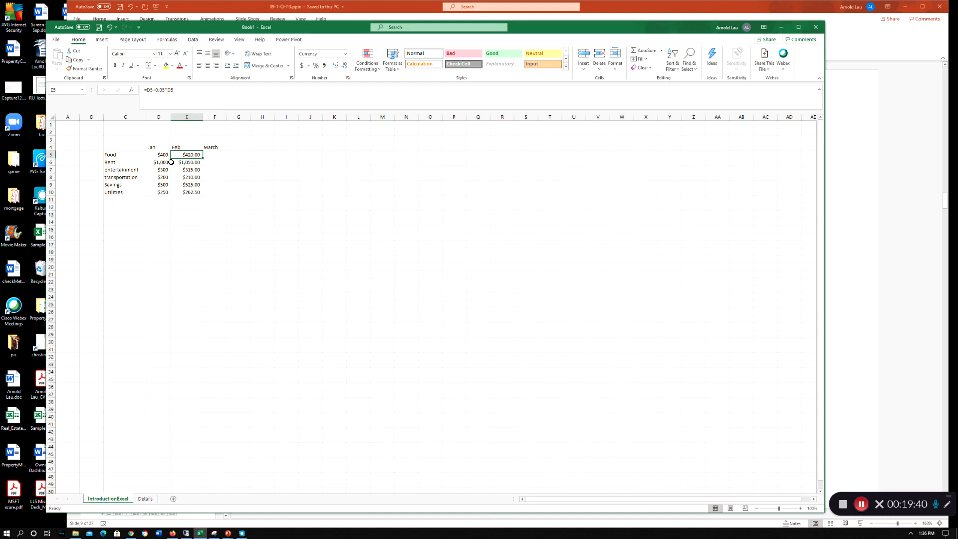
pyautogui.moveTo(160, 155)
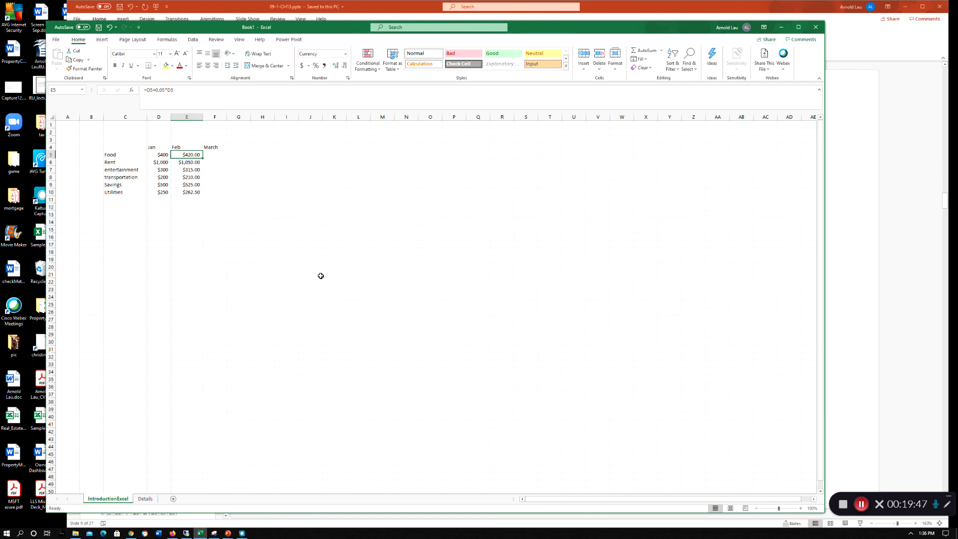
pyautogui.click(214, 282)
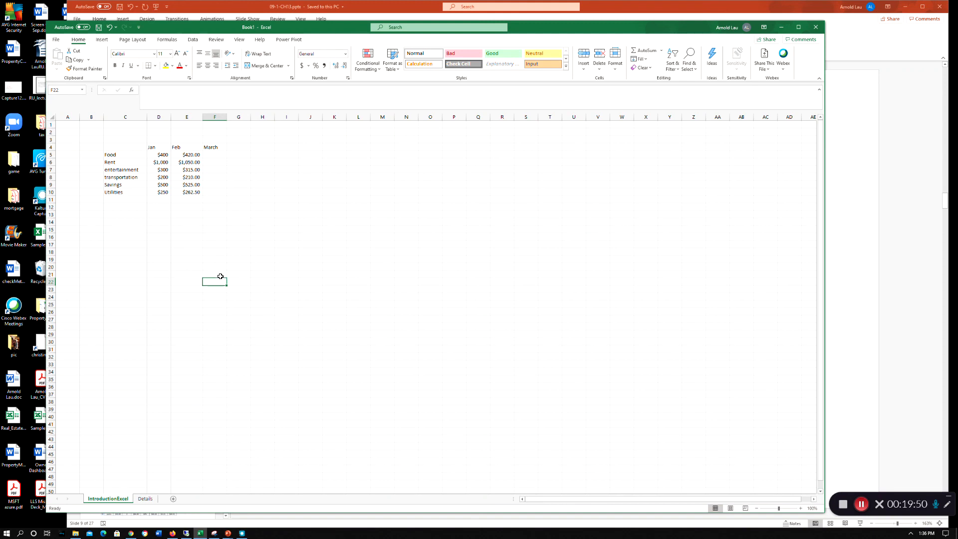
pyautogui.moveTo(407, 358)
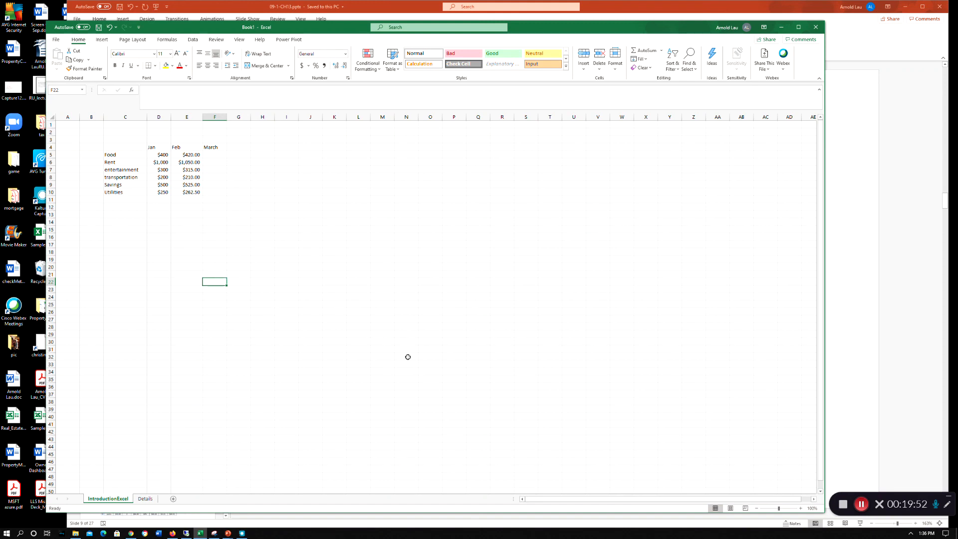